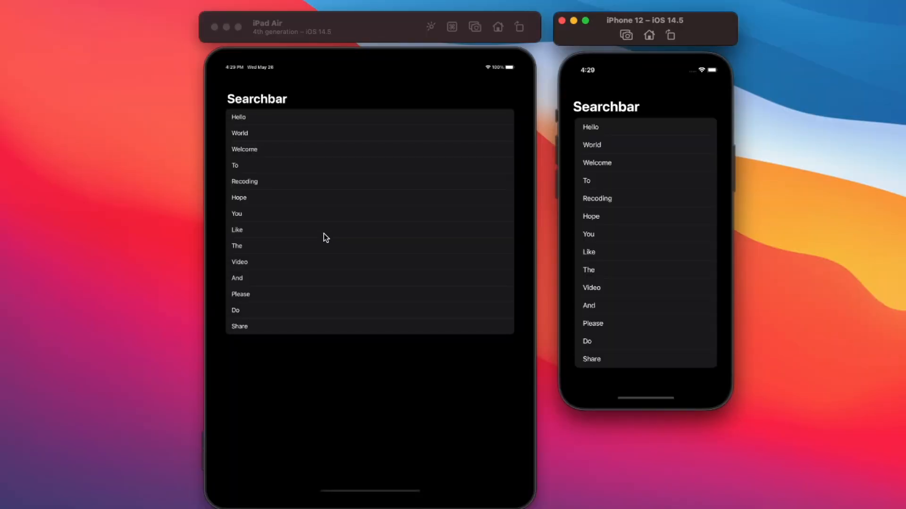
Step: Filter the iPad word list with Reco, Wel and Sha, then clear and cancel the search
click(333, 211)
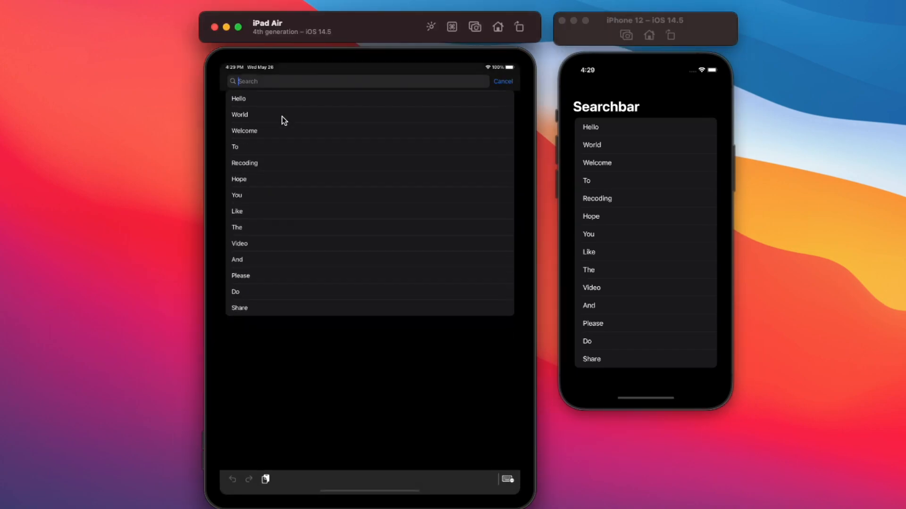
text(Reco)
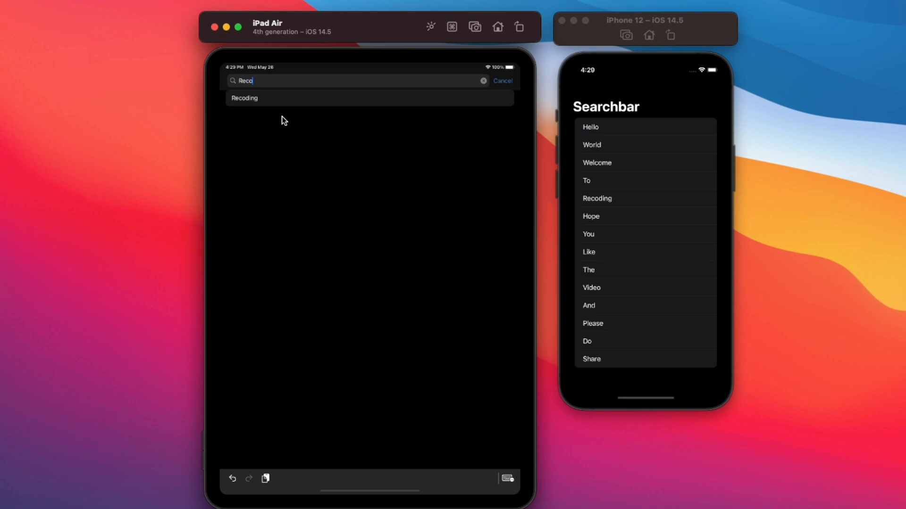
text(Wel)
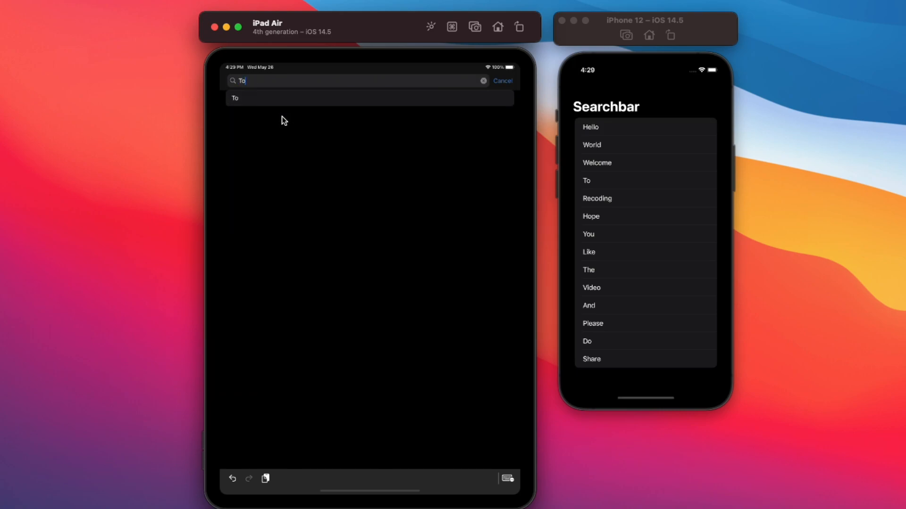
text(Sha)
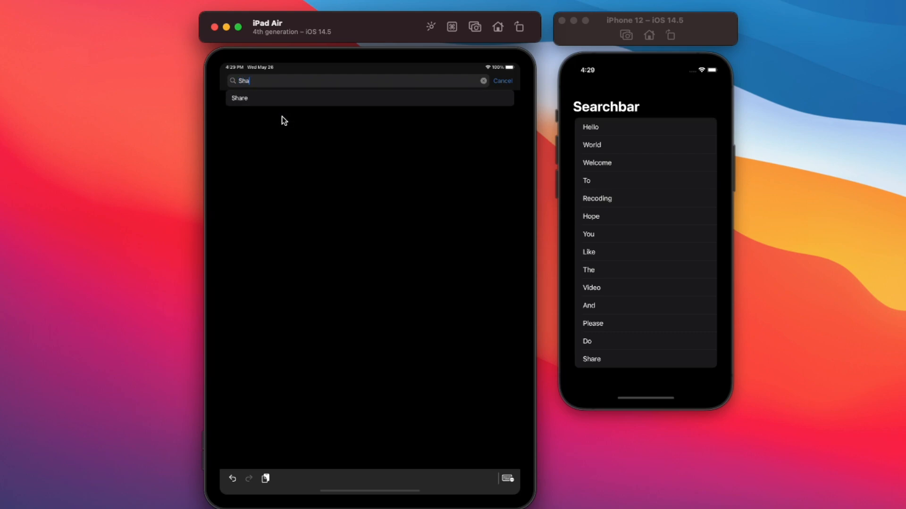
click(483, 81)
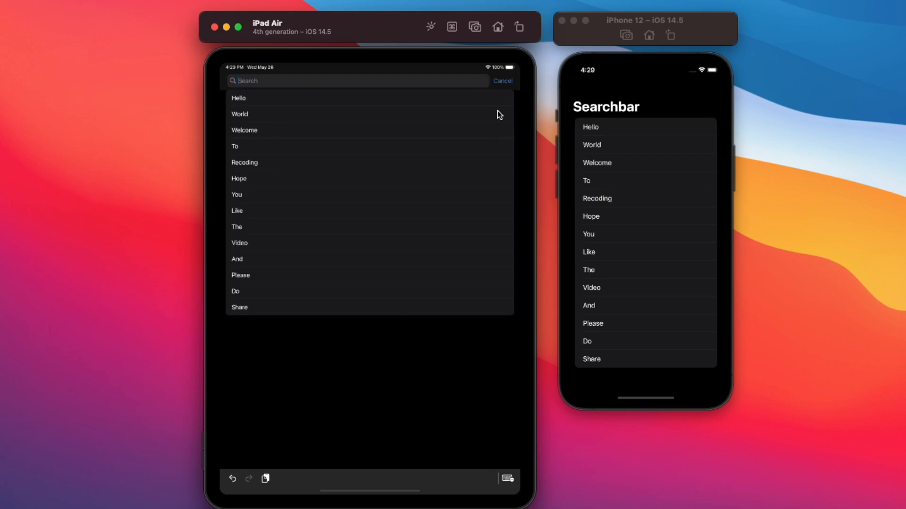
click(501, 81)
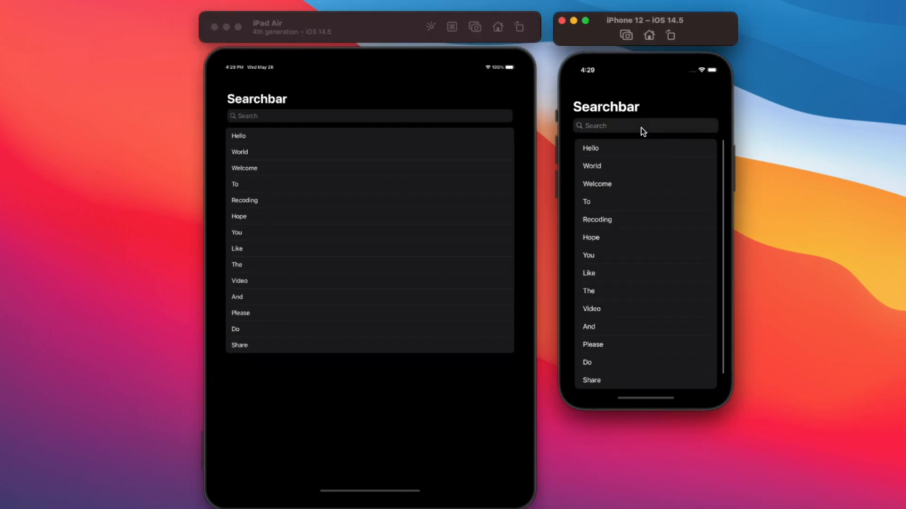
Step: Filter the iPhone word list with He and W, then cancel the search
text(He)
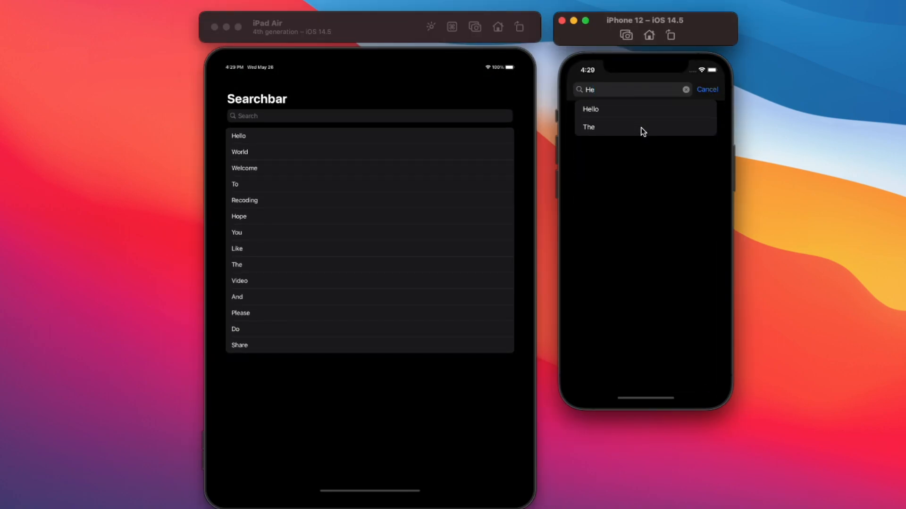
text(W)
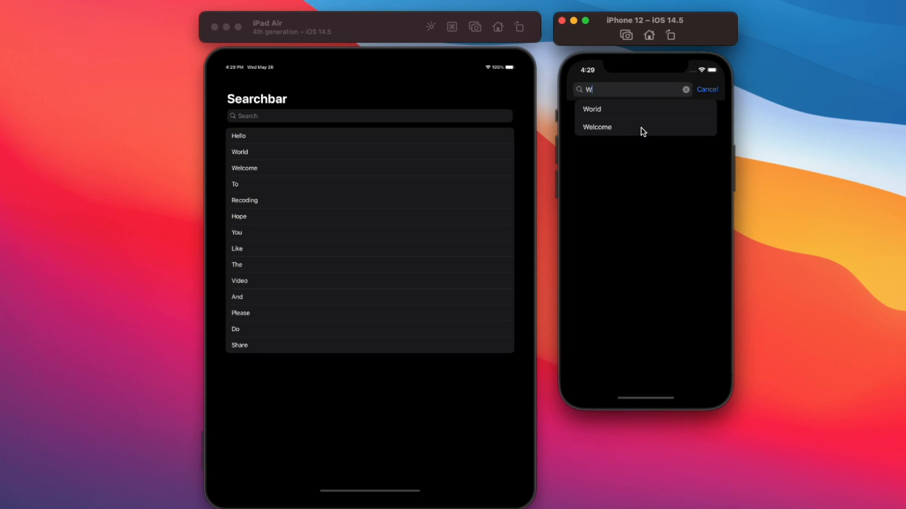
click(686, 89)
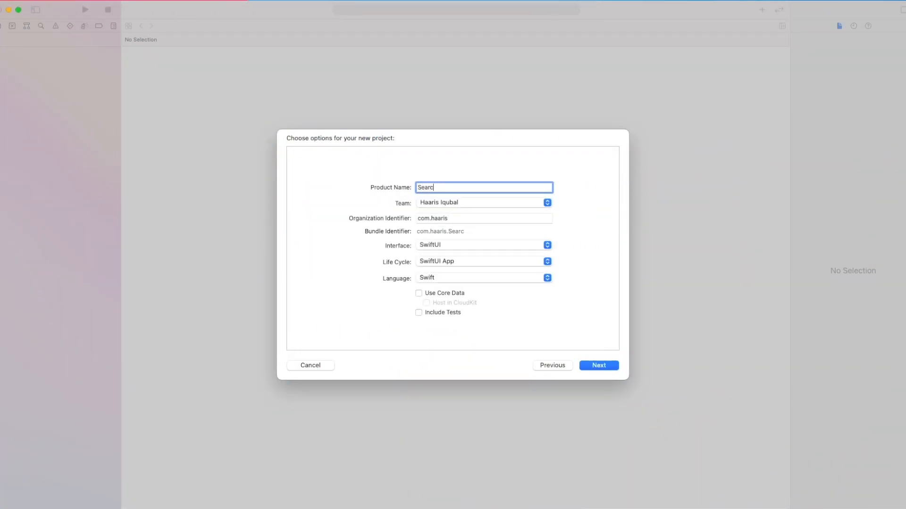
Step: Name the new project NativeSearchBar, then add a Swift file named Data to it
text(NativeSearchBar)
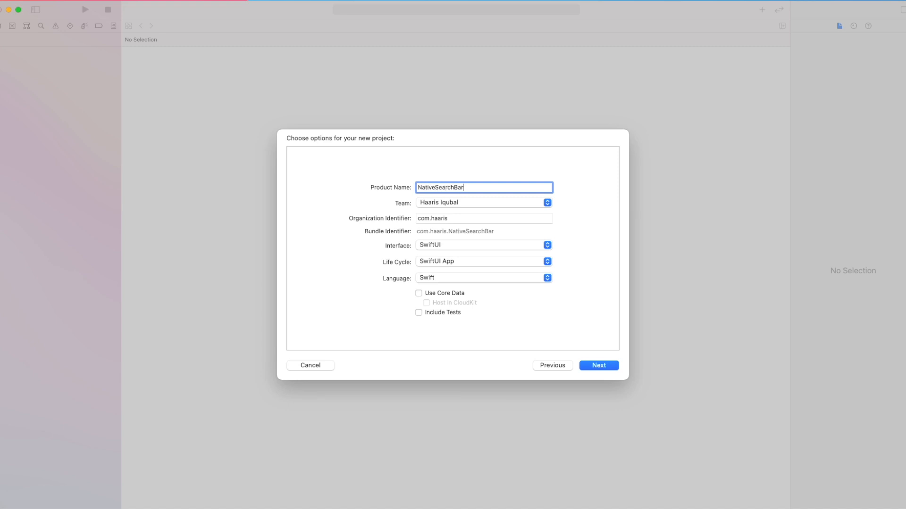
click(598, 365)
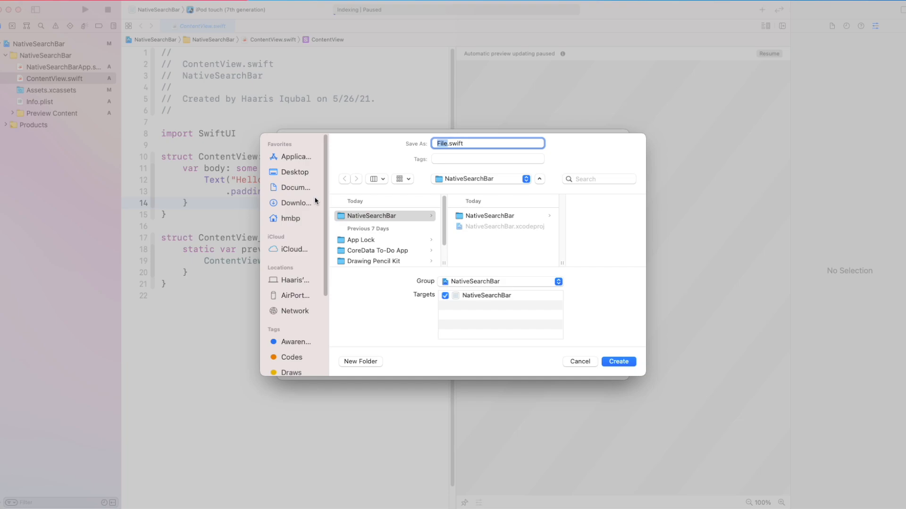
text(Dat)
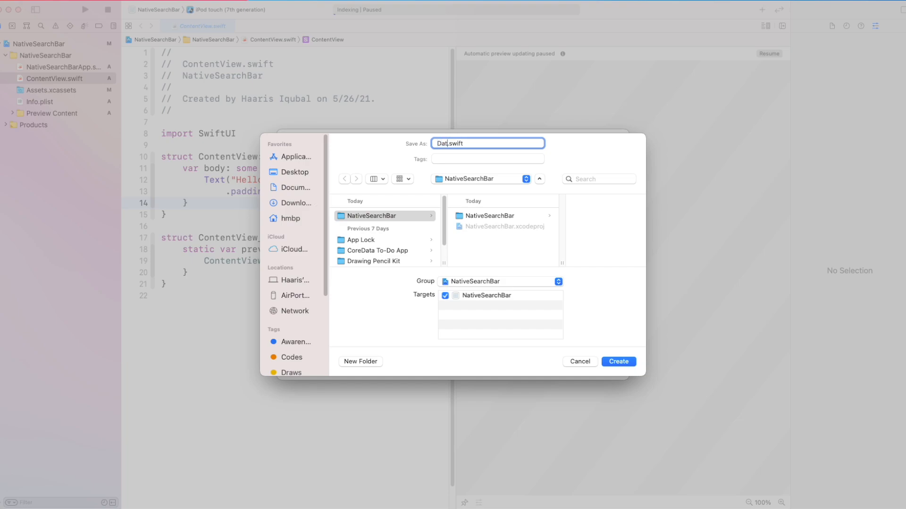
text(aS)
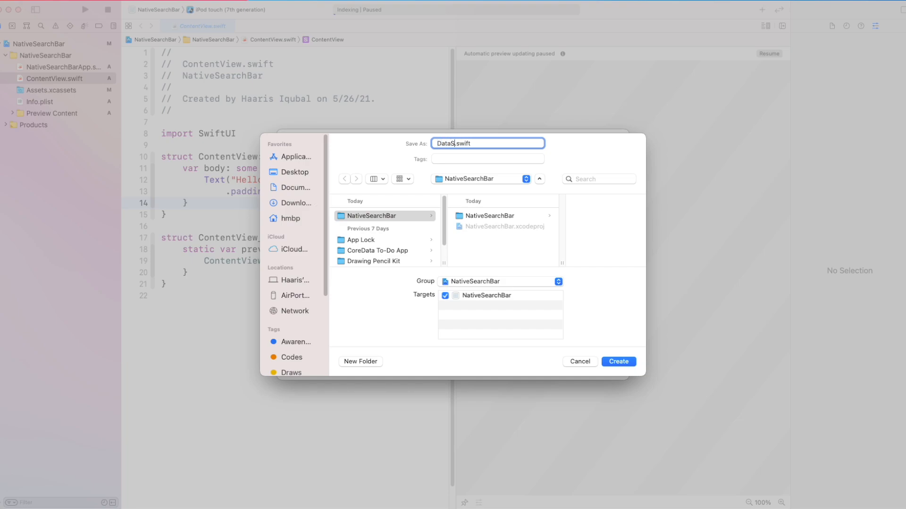
click(617, 361)
text(struct  {)
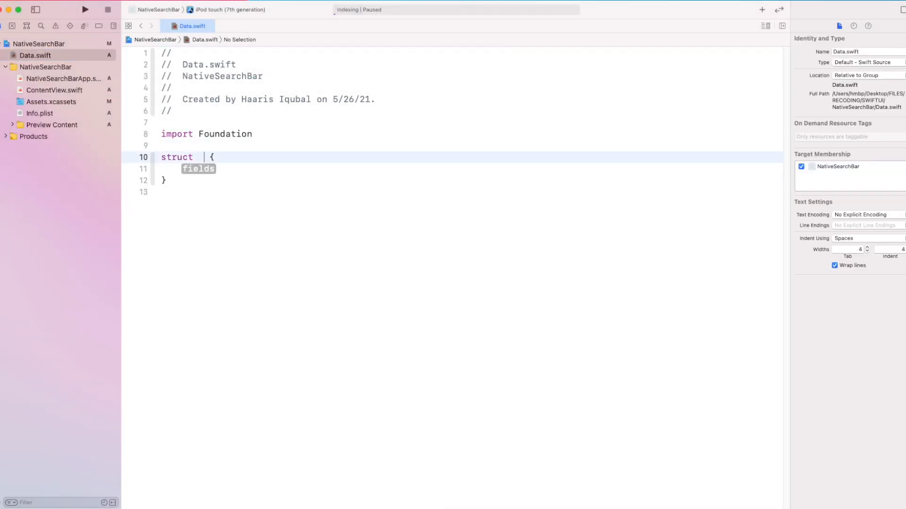
Step: Write struct Data: Identifiable with var id = UUID(), let name: String and init setting self.name = name
text(Data:Identifiable)
click(469, 168)
text(let i)
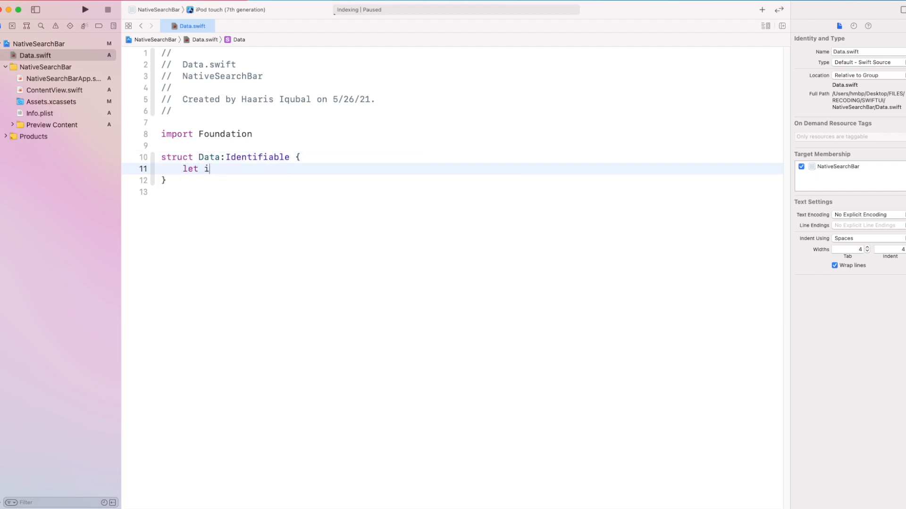
text(var id:)
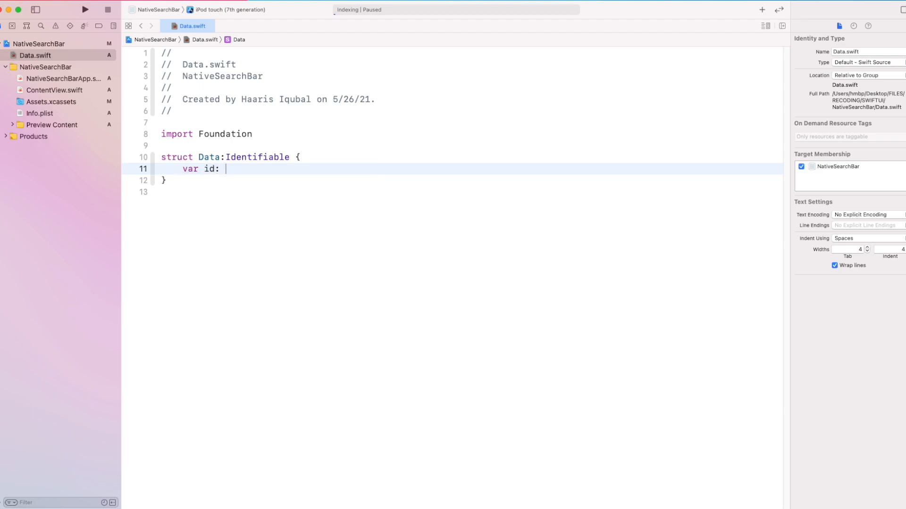
text(=)
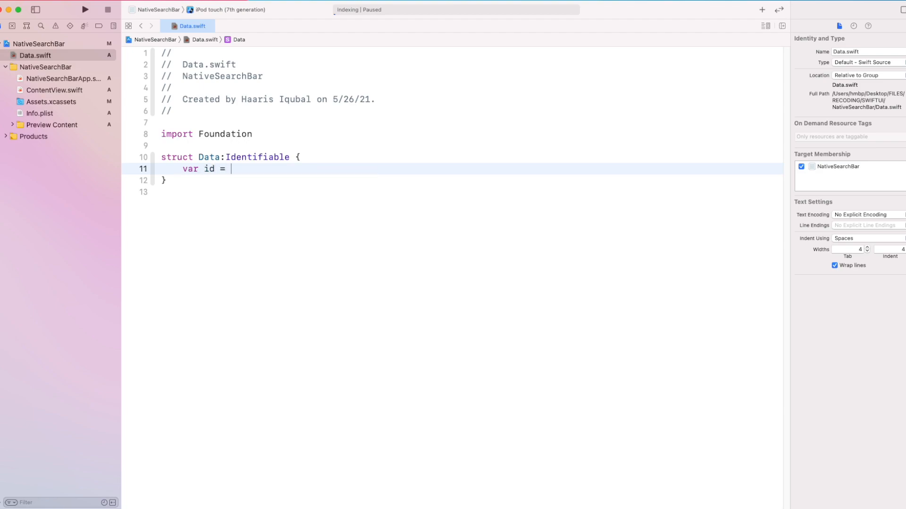
text(UUID)
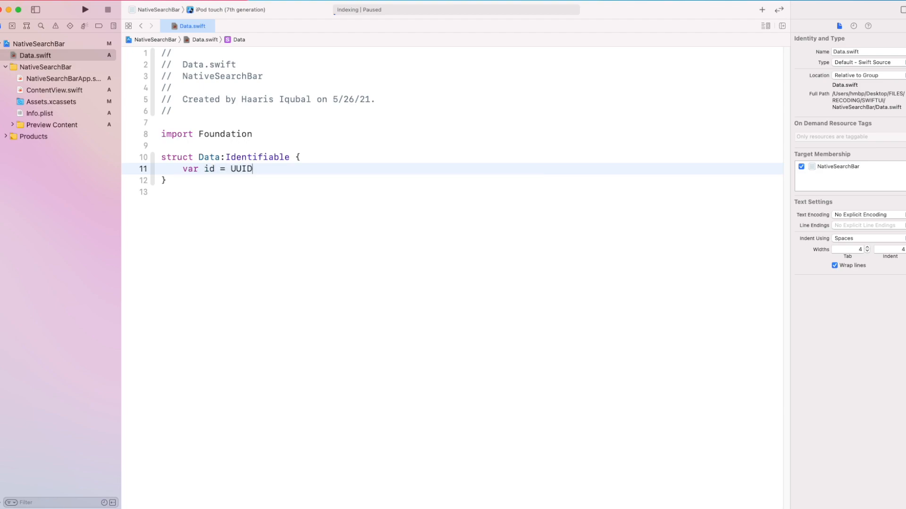
text(())
text(let name =)
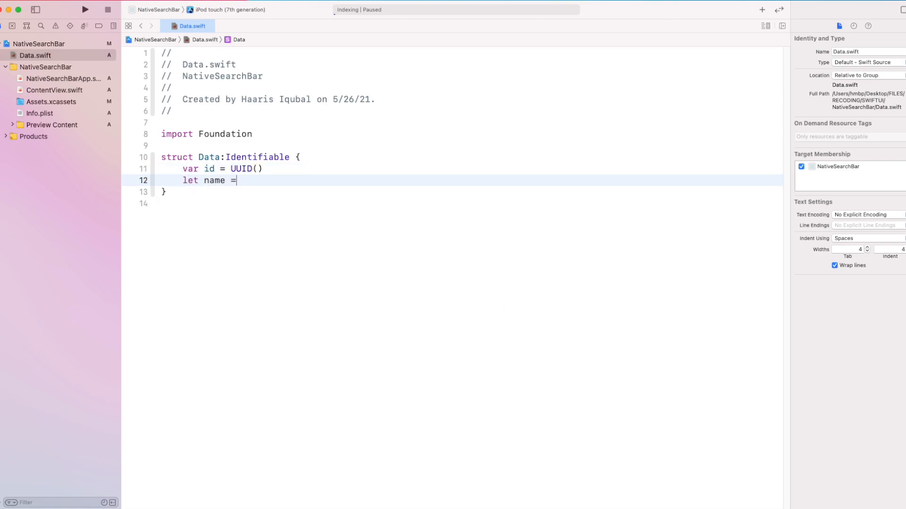
text(:String)
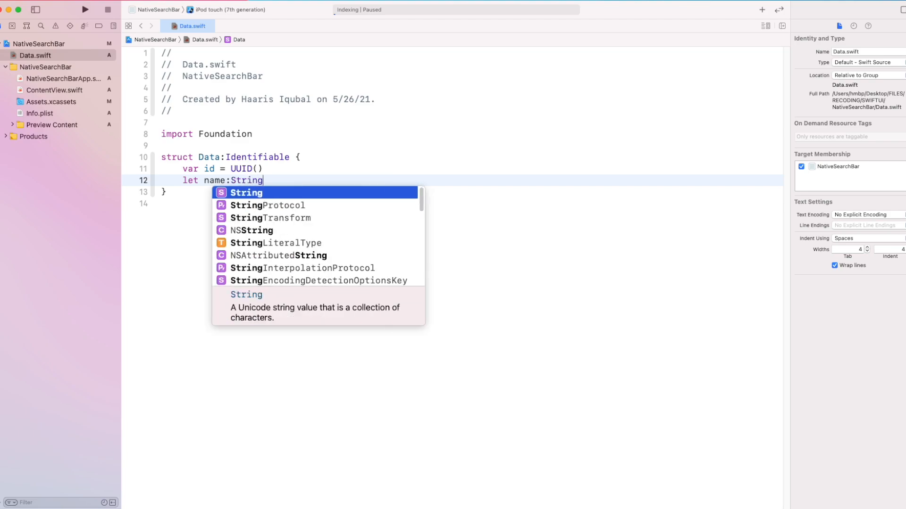
text(init(_) {)
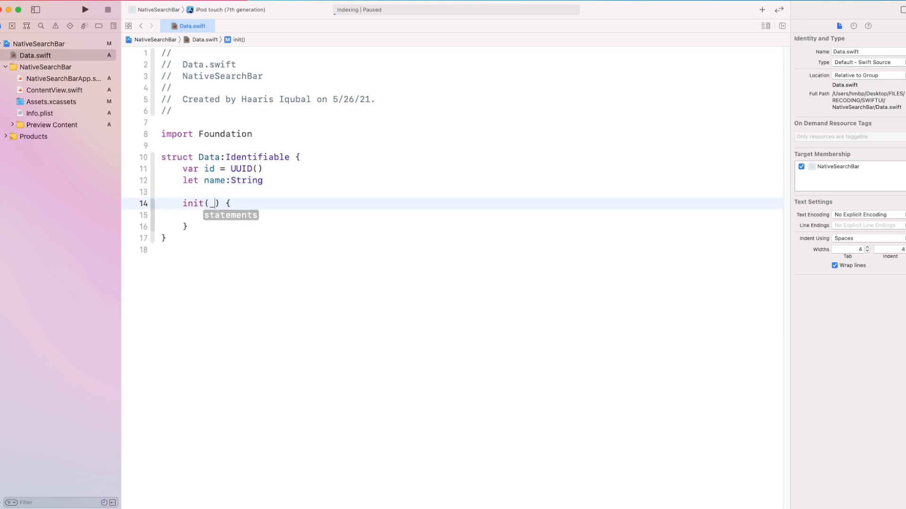
text(name:String)
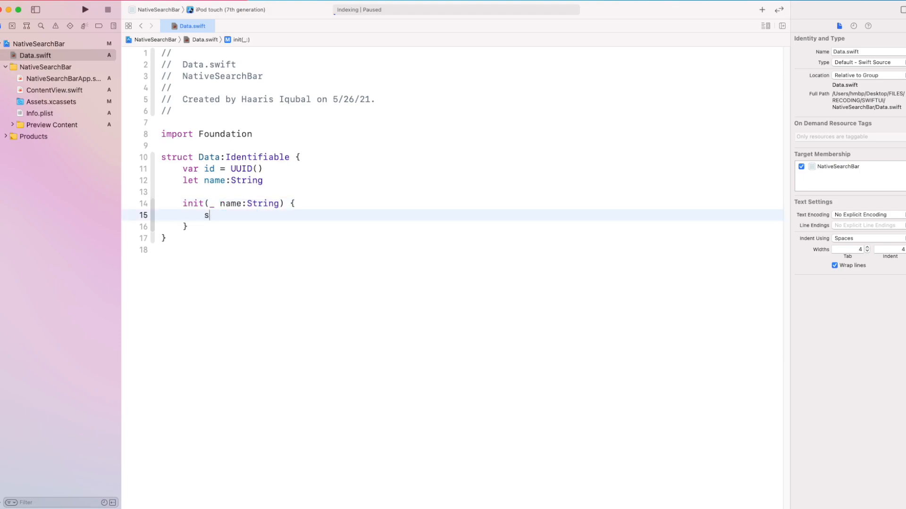
text(elf.name)
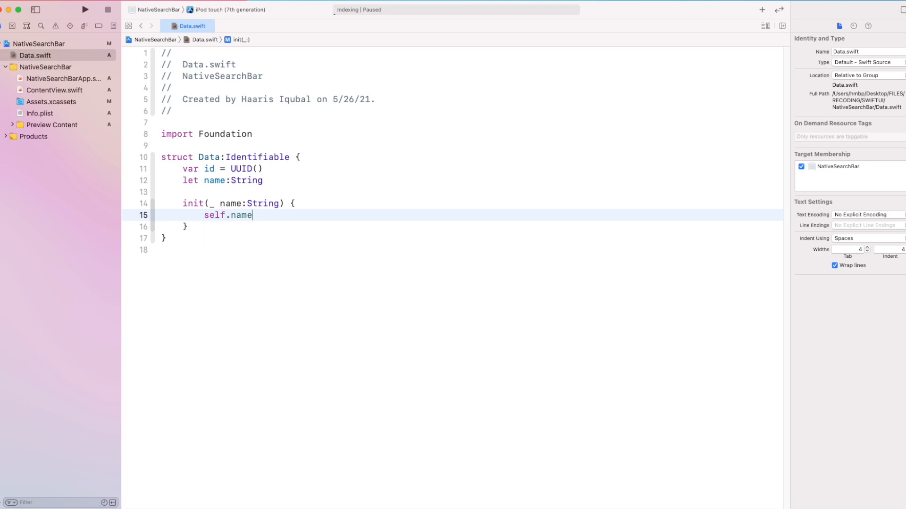
text(= name)
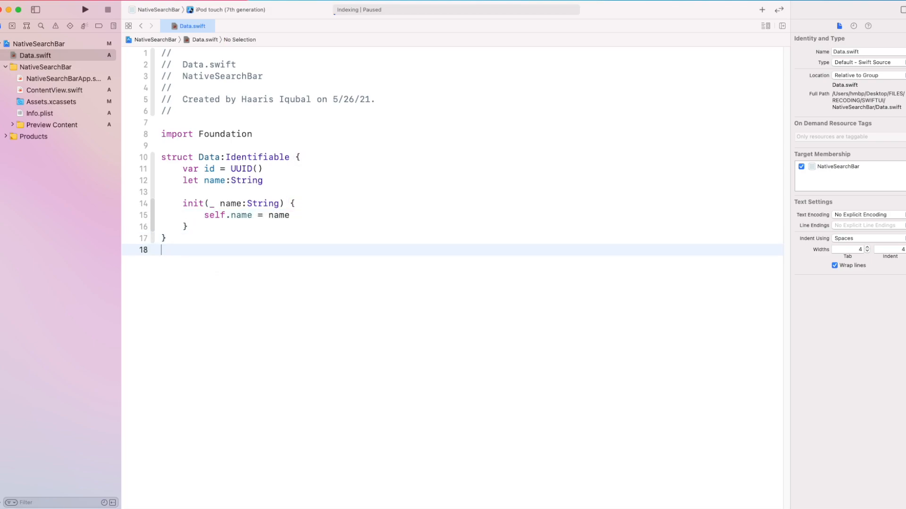
text(str)
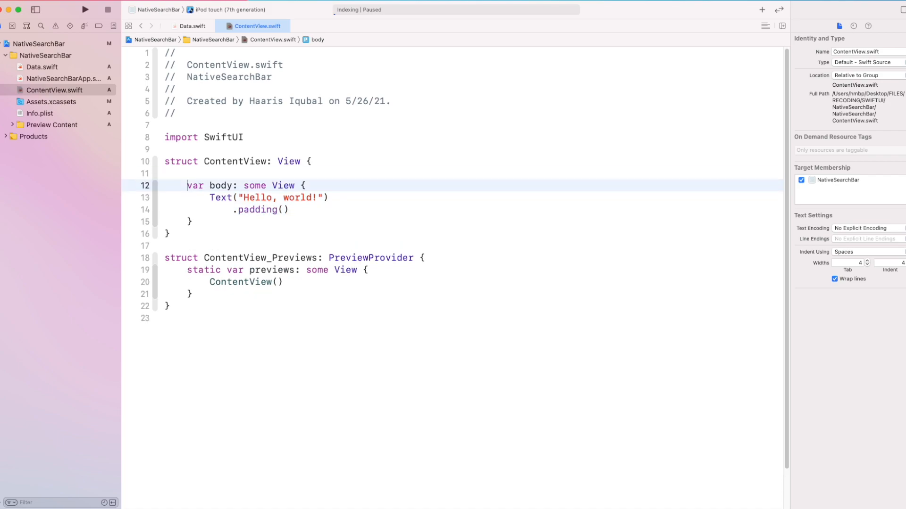
Step: Declare an items property from the Data items and wrap the body in a NavigationView
text(var imtems =)
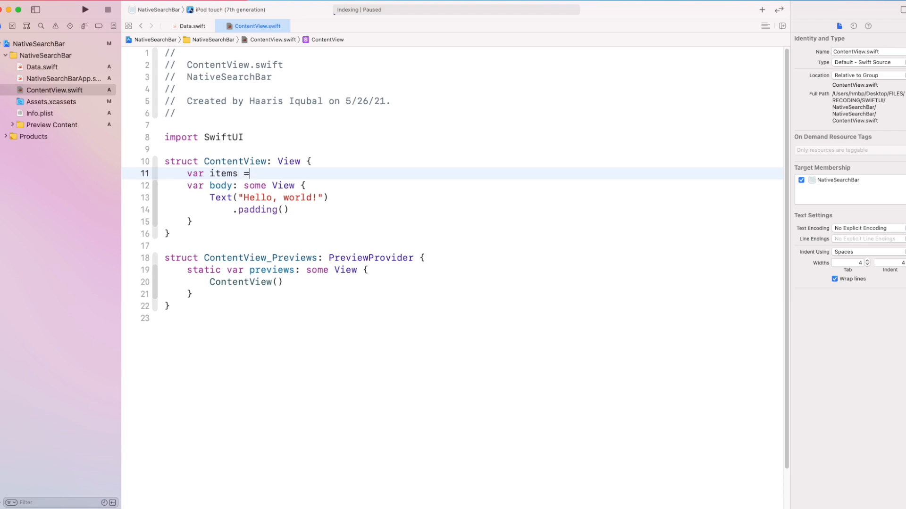
text(D)
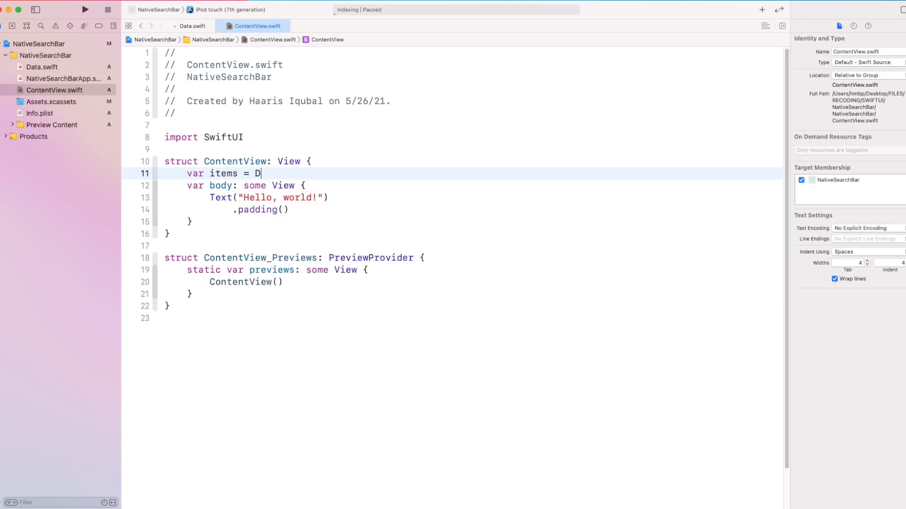
text(ataItems.items)
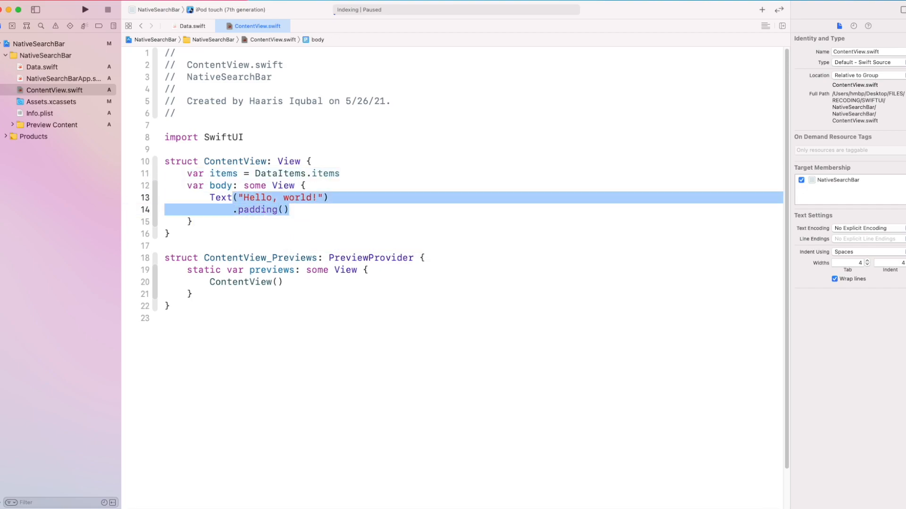
text(Na)
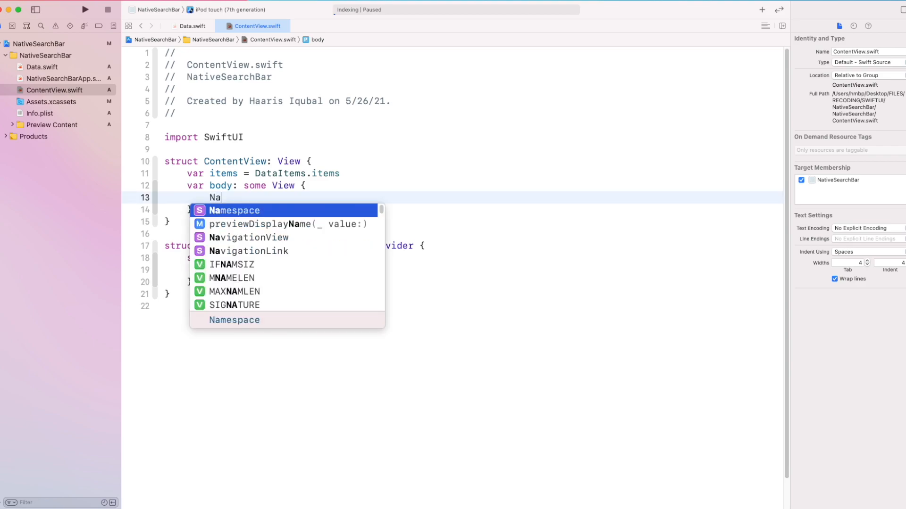
text(vigationView{)
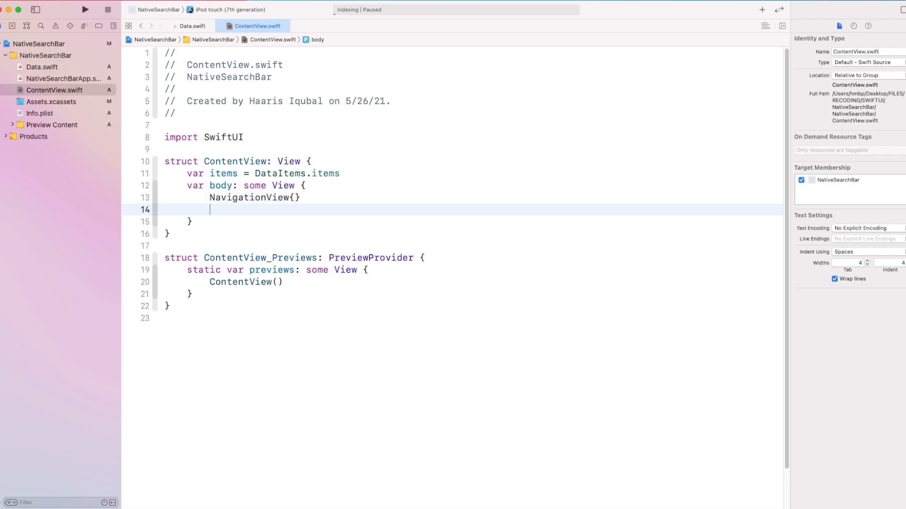
text(.navigationViewStyle(StackNavigationViewStyle()
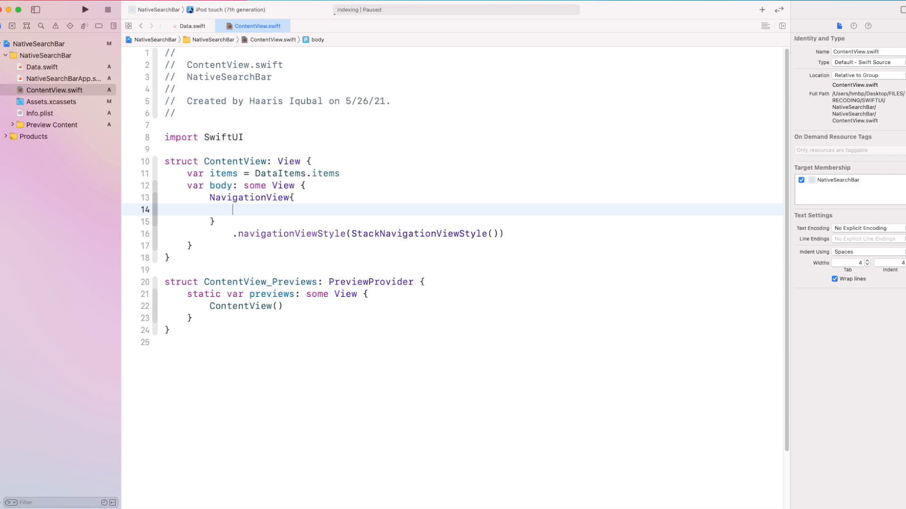
Step: Add List(items) { item in Text(item.name) } with .navigationTitle("Search Bar App")
text(List{)
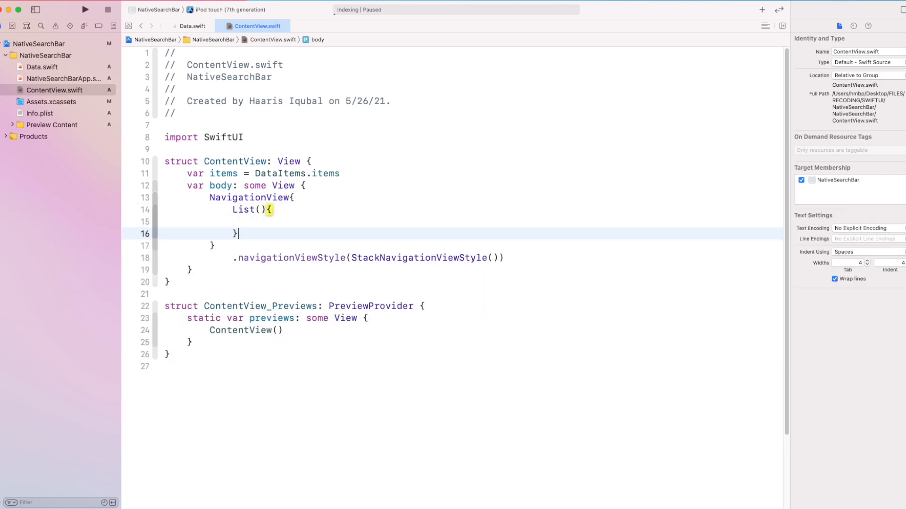
text(.navigationTitle(Title)
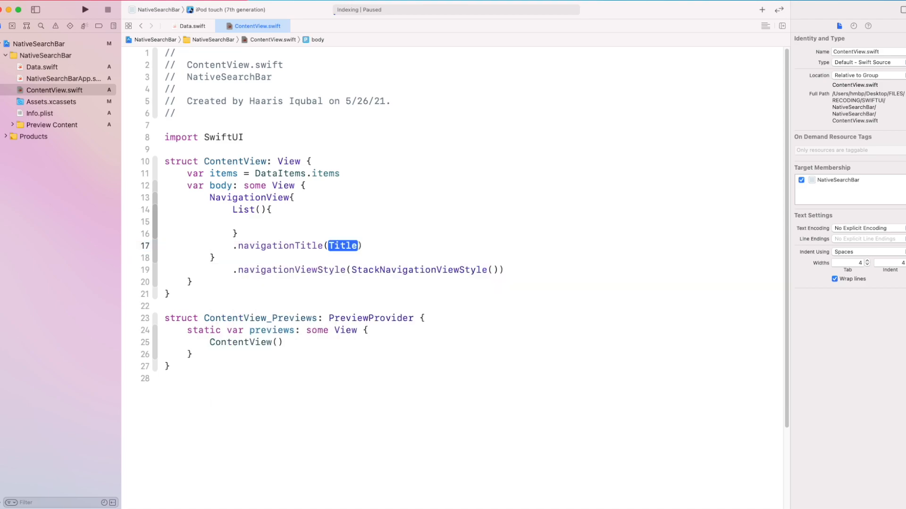
text("Sea")
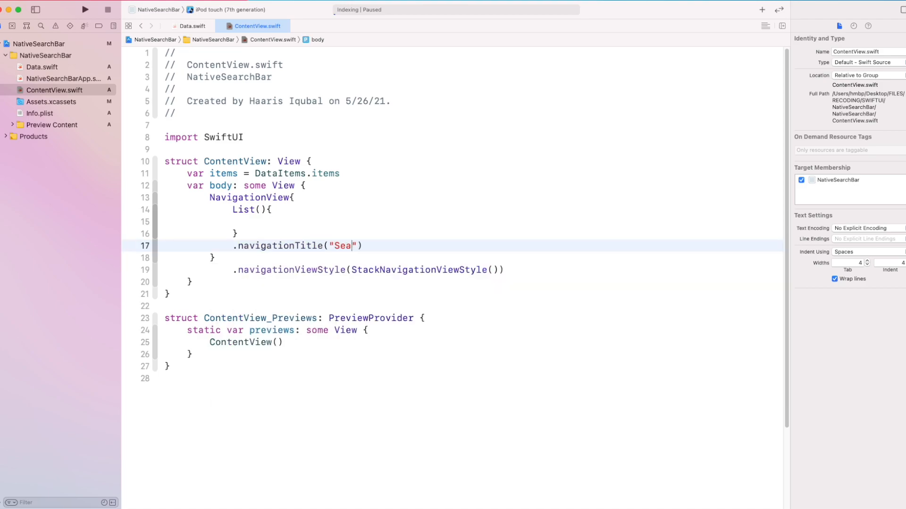
text(rch Bar App)
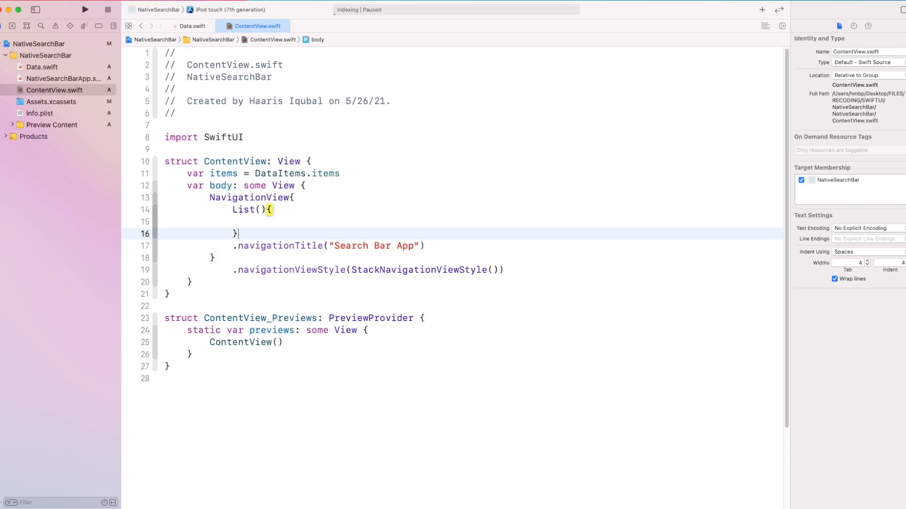
text(items)
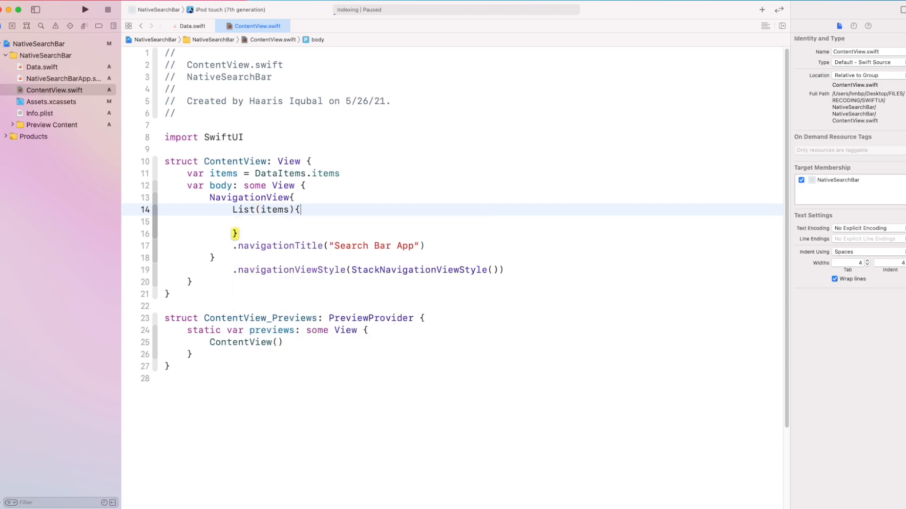
text(item in)
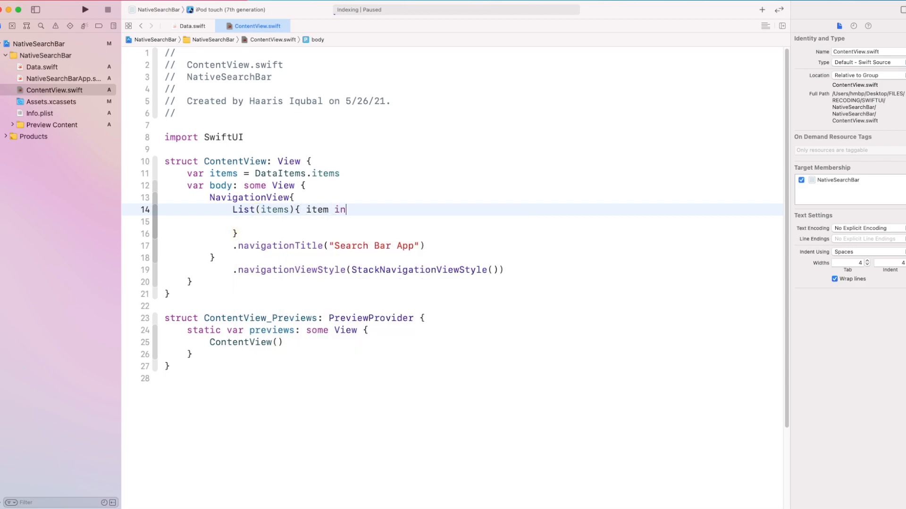
text(Text()
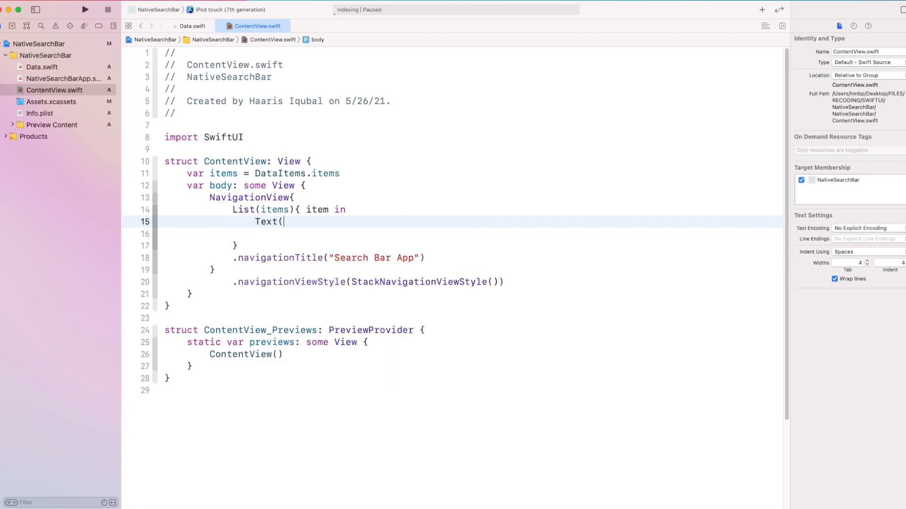
text(item.name)
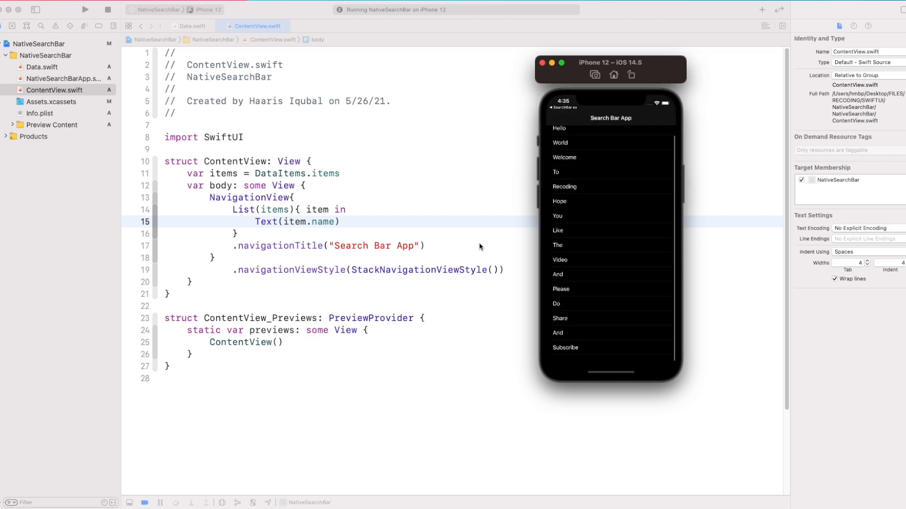
Step: Add .listStyle(InsetGroupedListStyle()) to the items list via code completion
text(.listStyle()
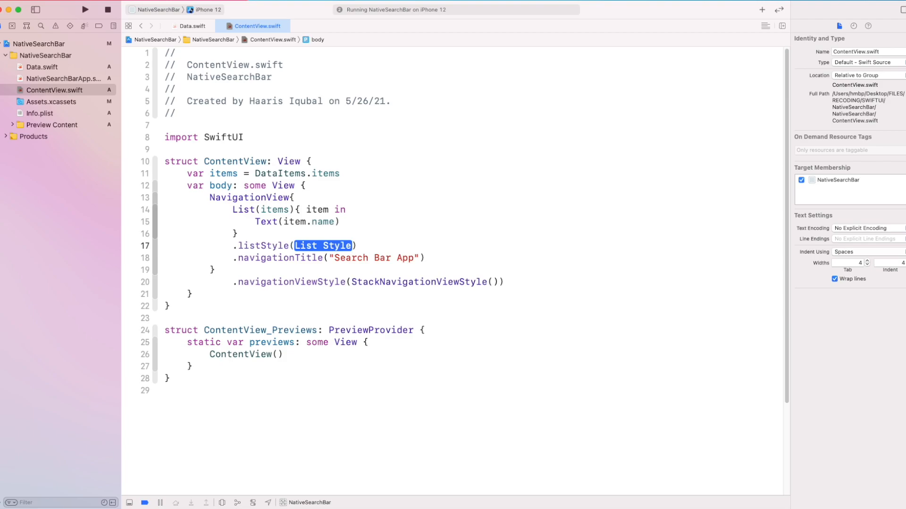
text(GroupIn)
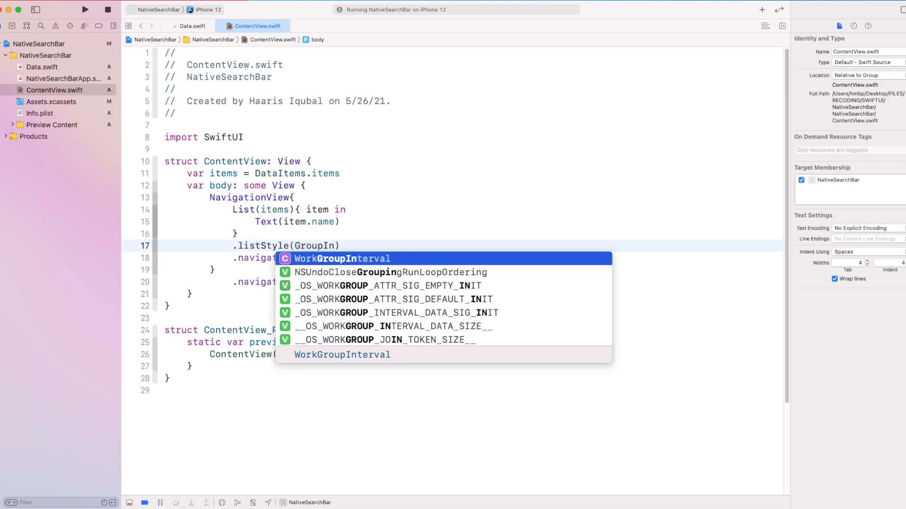
text(Style()
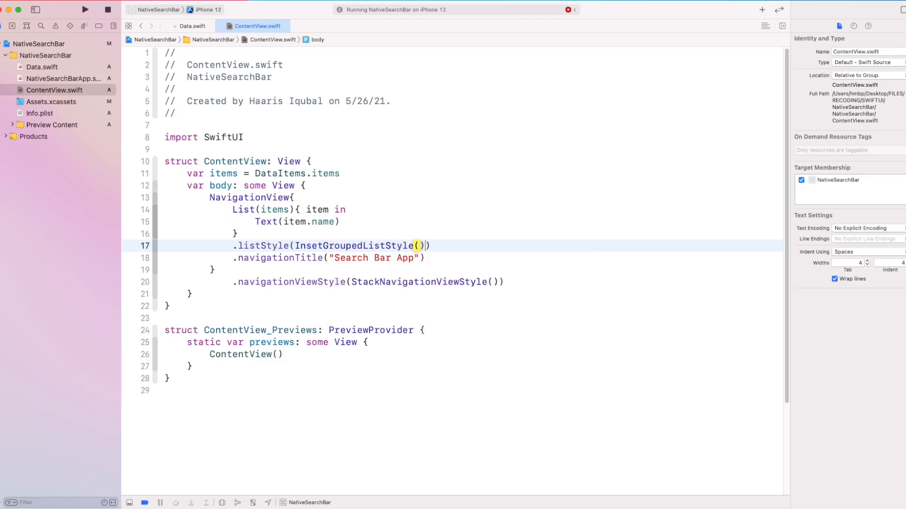
Step: Create a plain Swift file named ViewControllerResolver.swift in the SearchBar group
text(ViewContr)
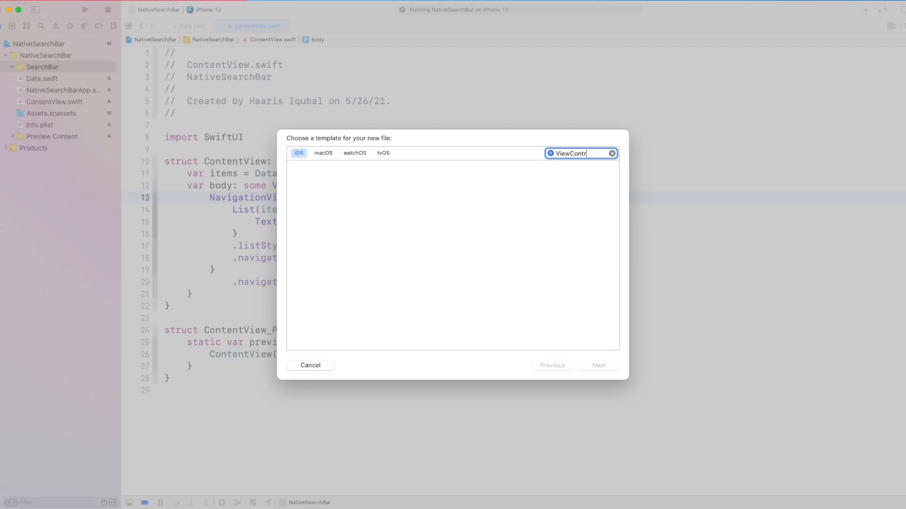
click(611, 153)
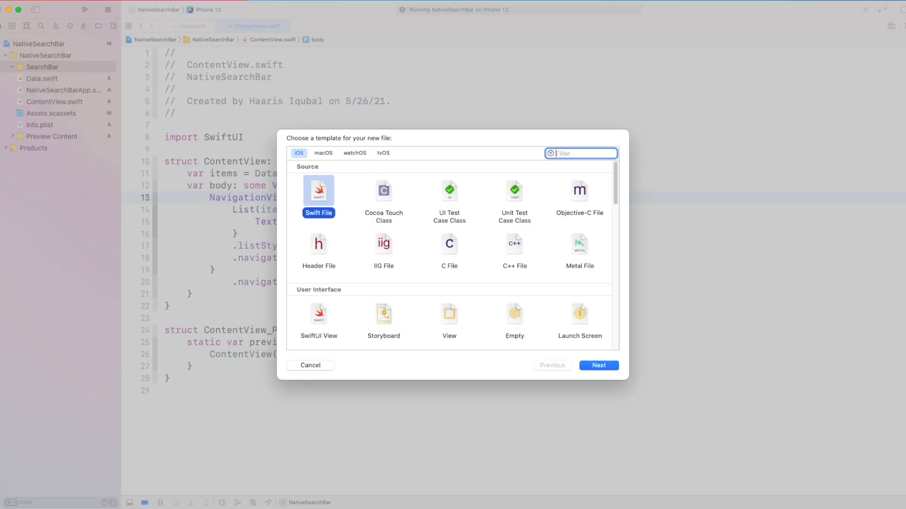
click(598, 365)
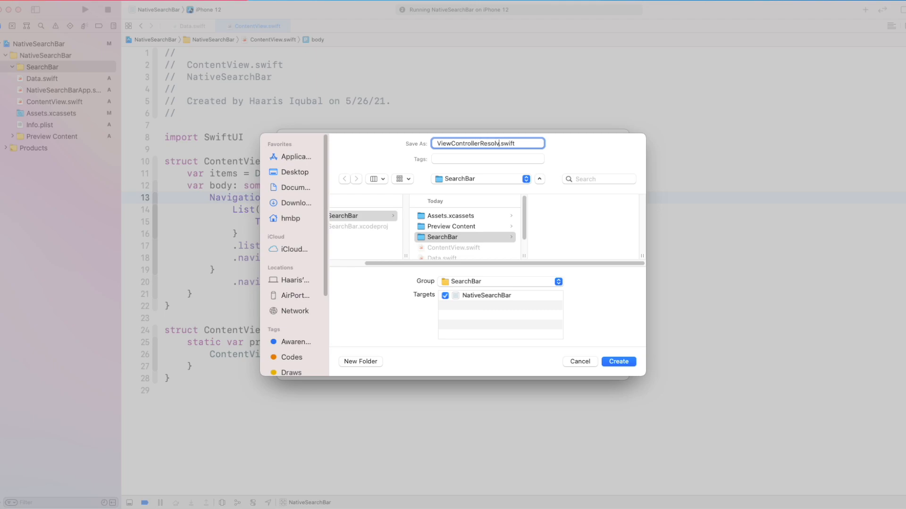
click(617, 362)
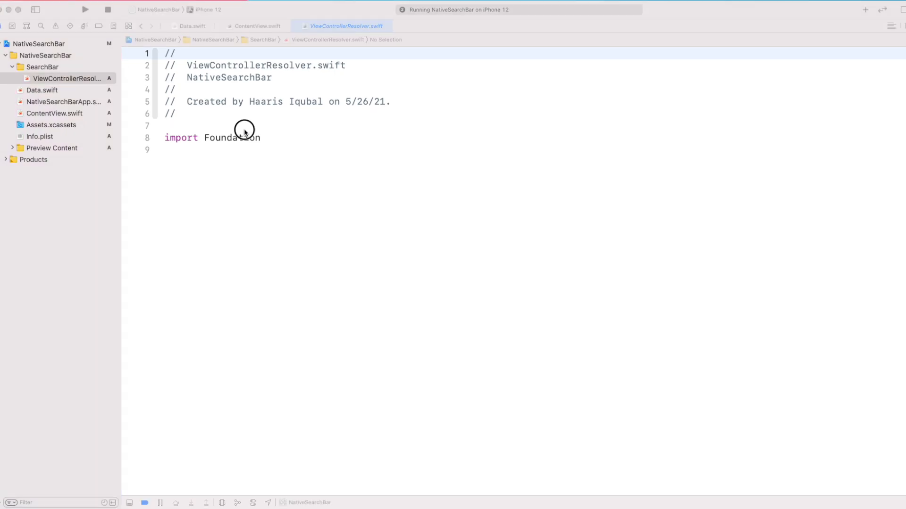
Step: Import SwiftUI and declare final class ViewControllerResolver: UIViewControllerRepresentable
text(S)
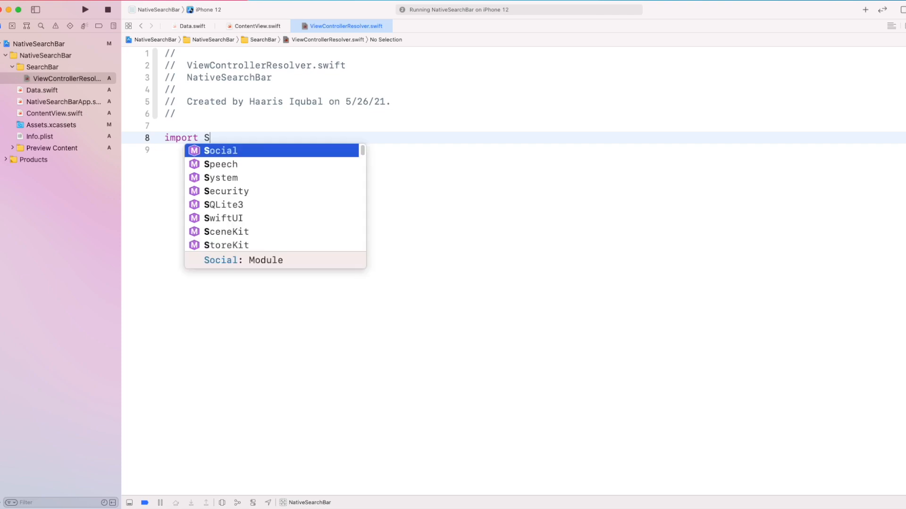
key(Return)
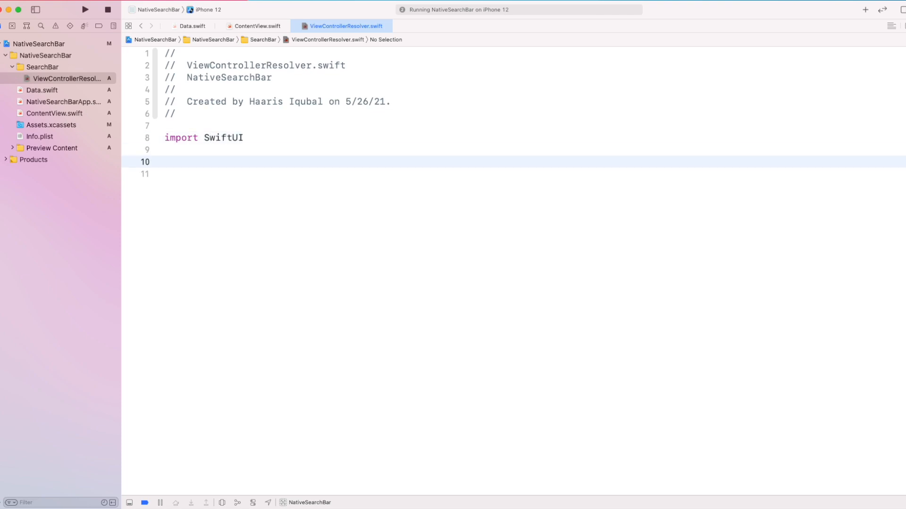
text(fin)
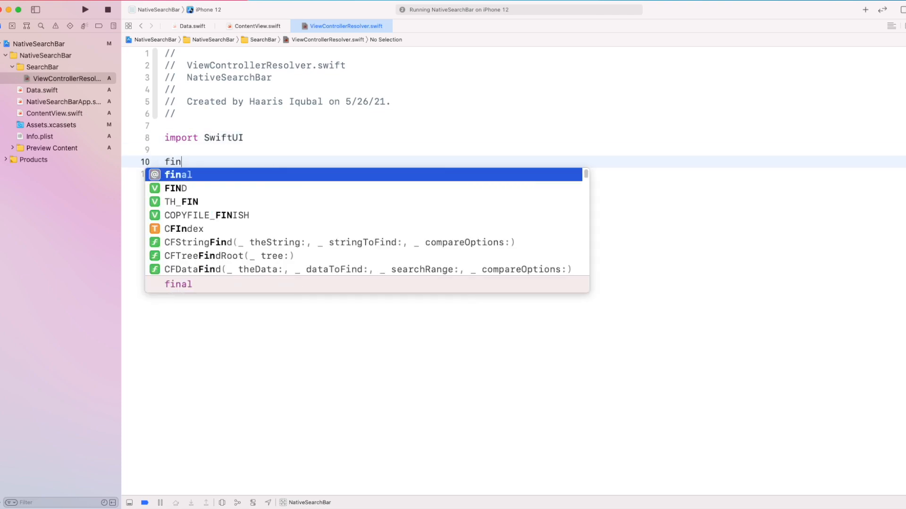
text(al class)
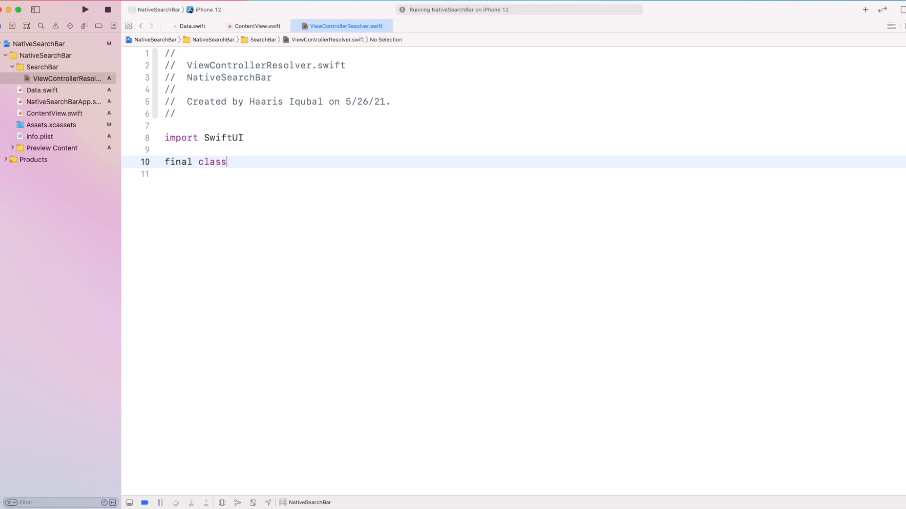
text(ViewCon)
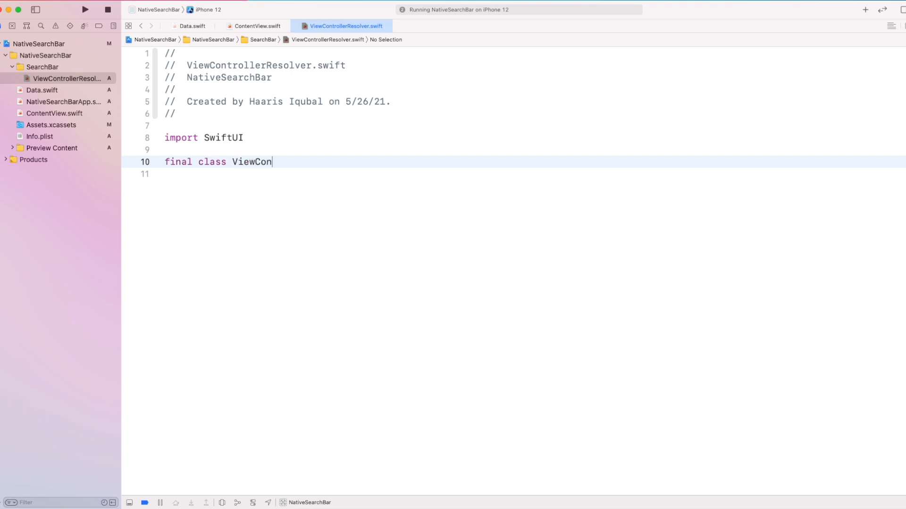
text(trollerR)
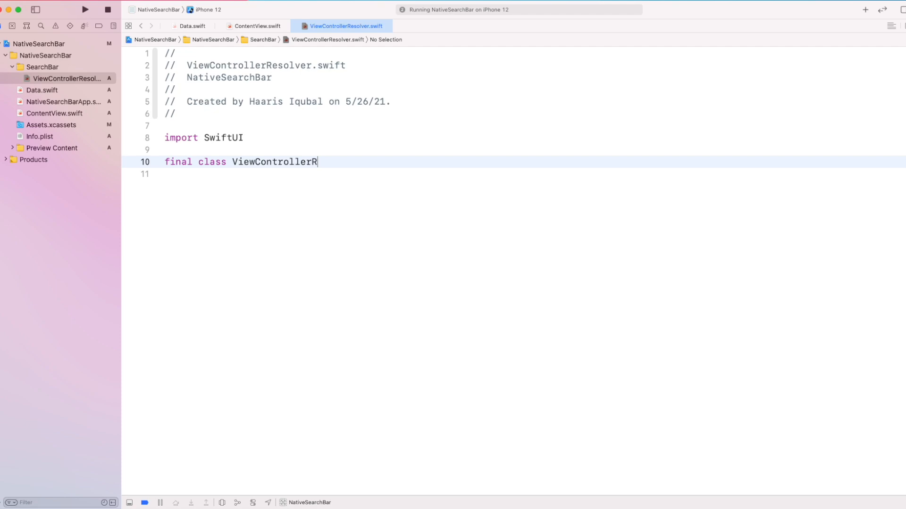
text(esolver:UIViewContr)
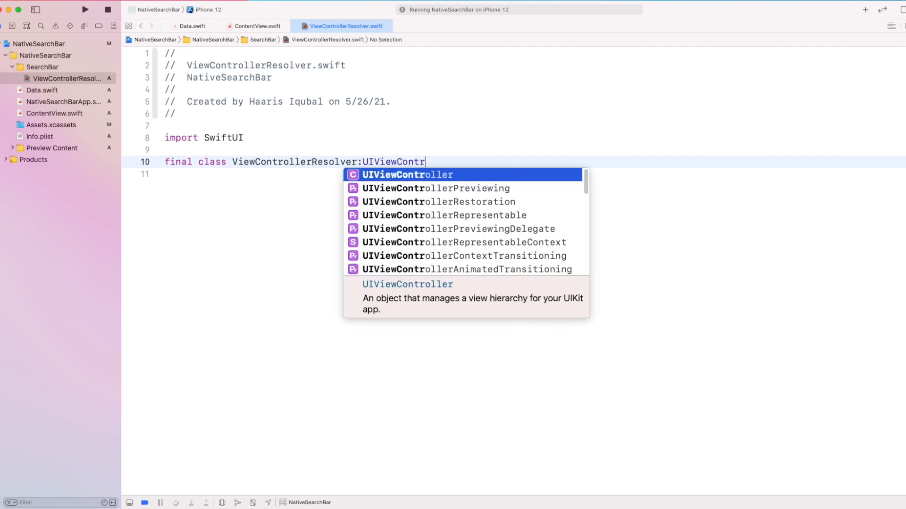
click(443, 215)
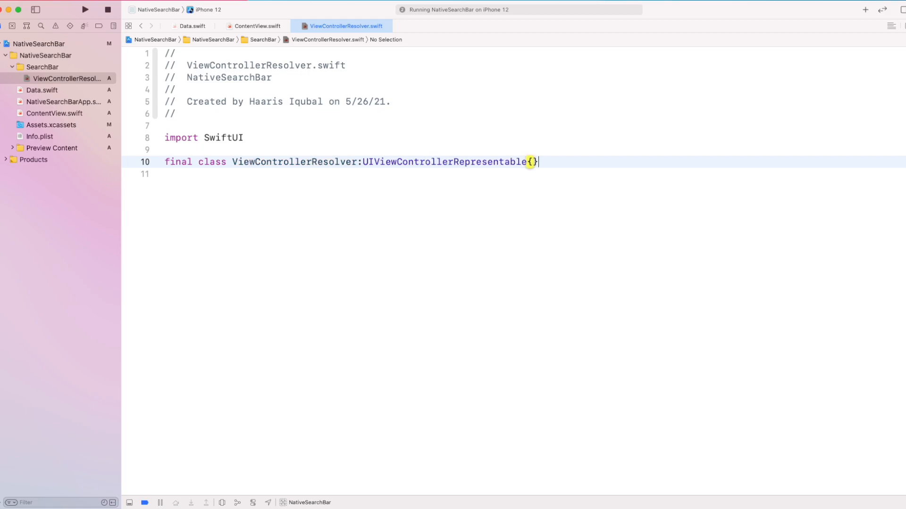
Step: Add the property let onResolve: (UIViewController) -> Void to the class
text(let on)
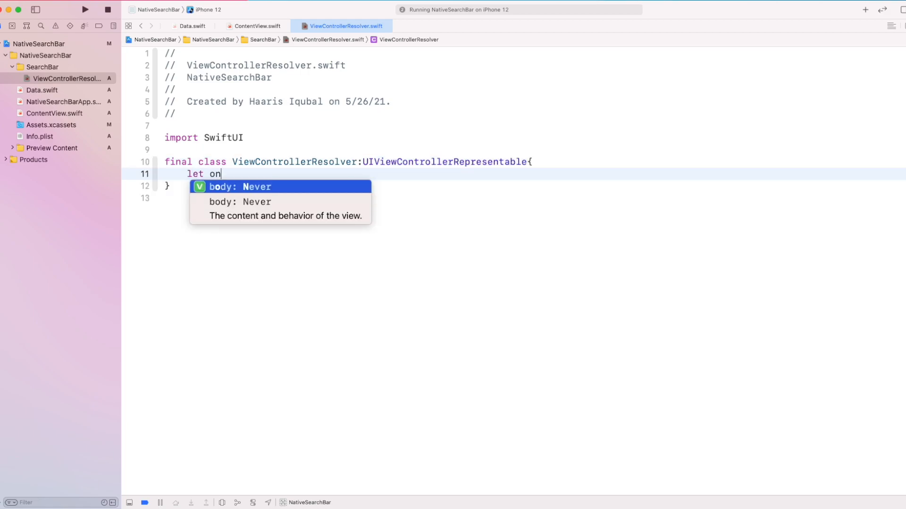
text(Res)
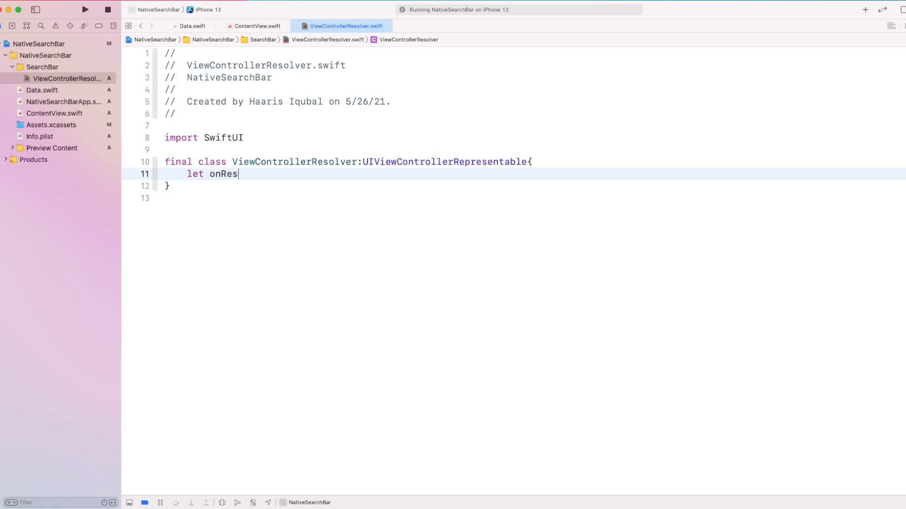
text(olve)
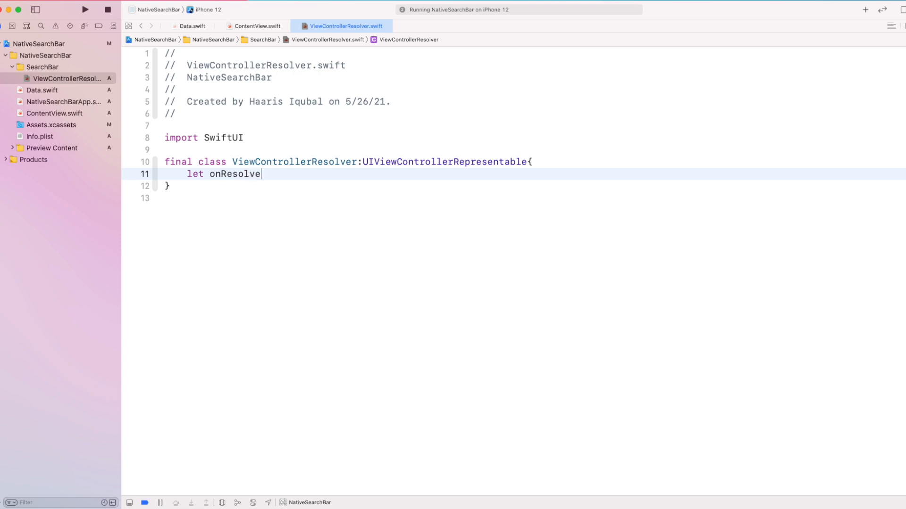
text(: ()
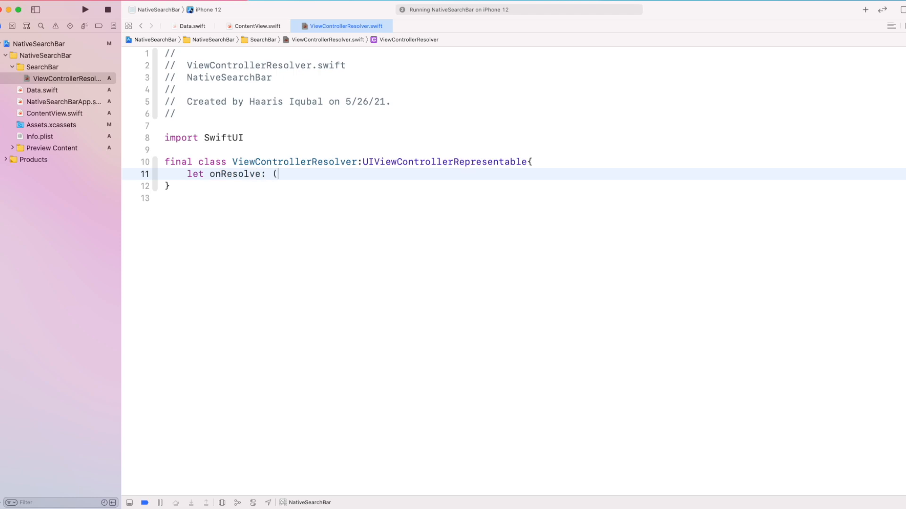
text(UIViewController)
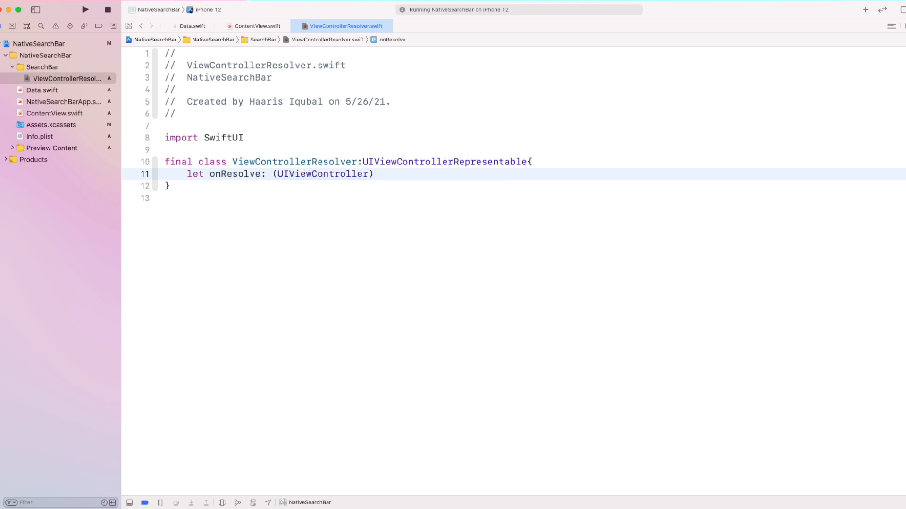
text(-> Vo)
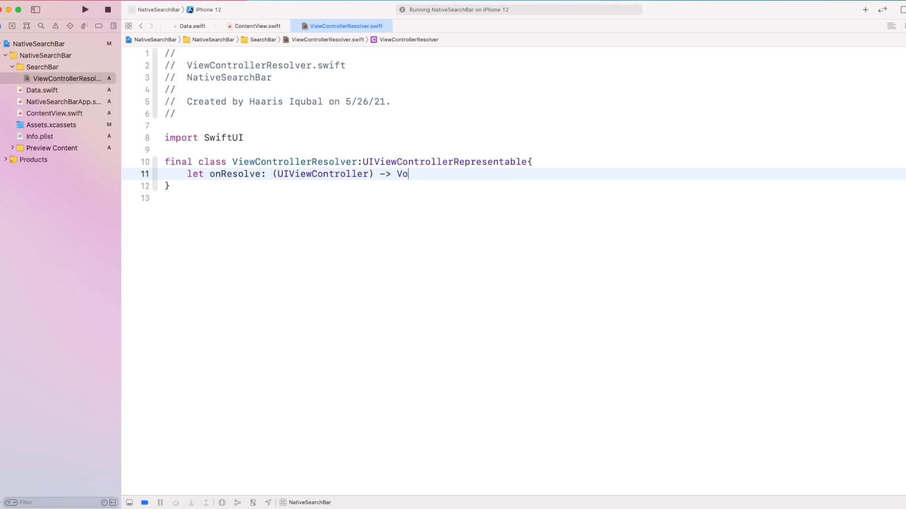
text(id)
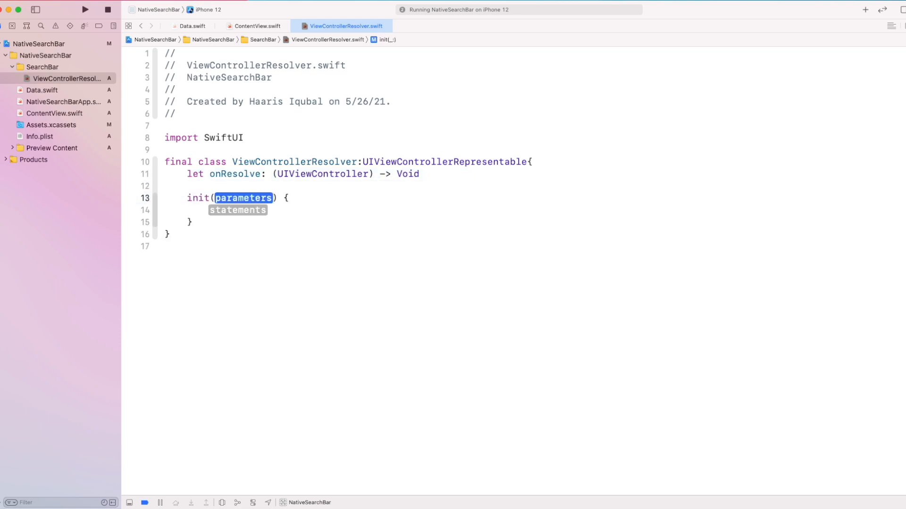
text(onRes)
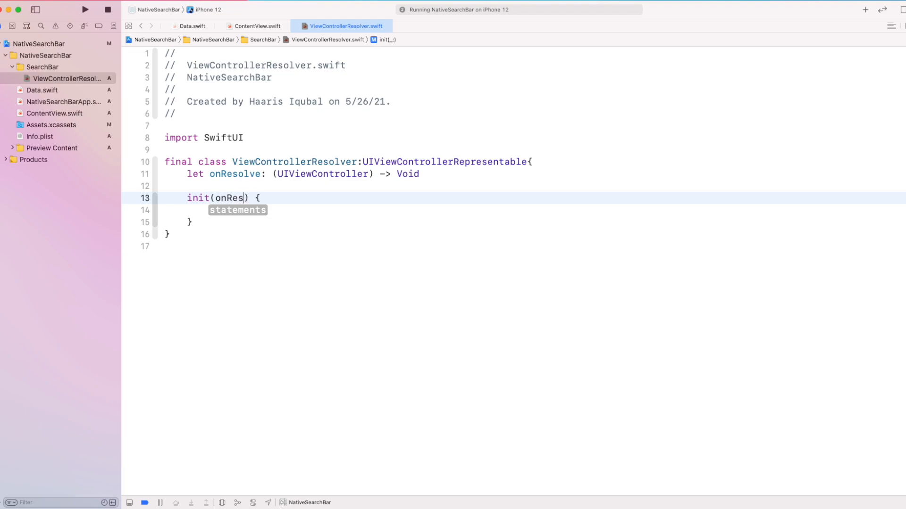
text(olve:)
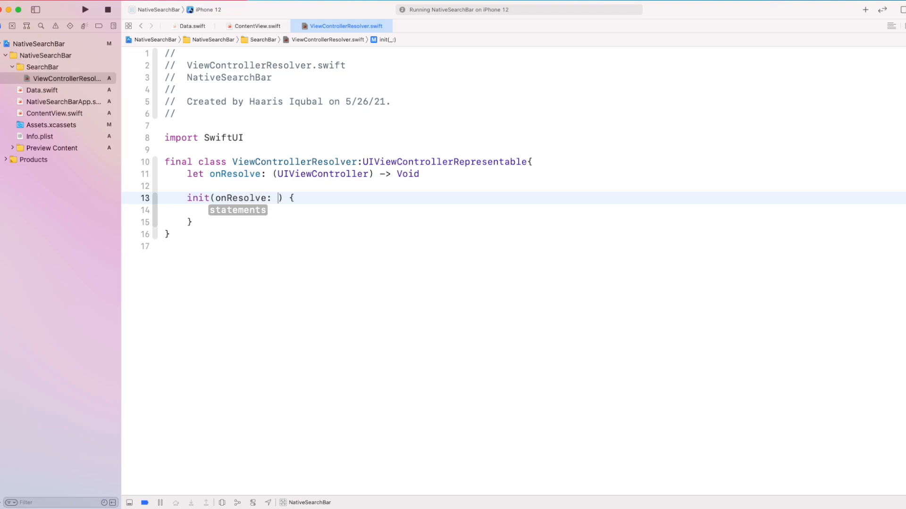
text(@escaping)
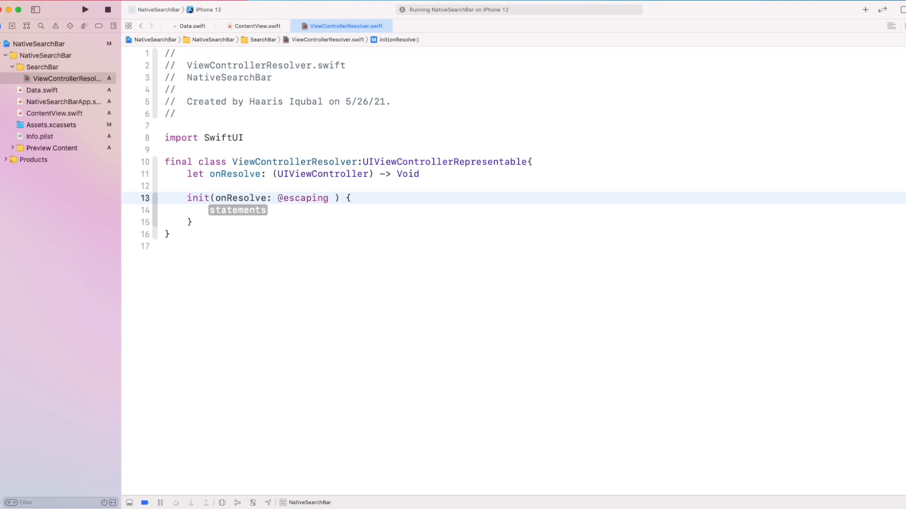
text((UIViewController)
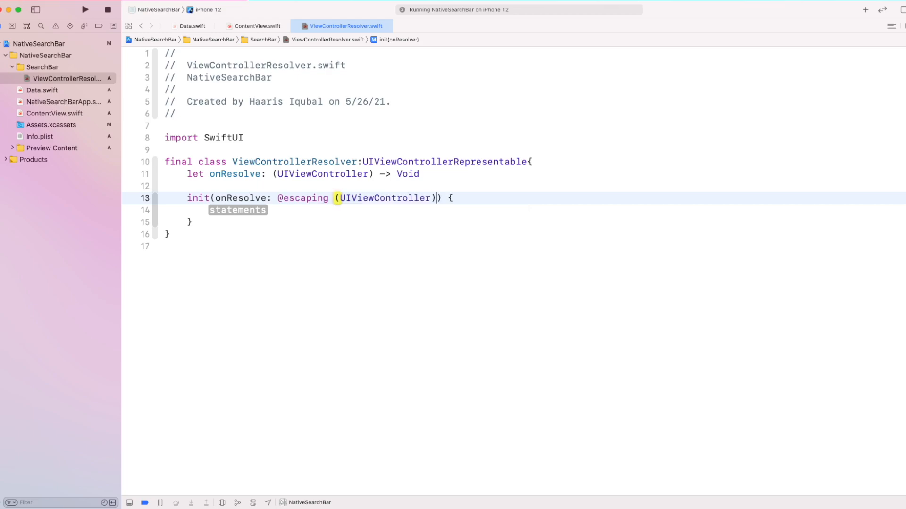
text(-> Bo)
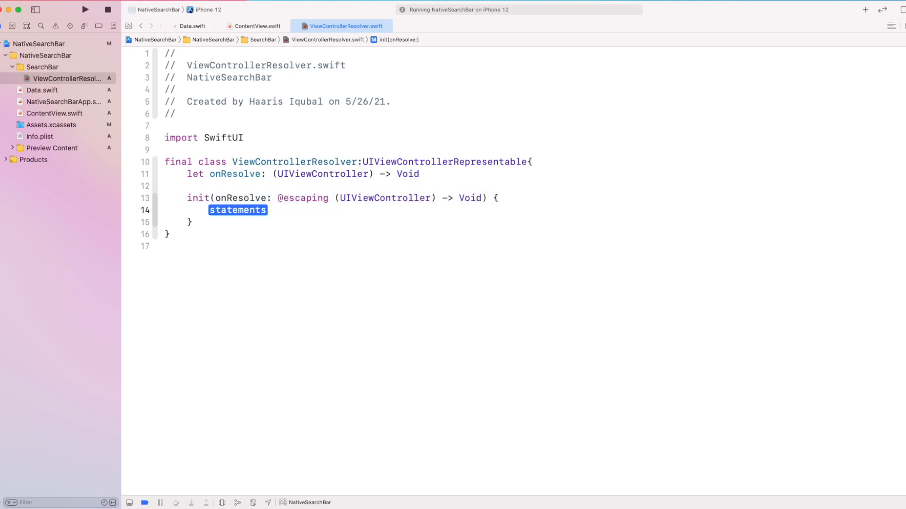
text(sel)
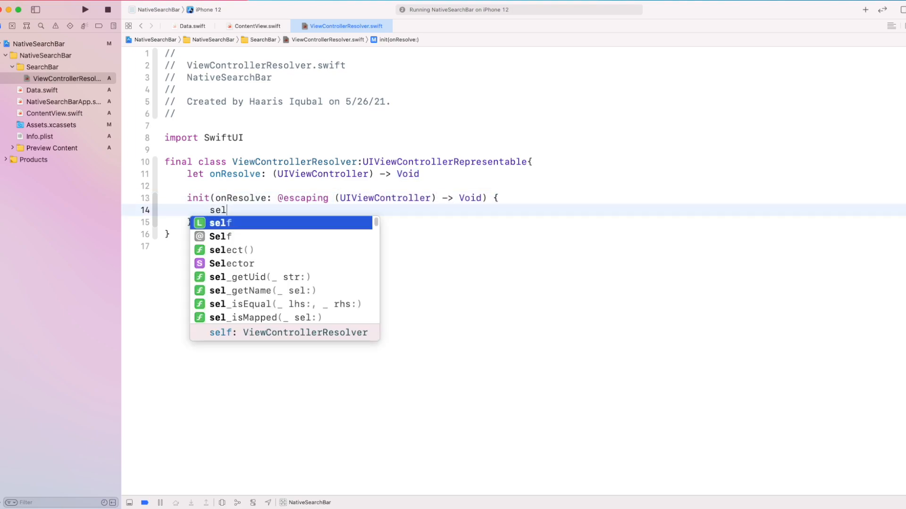
text(f.onResolve)
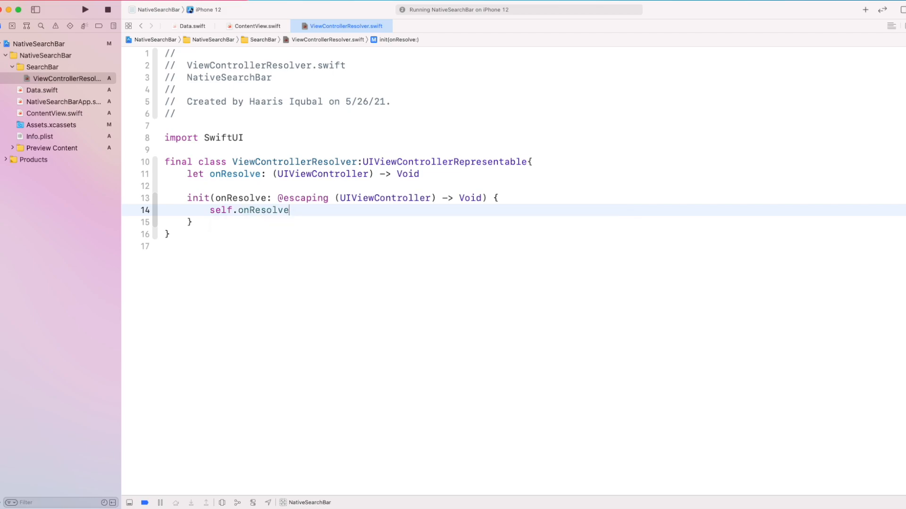
text(= onResolve)
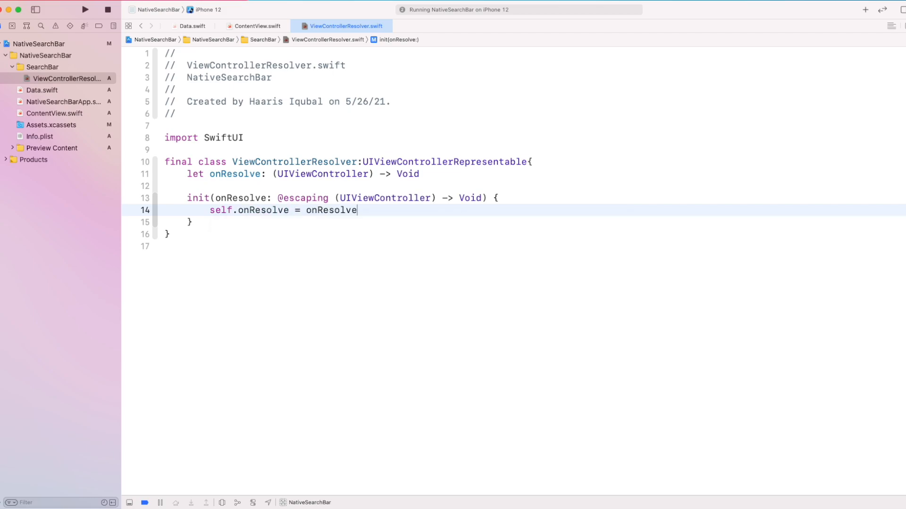
key(Return)
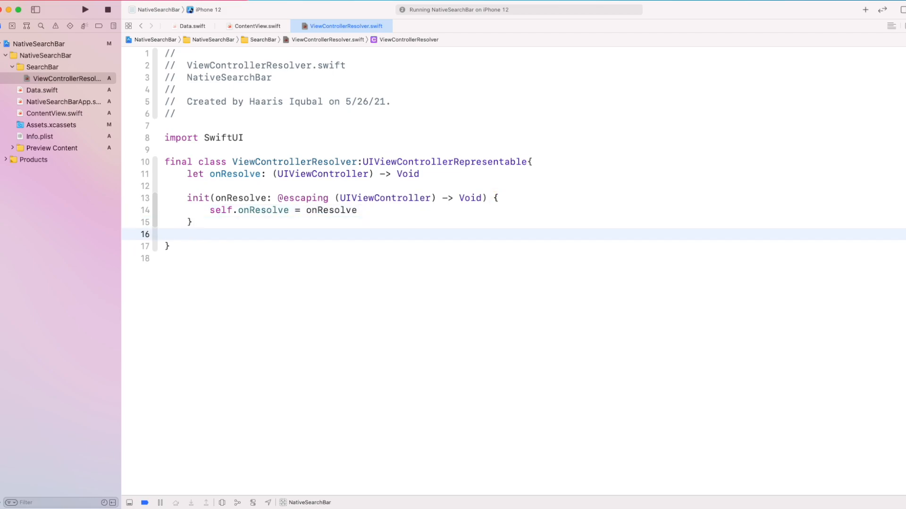
Step: Insert the makeUIViewController(context:) stub returning some UIViewController via func make completion
click(84, 10)
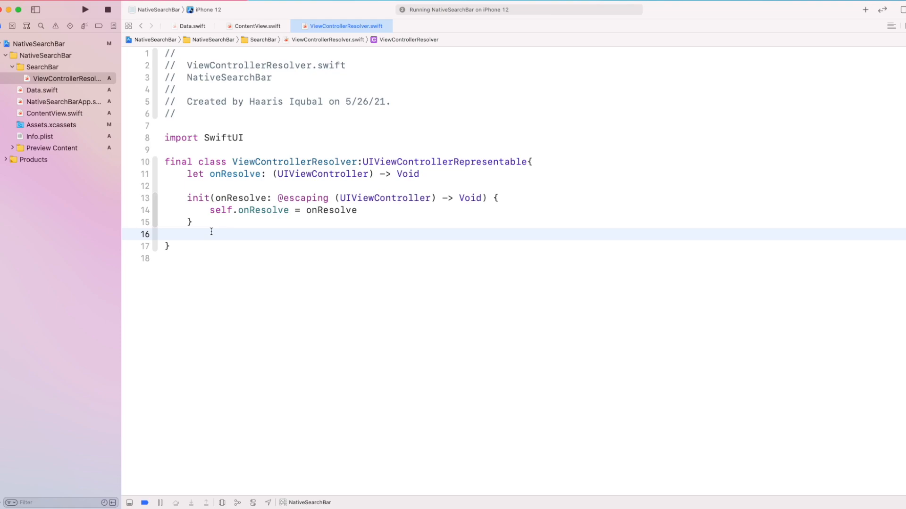
text(func)
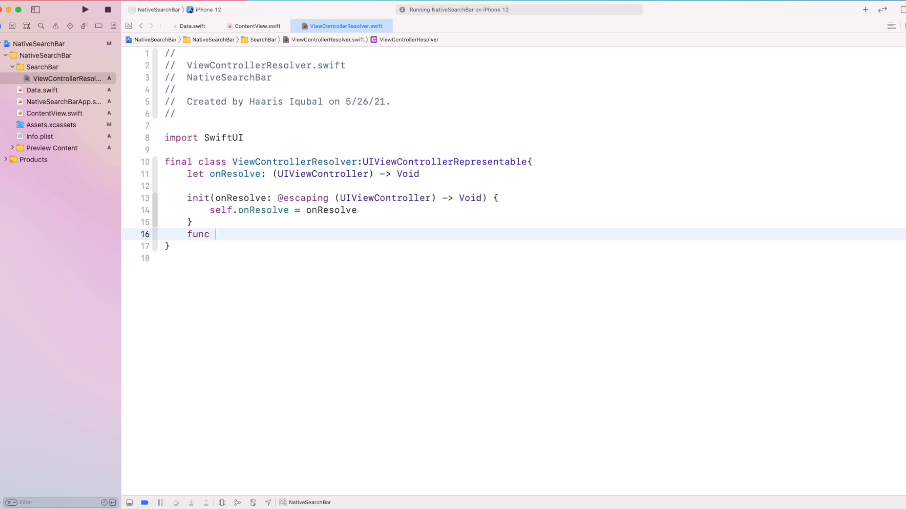
text(makeUIViewController(context: Context) -> some UIViewController {)
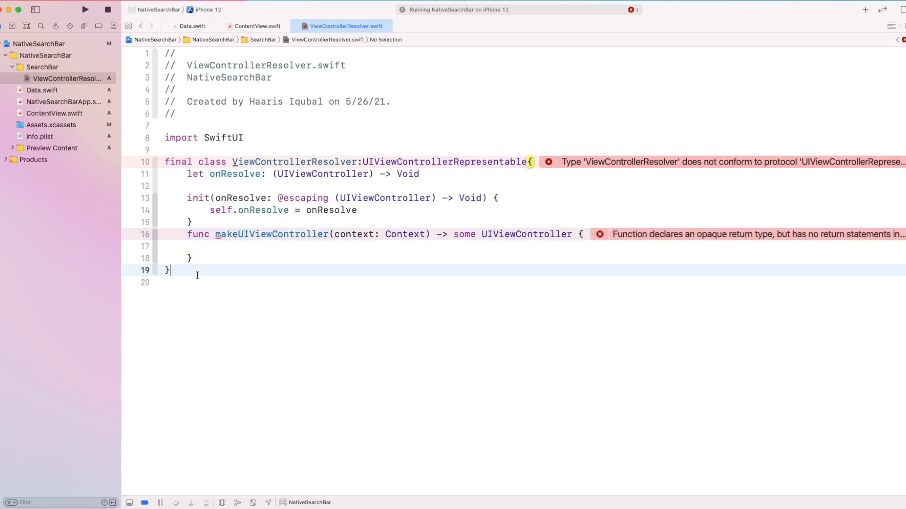
Step: Declare class ParentResolverViewController inheriting from UIViewController
text(class)
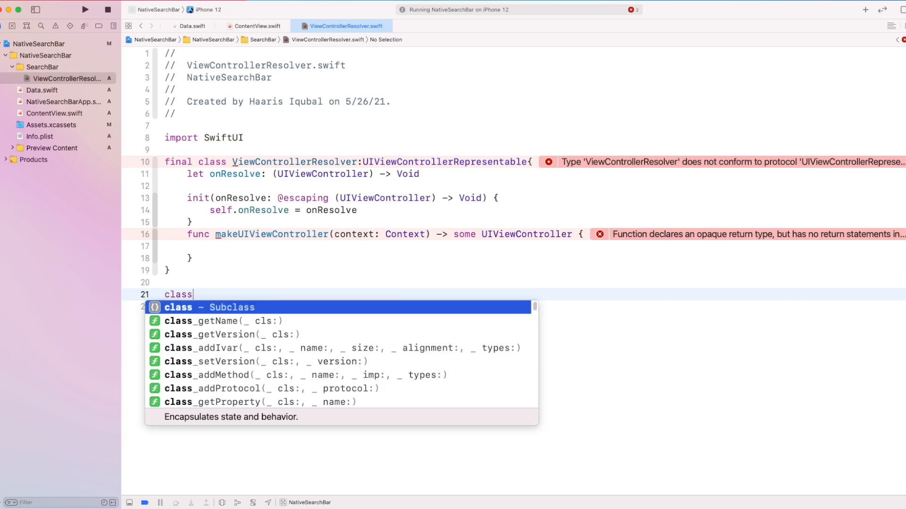
text(ParentR)
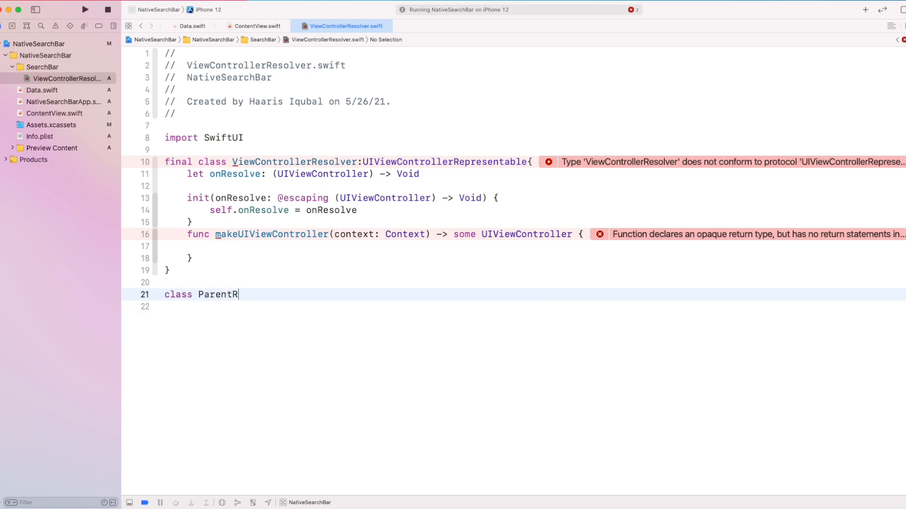
text(esolverViewCo)
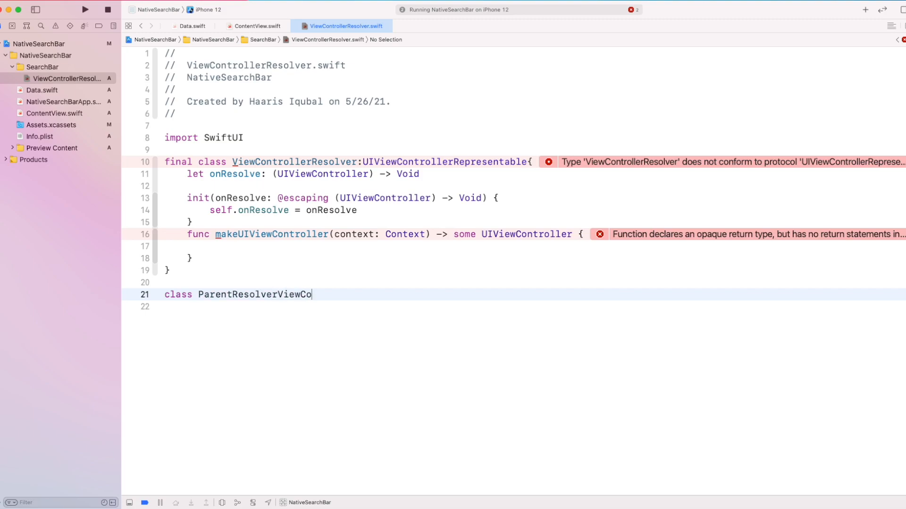
text(ntroller: UIViewController{)
click(513, 306)
text(let)
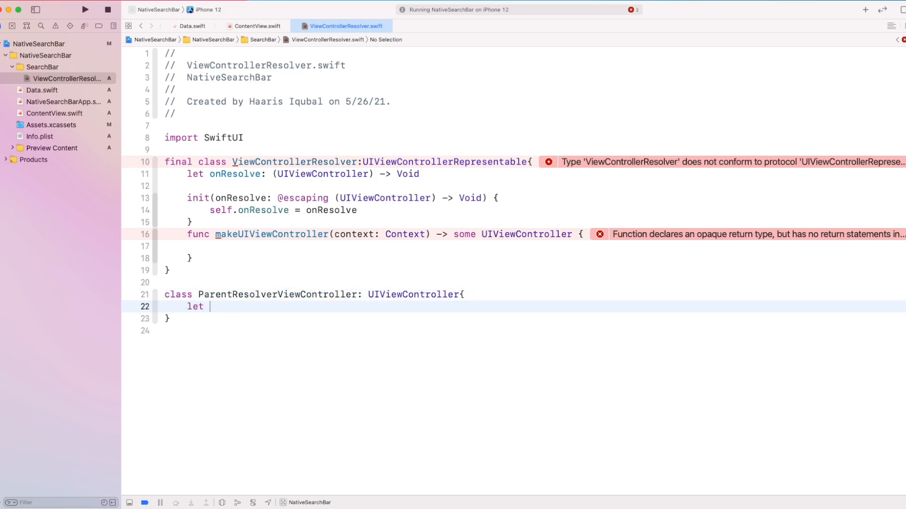
Step: Give it let onResolve: (UIViewController) -> Void and start an init stub
text(onResolve)
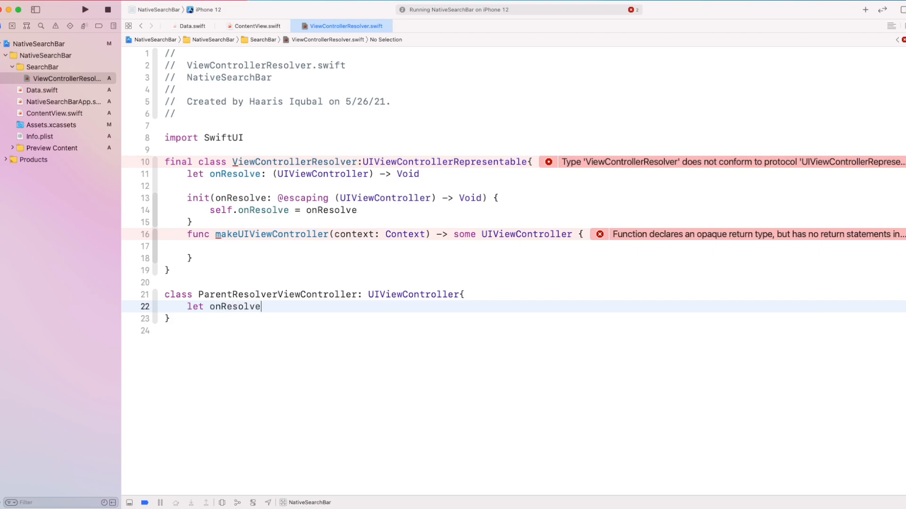
text(: ()
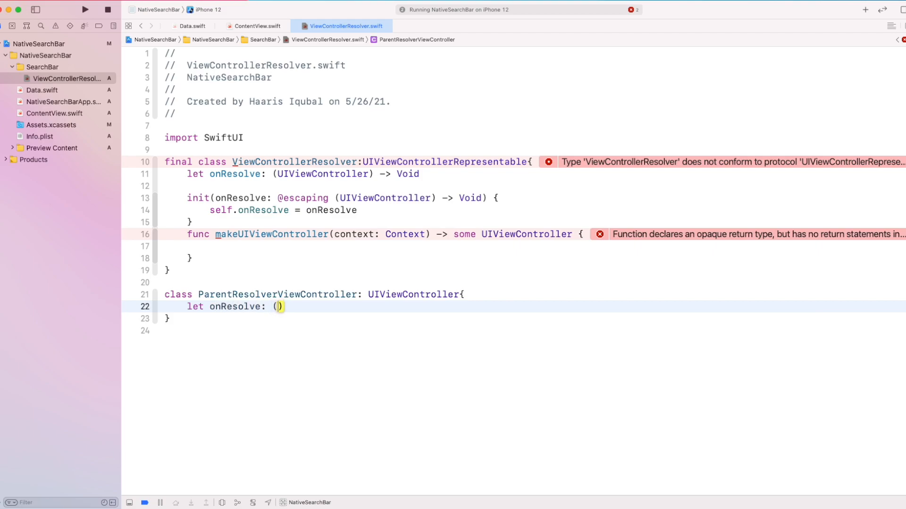
text(UIViewController)
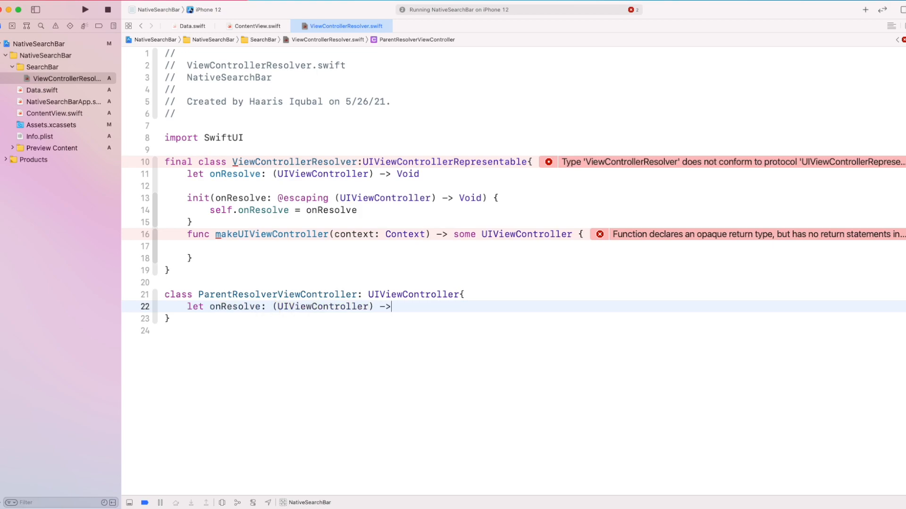
text(Void)
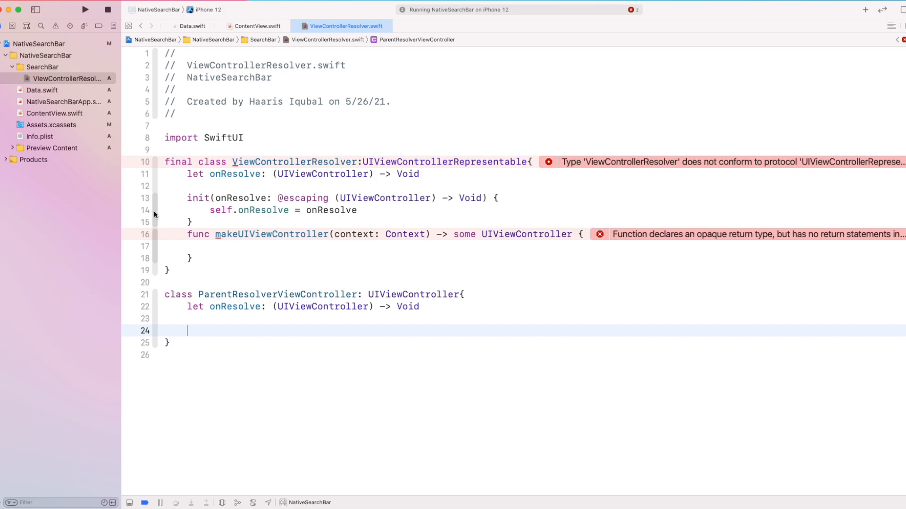
text(ini)
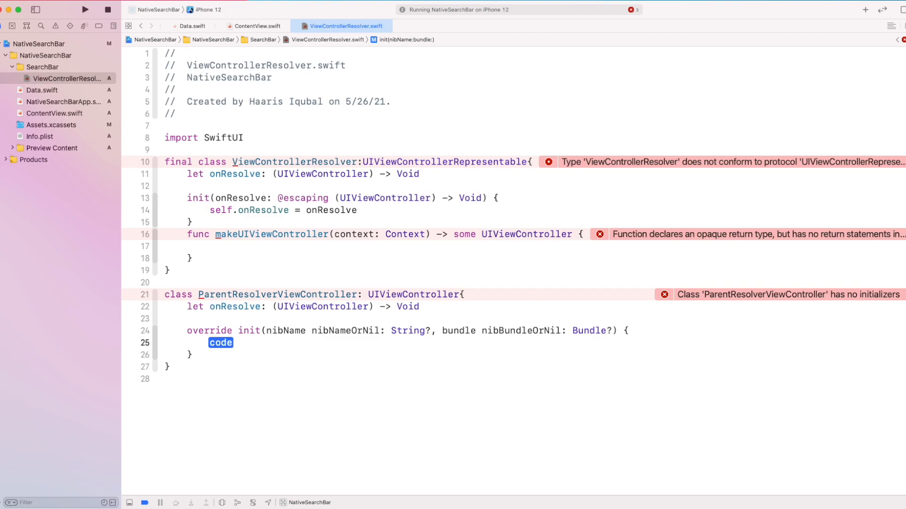
text(init()
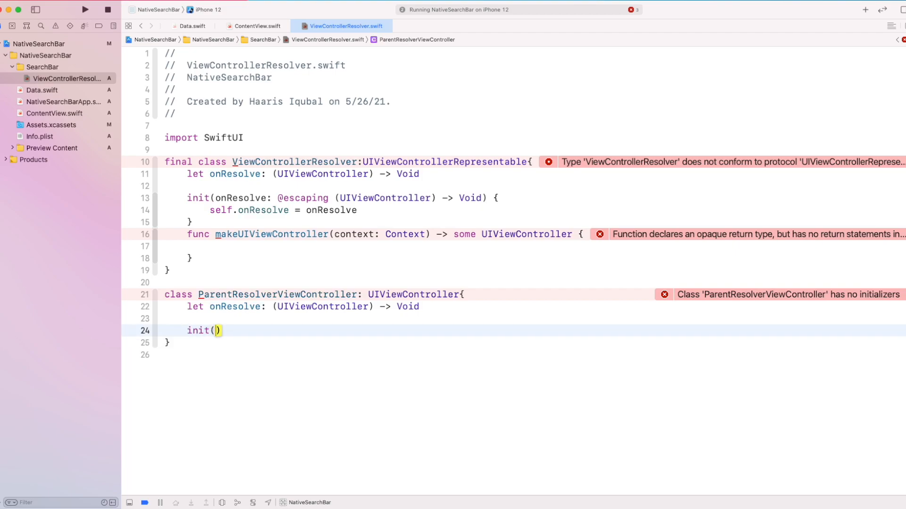
text(onRe)
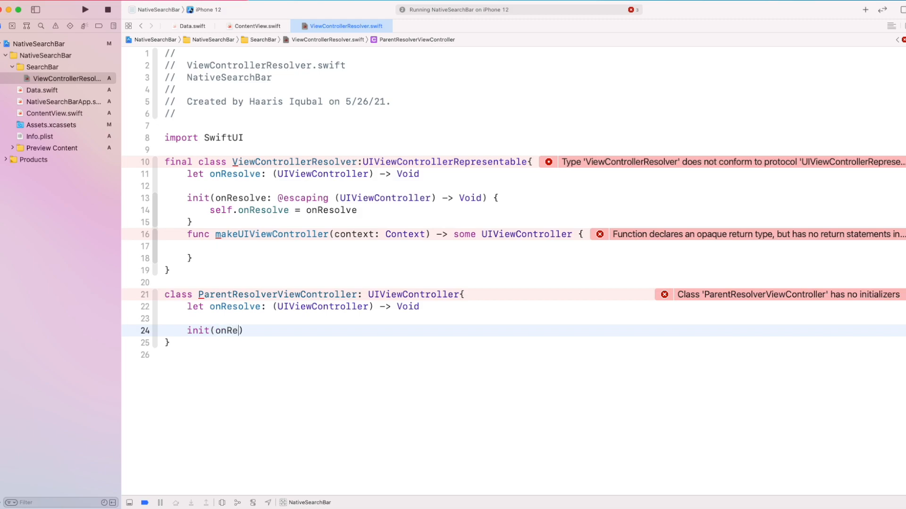
text(solve:)
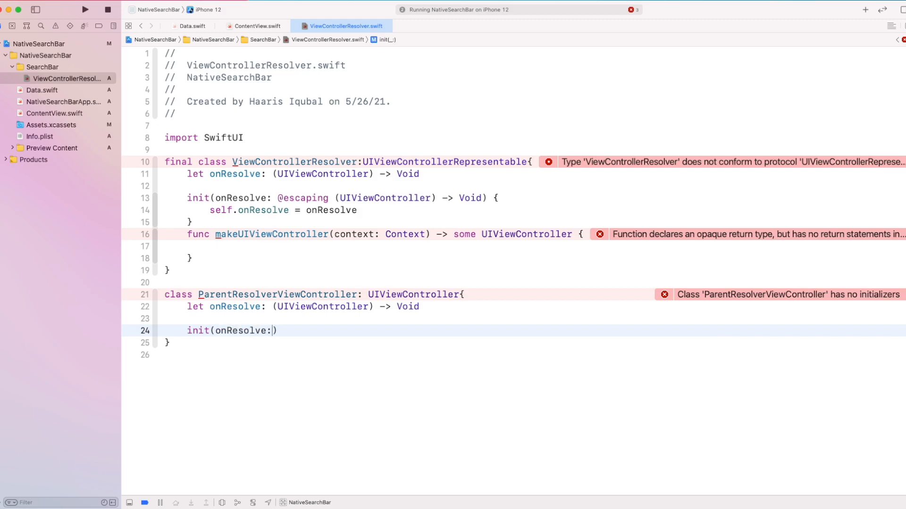
text(@escaping)
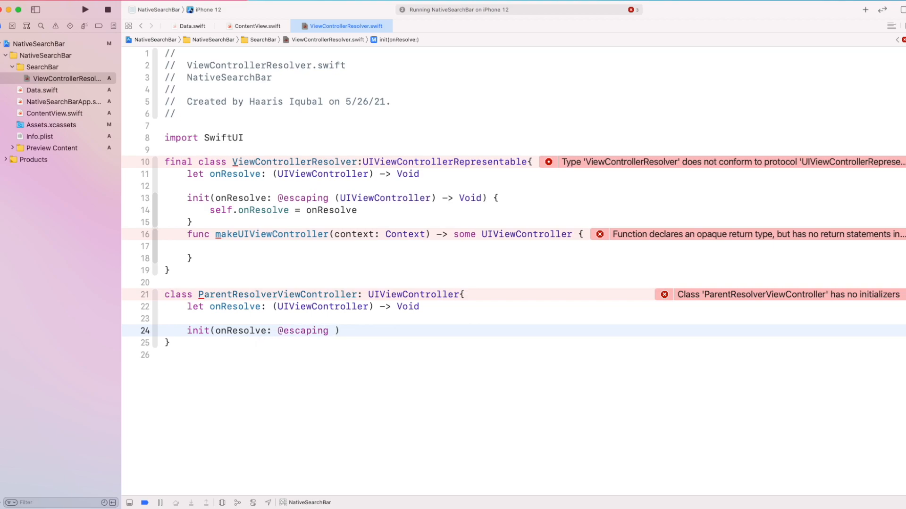
text(UIViewController)
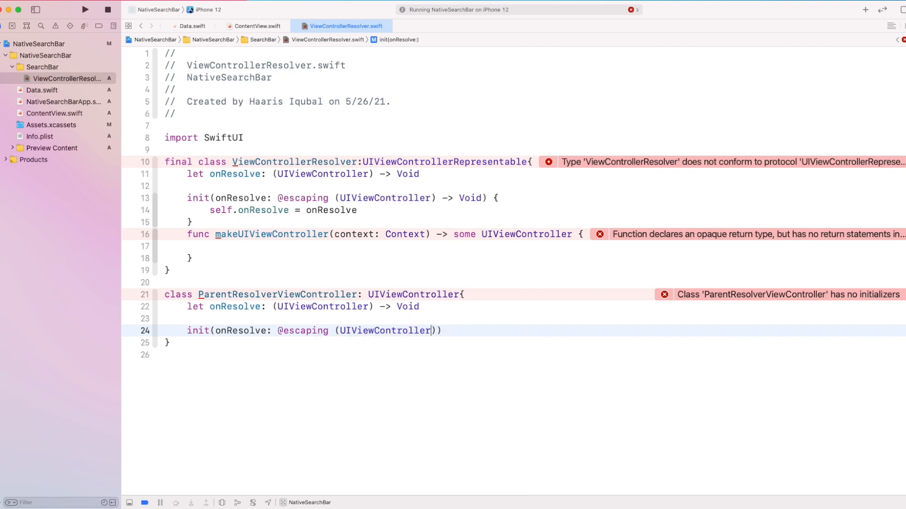
text(-> Bo)
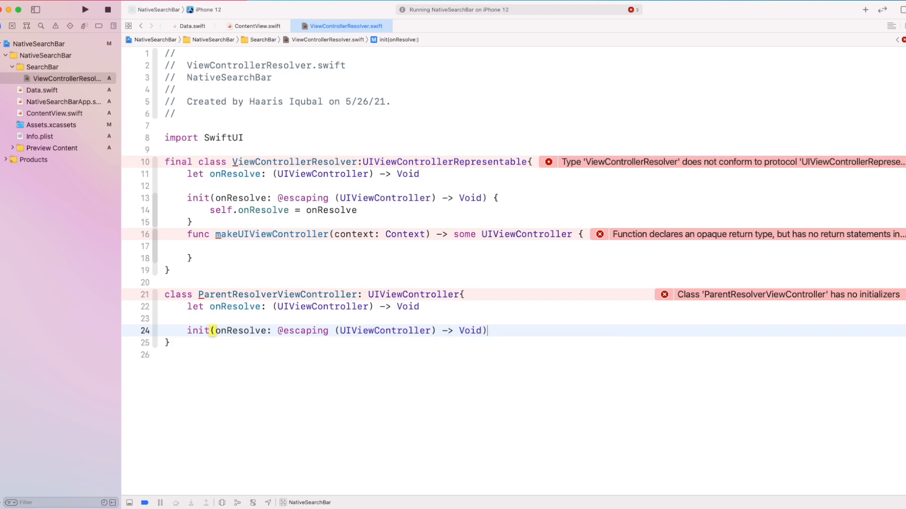
Step: Store self.onResolve = onResolve and call super.init(nibName: nil, bundle: nil)
text(self.onResolve)
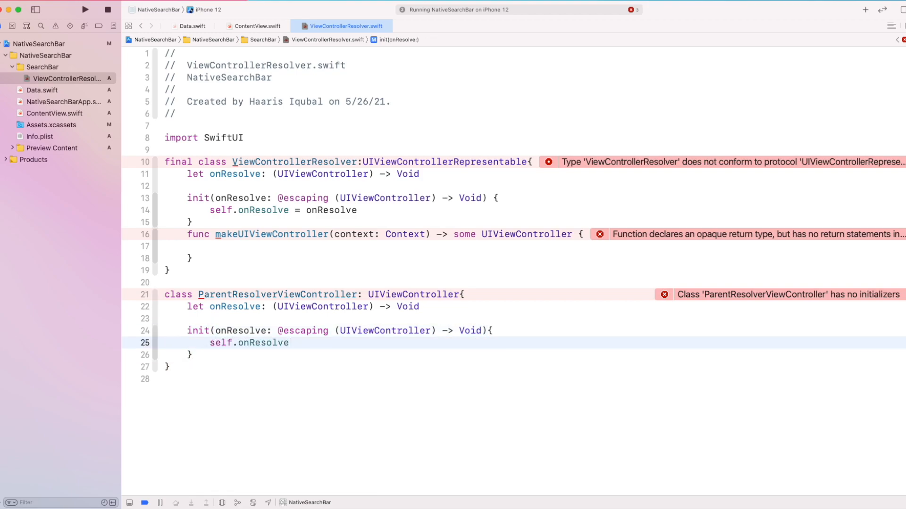
text(= onResolve)
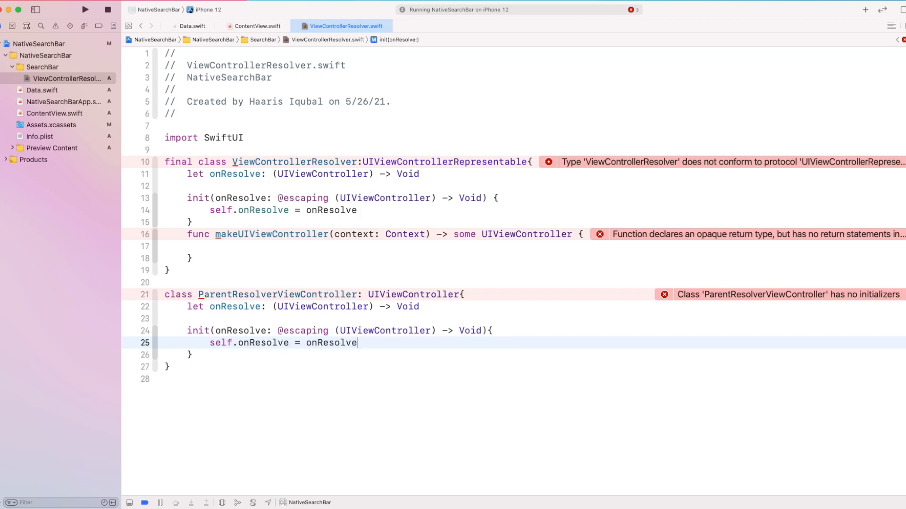
text(se)
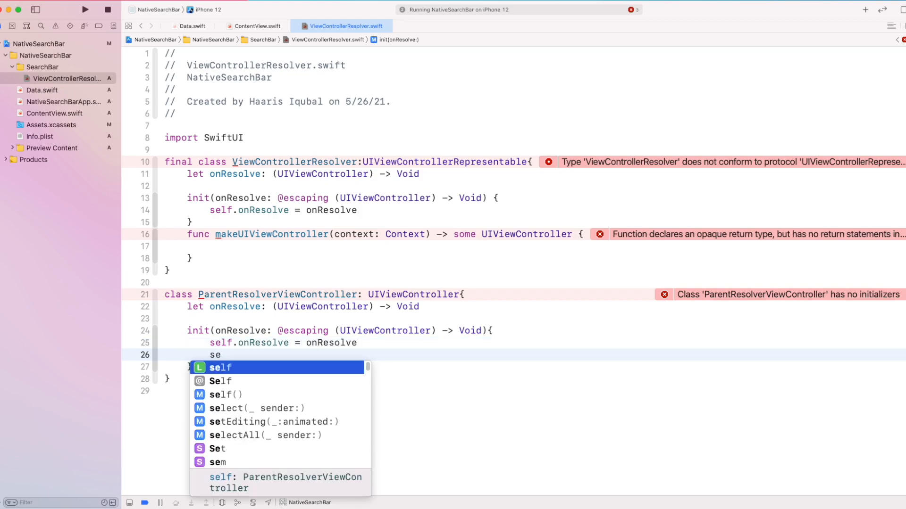
text(super.o)
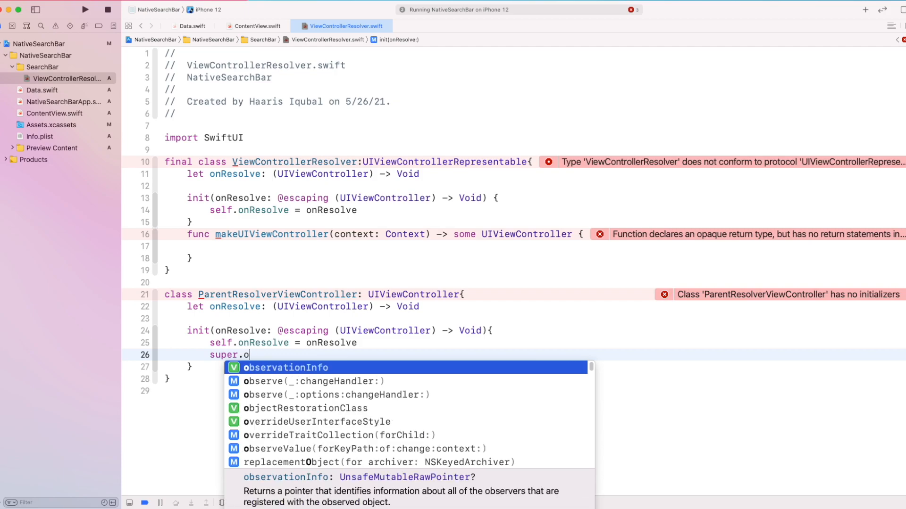
text(init(nibName: nil, bundle: Bundle?)
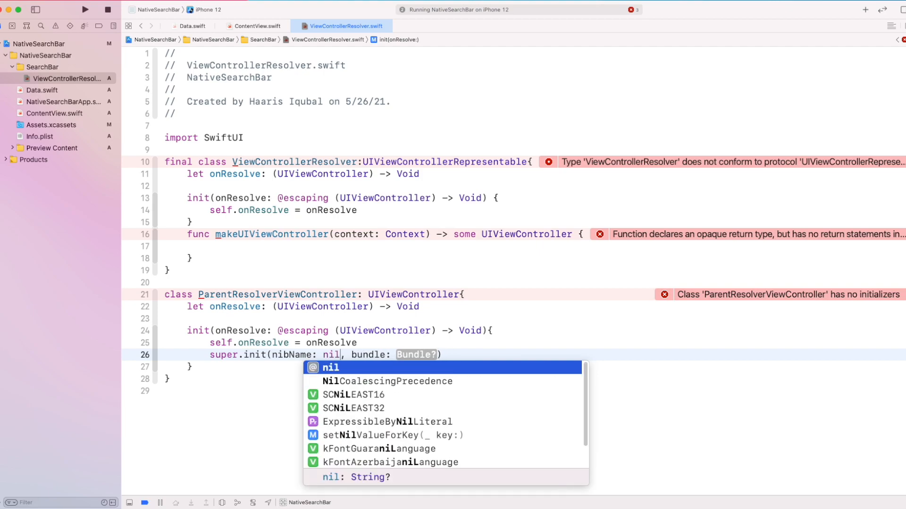
text(nil)
text(fatalError()
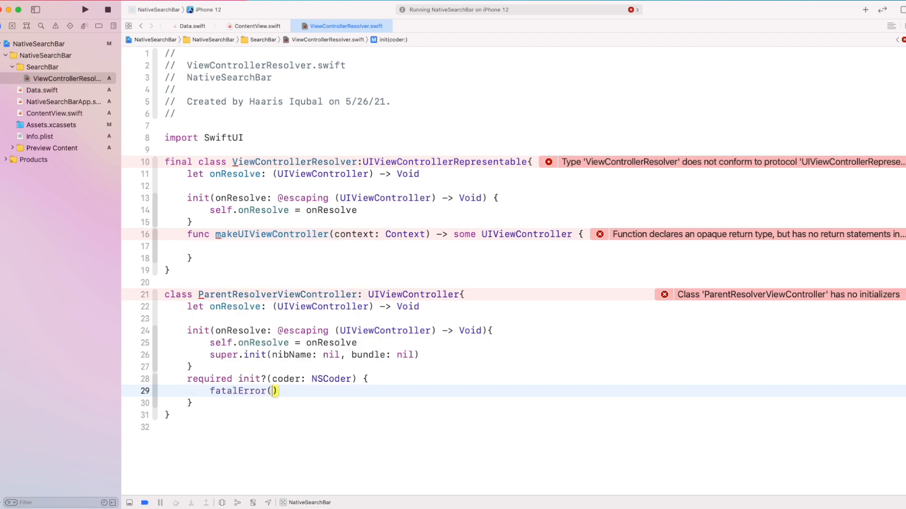
Step: Write the fatalError message "Use init(onResolve:) to intantiate" in init?(coder:)
text("U")
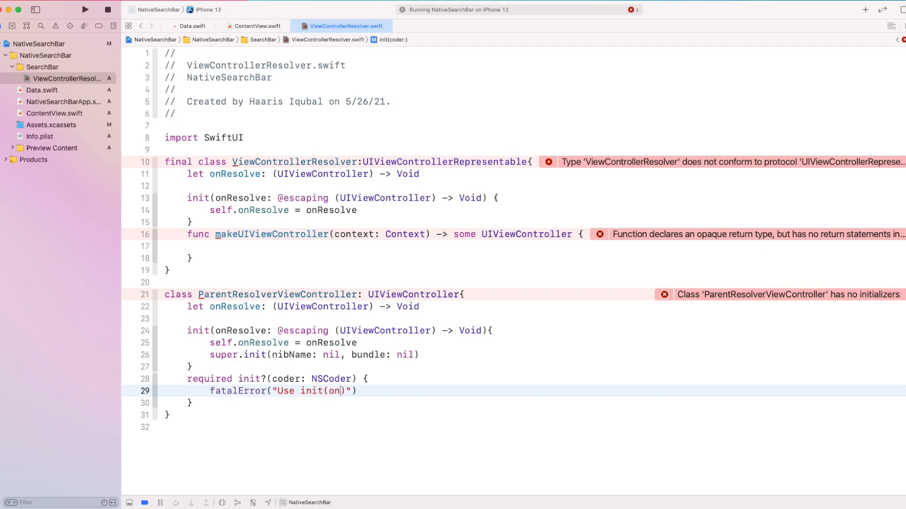
text(Resolve:)
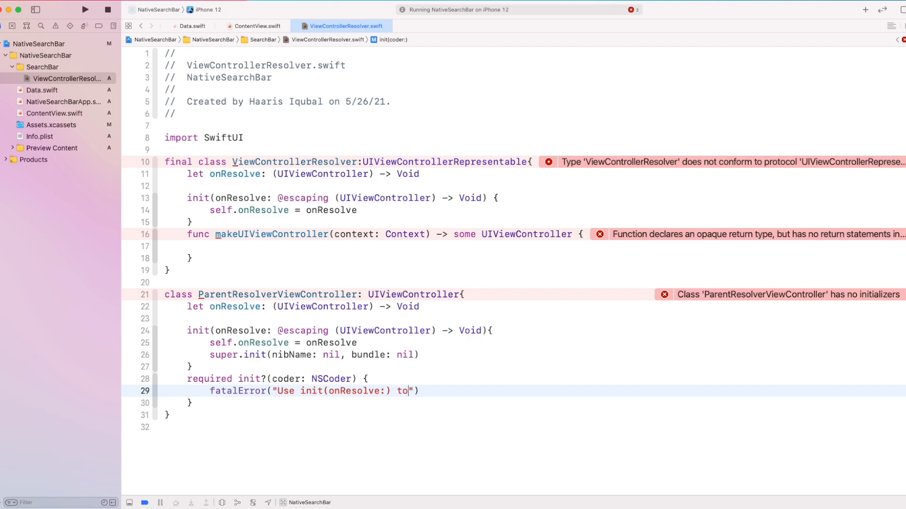
text(intan)
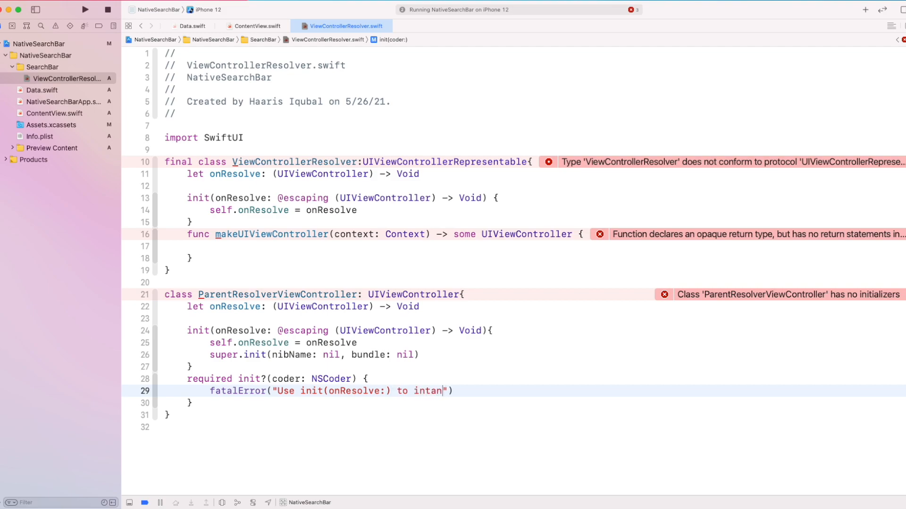
text(tia)
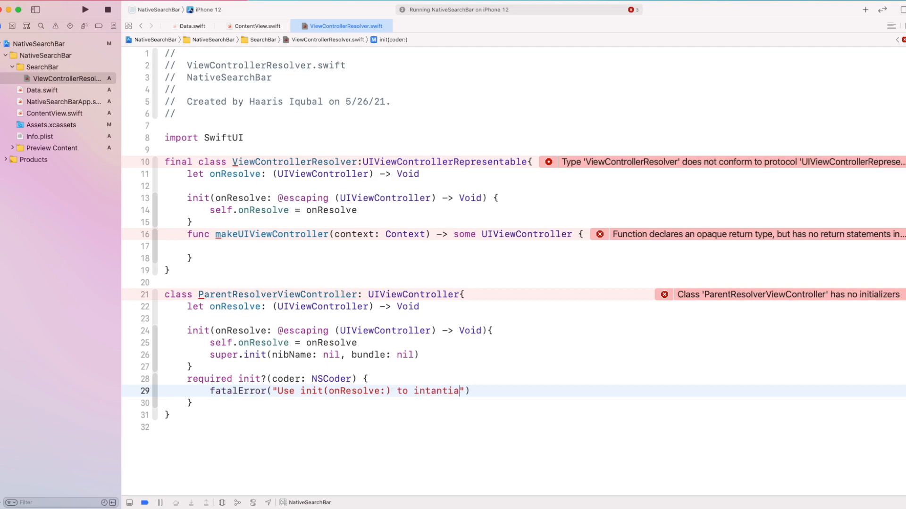
text(te)
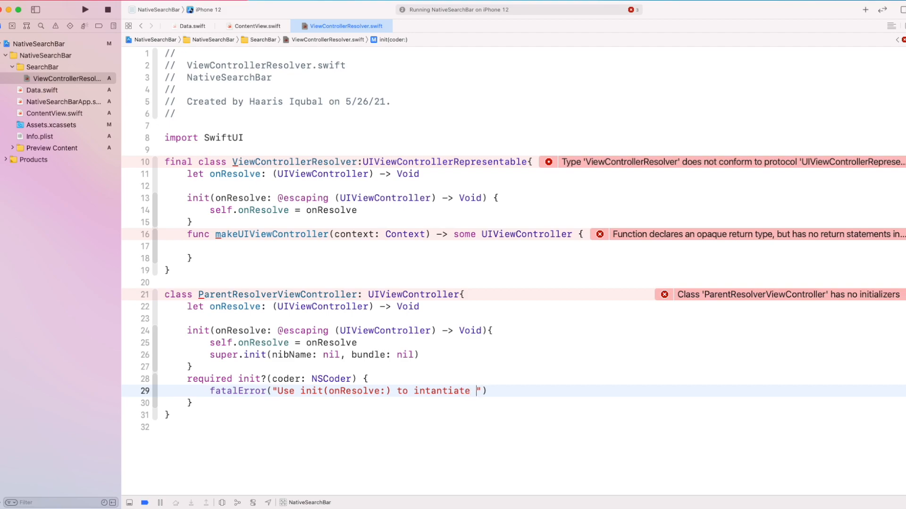
Step: Finish the message with ParentResolverViewControler and begin the next override
text(Parent)
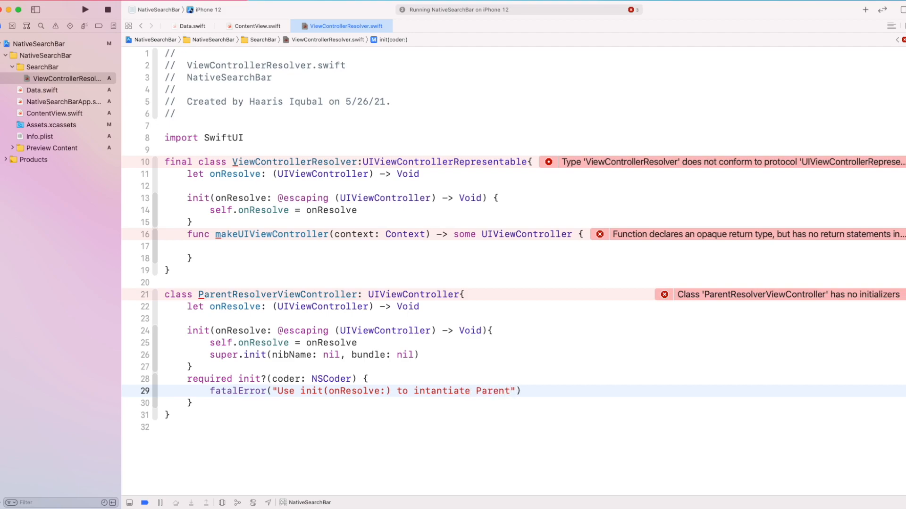
text(Resolver)
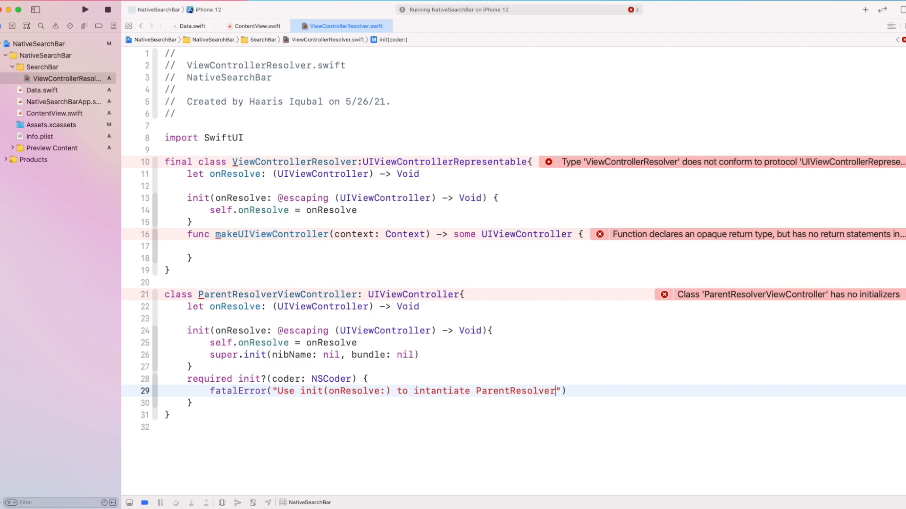
text(ViewControle)
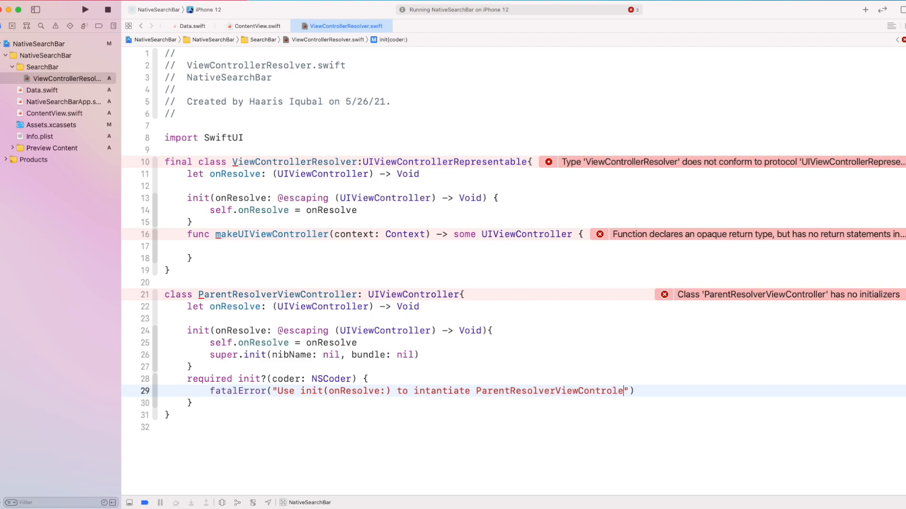
text(r.)
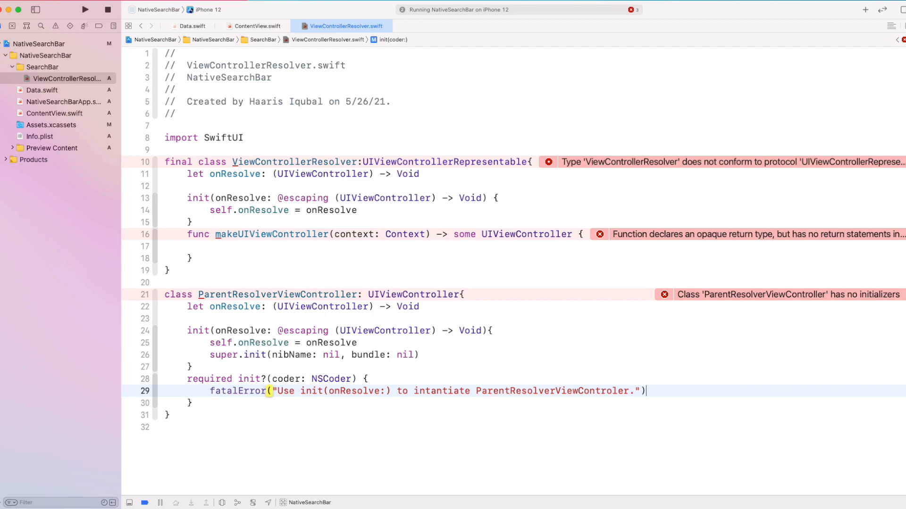
text(over)
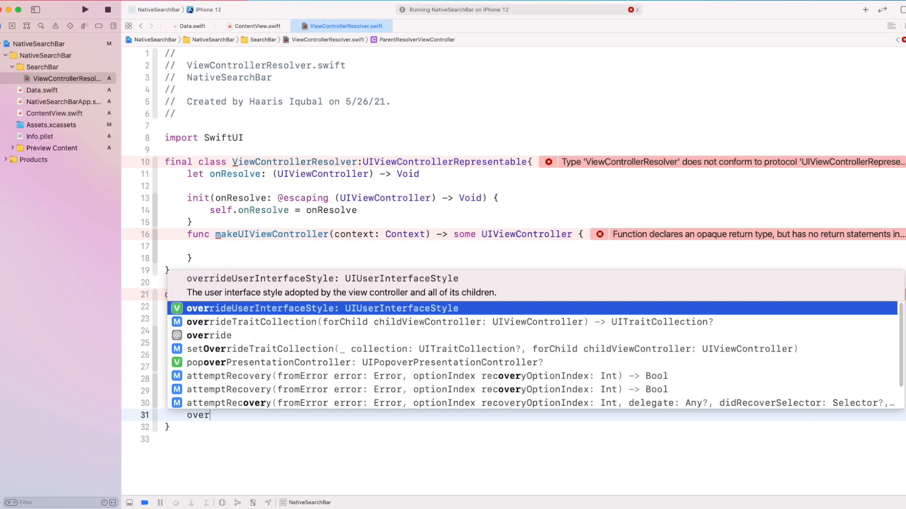
Step: Override func didMove(toParent:) calling super.didMove(toParent: parent)
text(Ri)
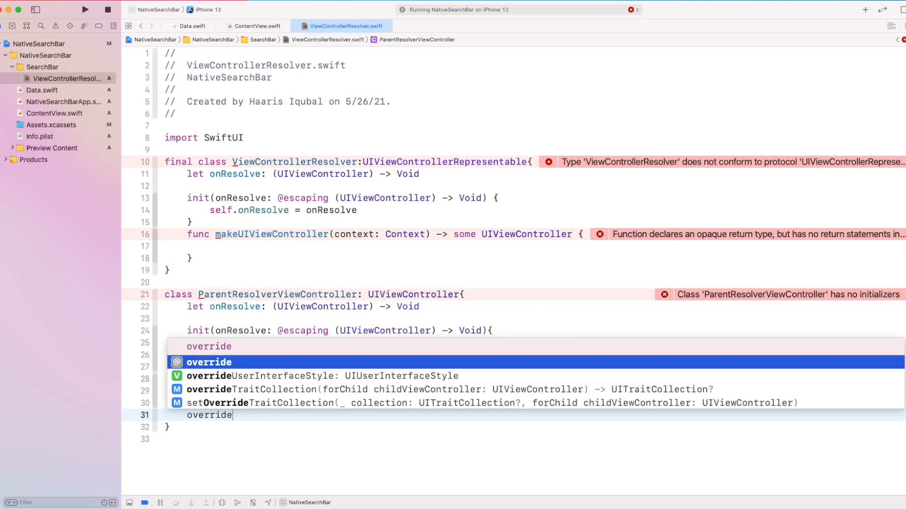
text(fun)
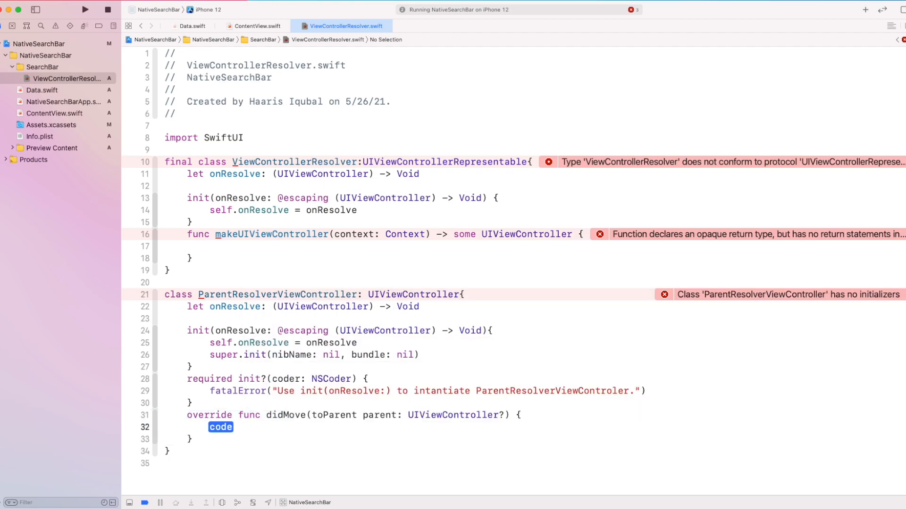
text(sup)
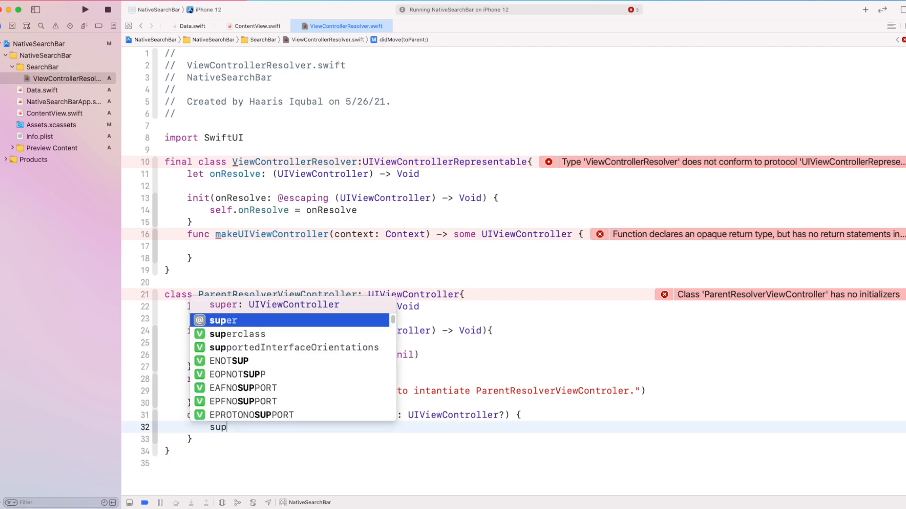
key(Return)
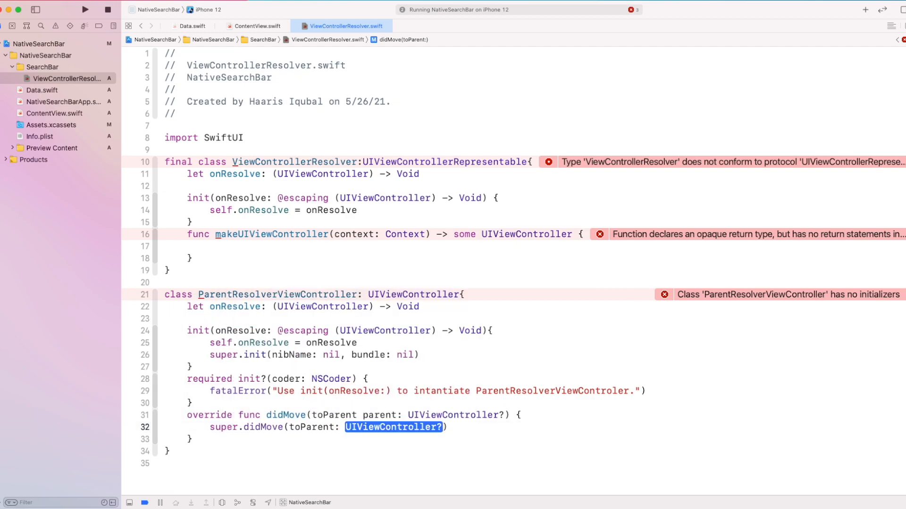
text(parent)
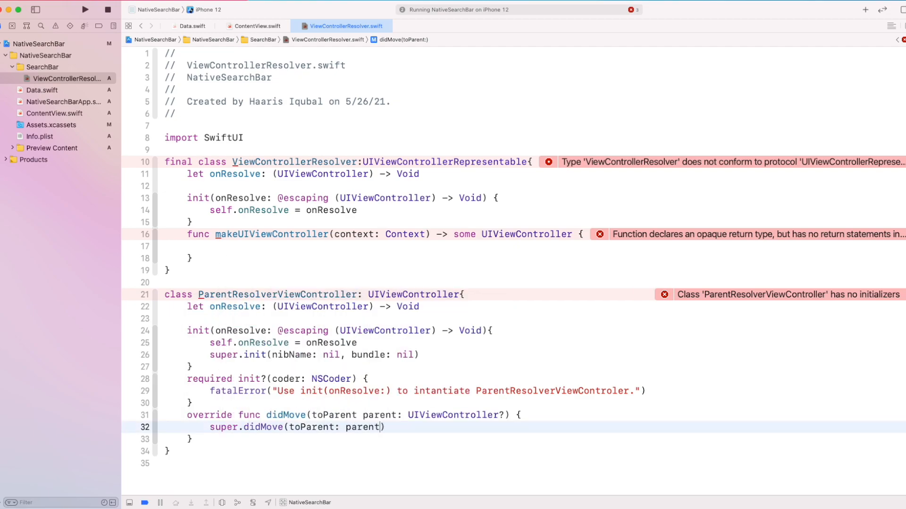
Step: Inside if let parent = parent, call onResolve(parent)
text(if let parent = parent)
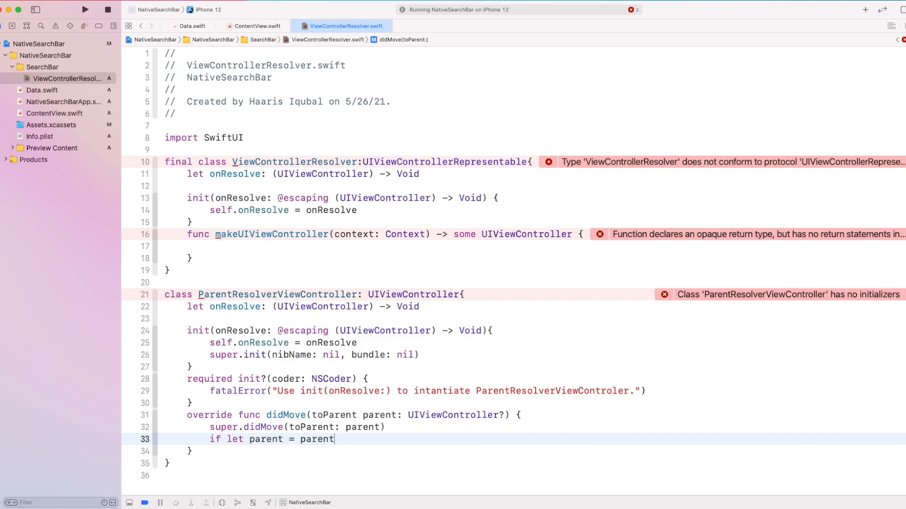
text(on)
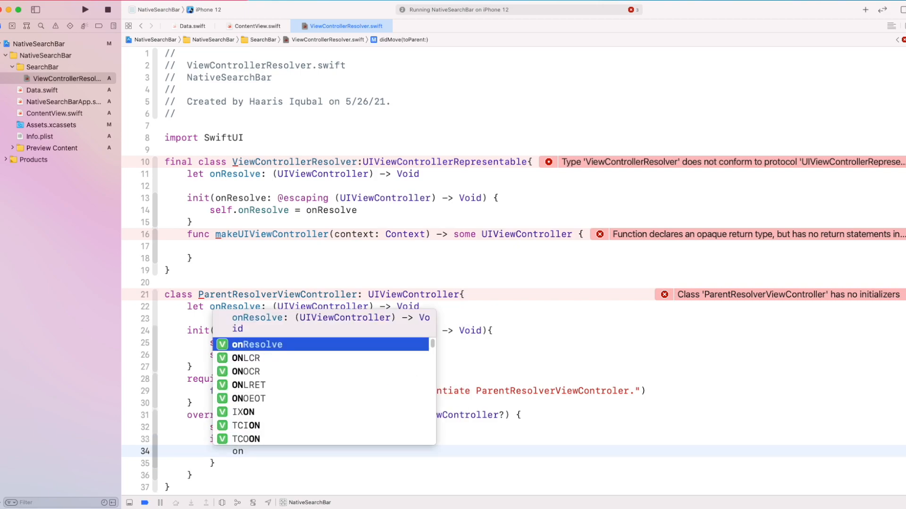
text(parent))
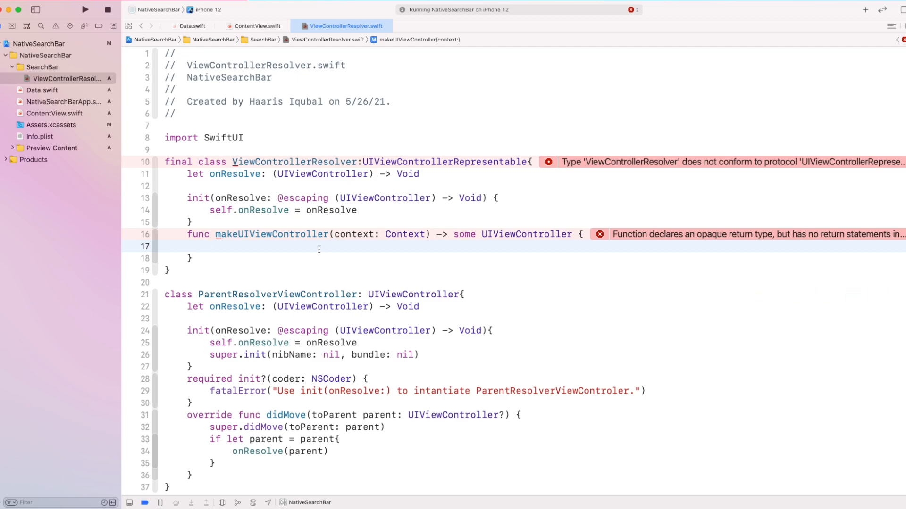
Step: Return ParentResolverViewController(onResolve: onResolve) from makeUIViewController
text(ParentResolverViewController(coder: NSCoder)
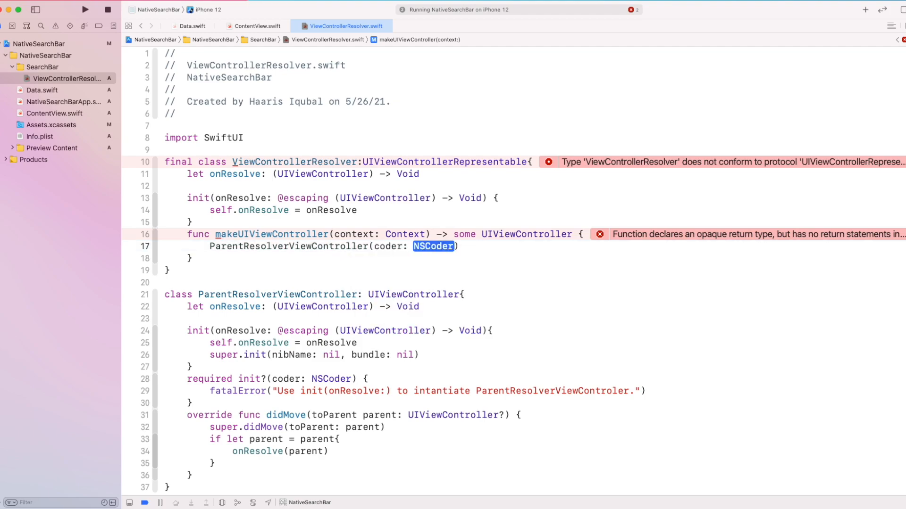
text(o)
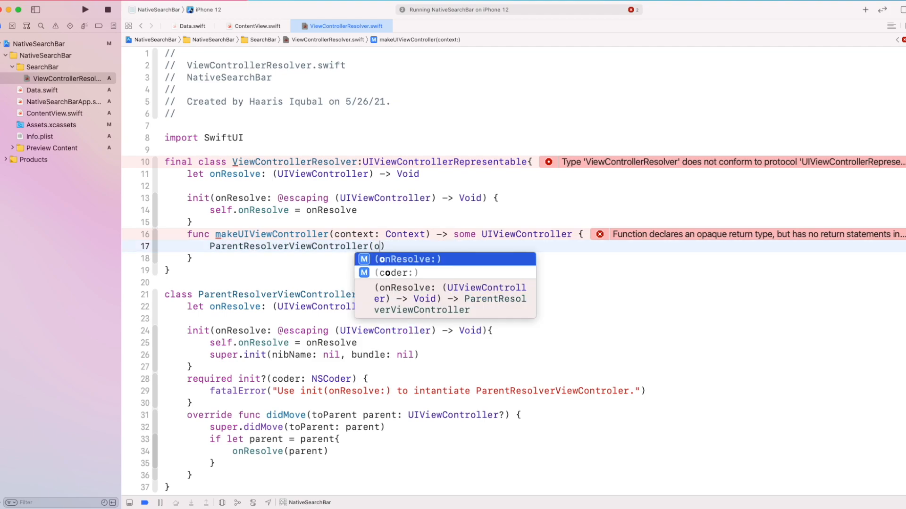
text(onResolve: r)
text(func updateUIViewController(_ uiViewController: UIViewControllerType, context: Context) {)
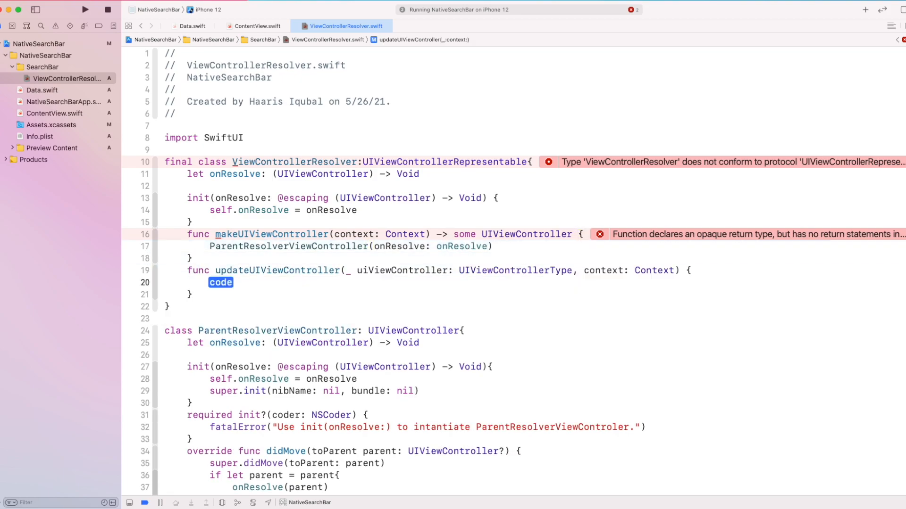
Step: Empty the updateUIViewController stub and set its parameter type to ParentResolverViewController so the build succeeds
key(Delete)
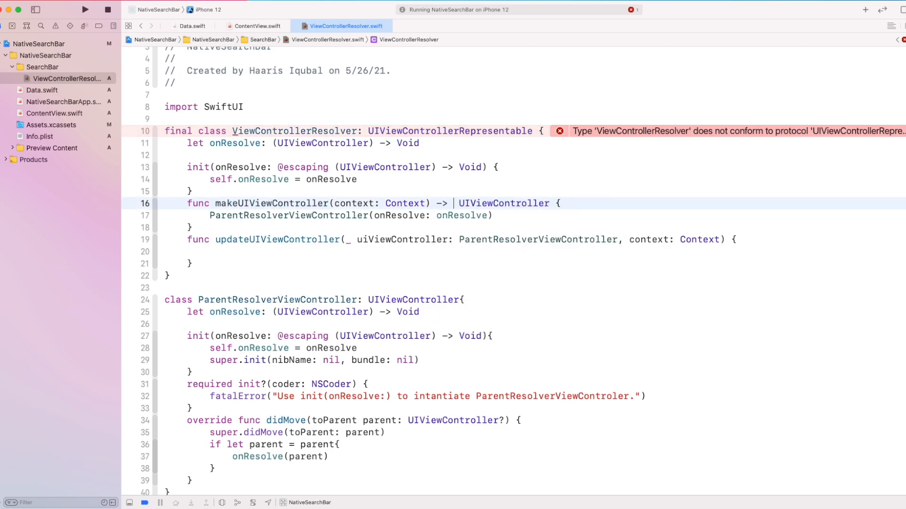
text(ParentResolverViewController)
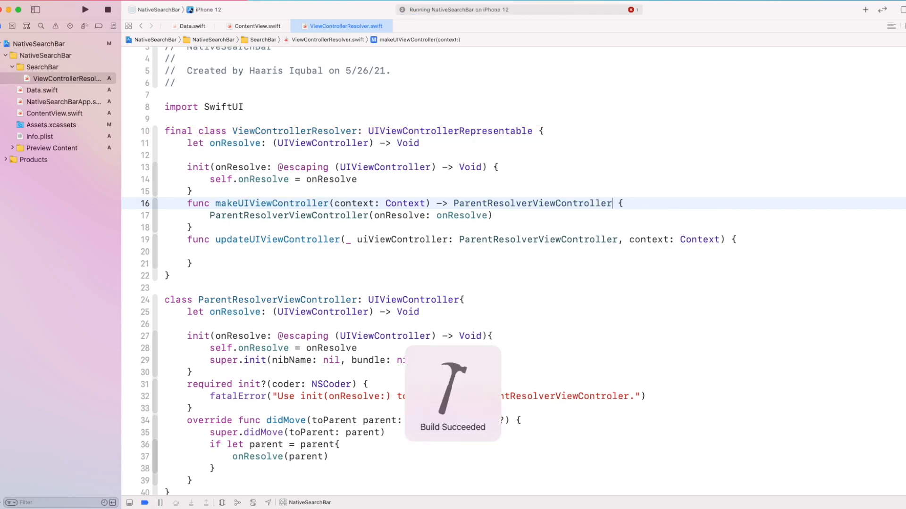
right_click(40, 66)
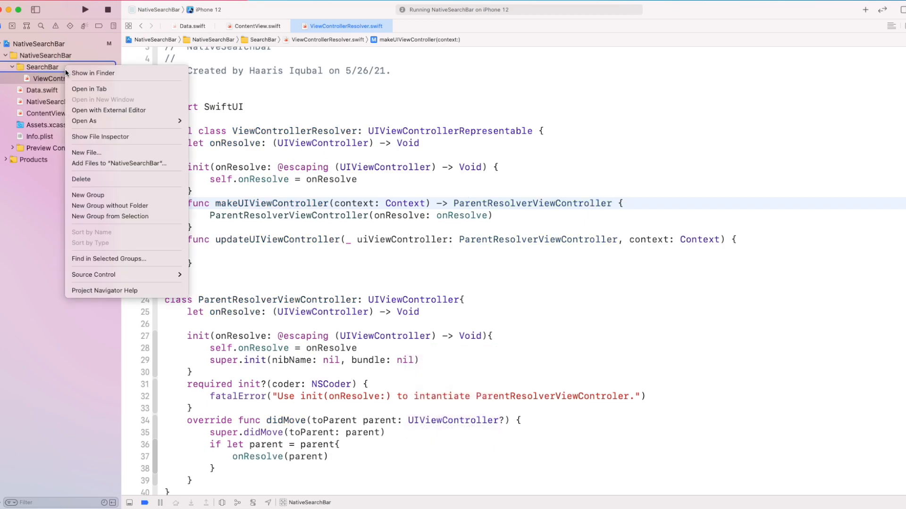
Step: Create a new Swift file SearchBar.swift in the SearchBar group
click(86, 151)
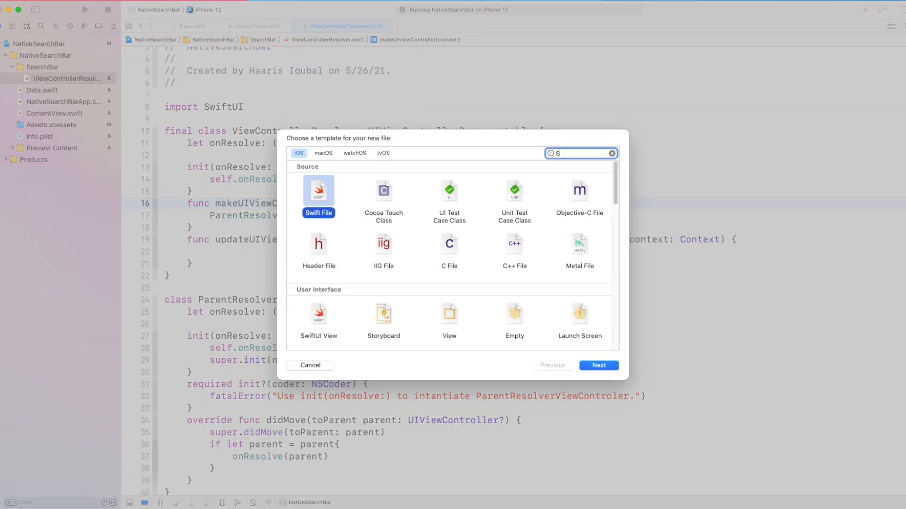
click(598, 366)
text(SearchBar.swift)
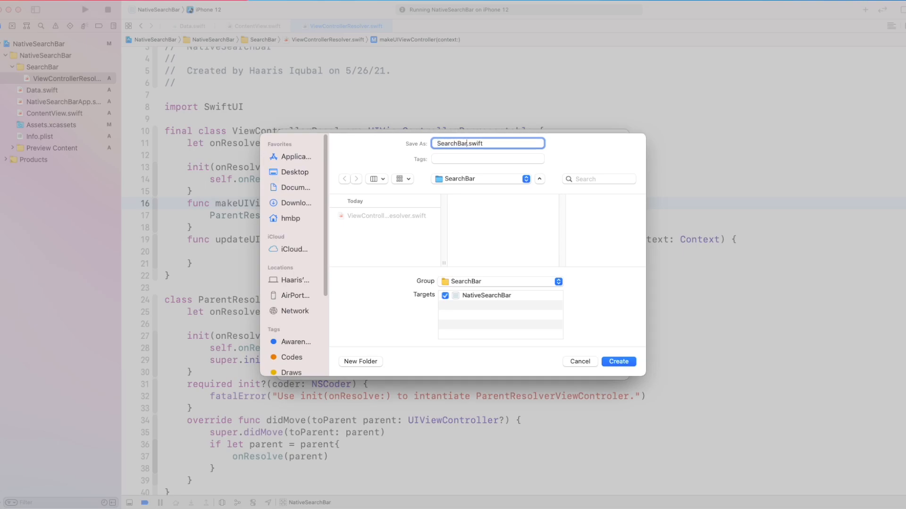
click(617, 361)
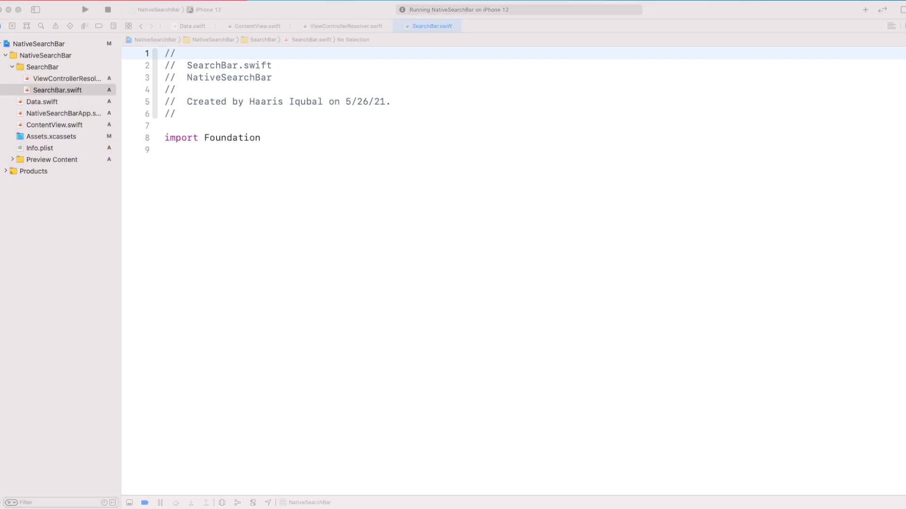
Step: Import SwiftUI and declare class SearchBar: NSObject, ObservableObject
double_click(231, 138)
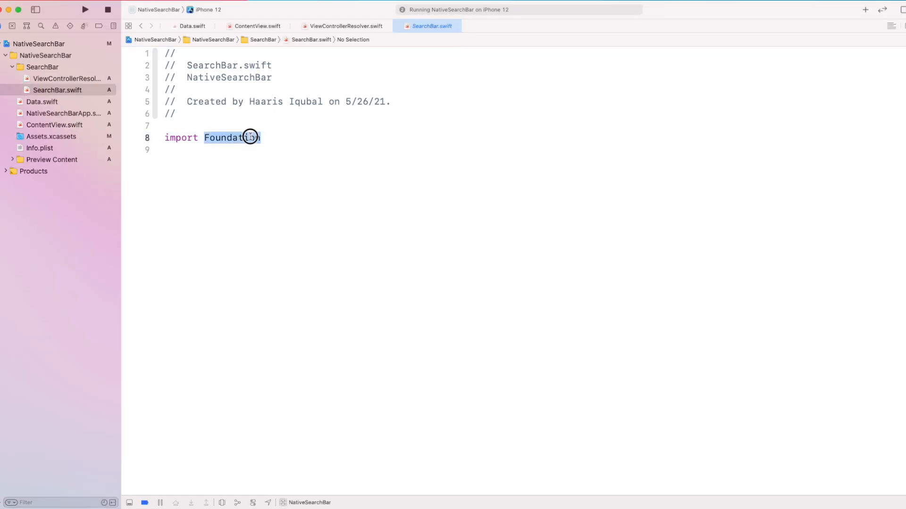
text(SwiftUI)
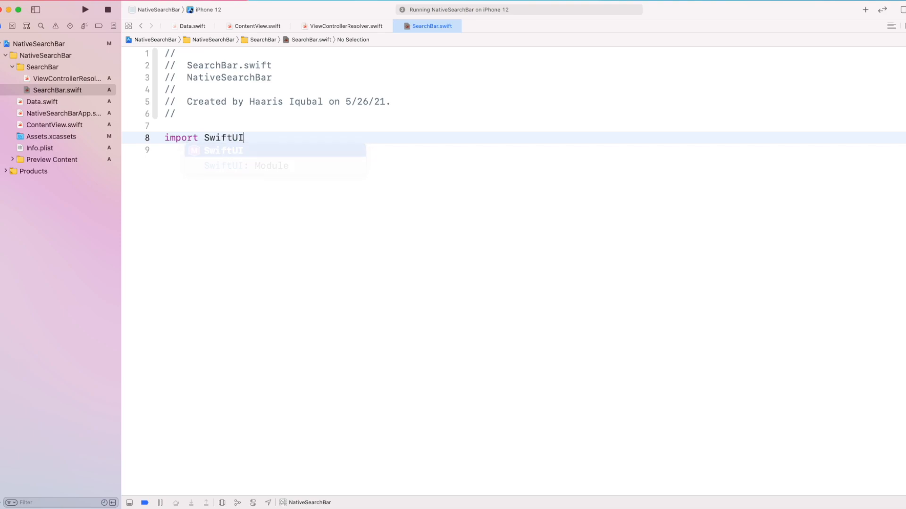
text(class)
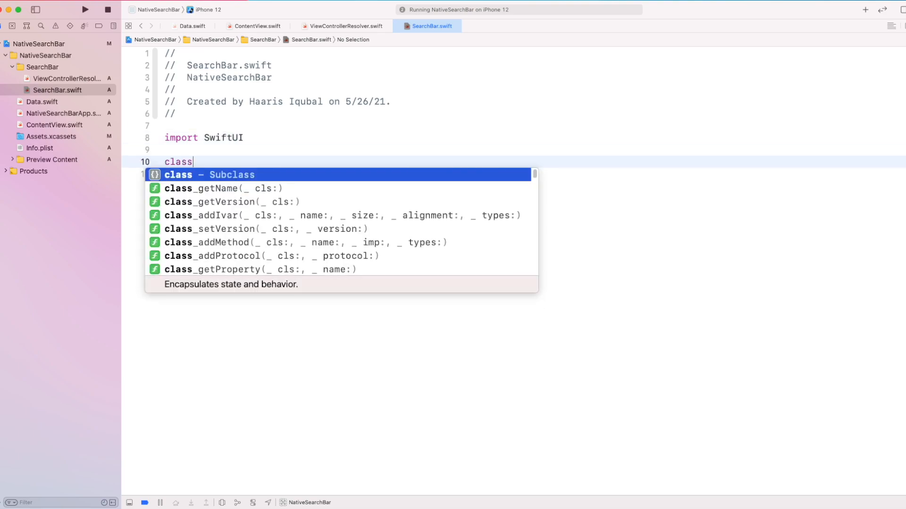
text(Sear)
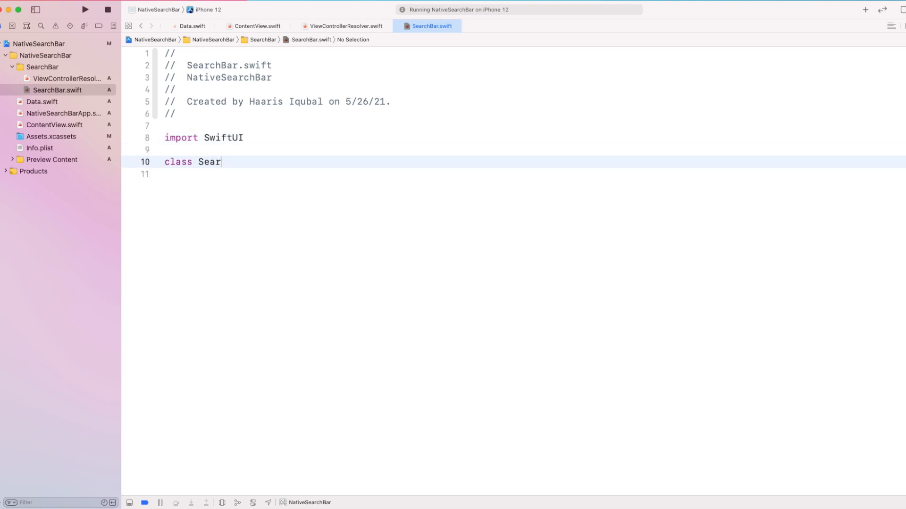
text(chBar)
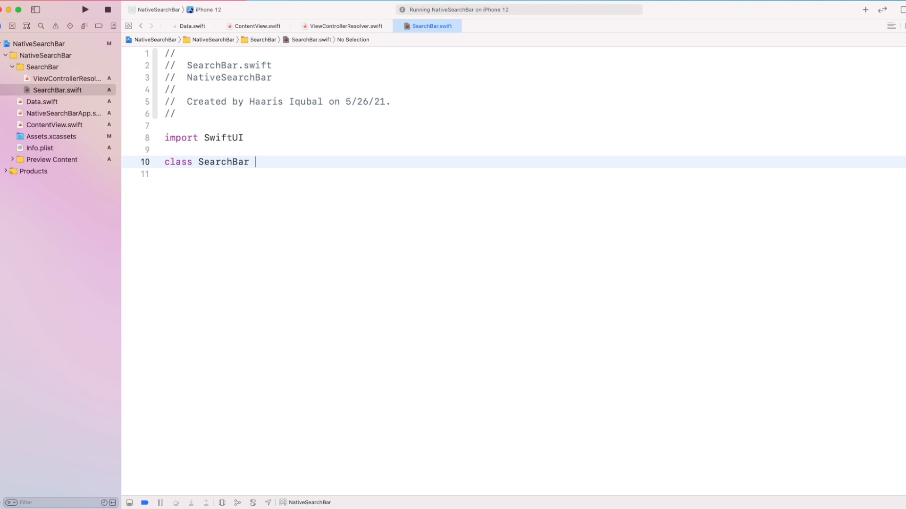
text(: NSObject)
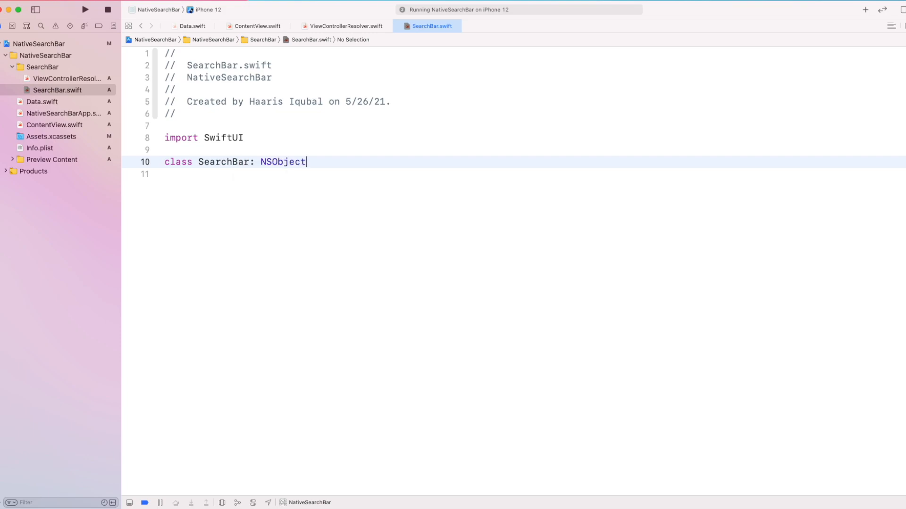
text(, ObervableObject)
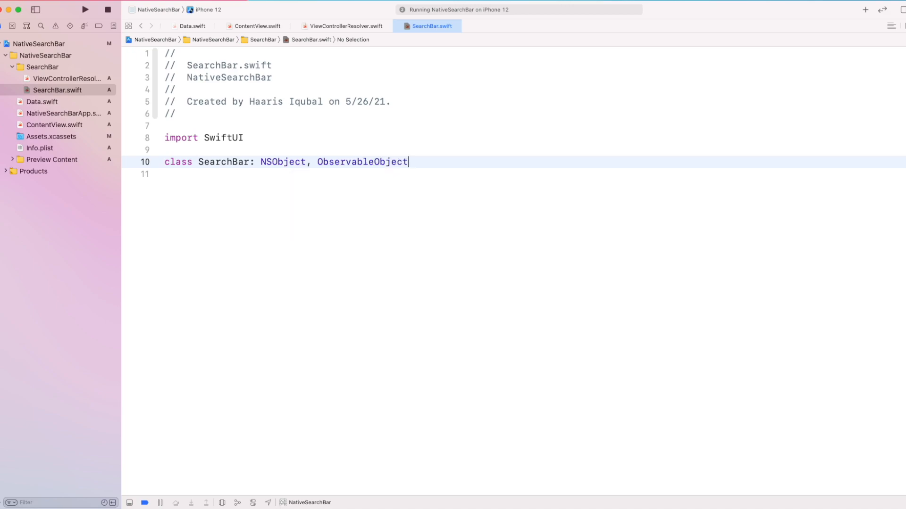
text({)
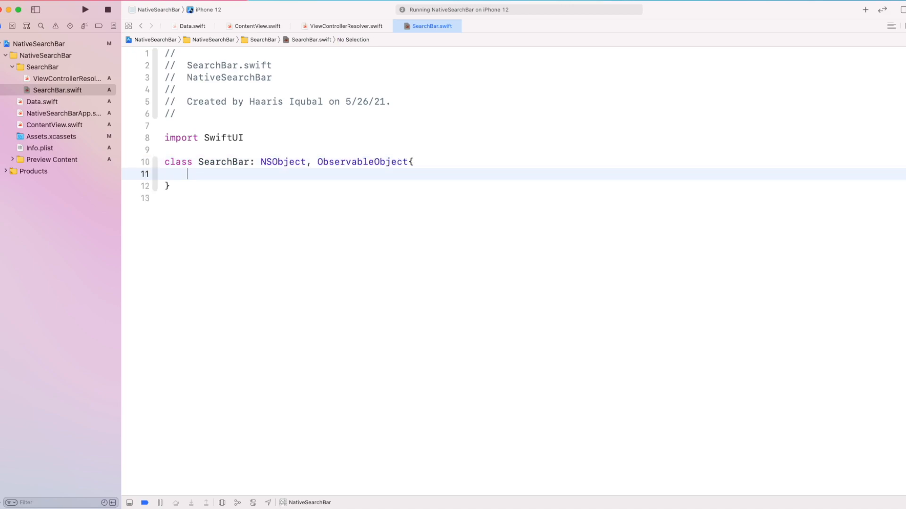
text(@Published)
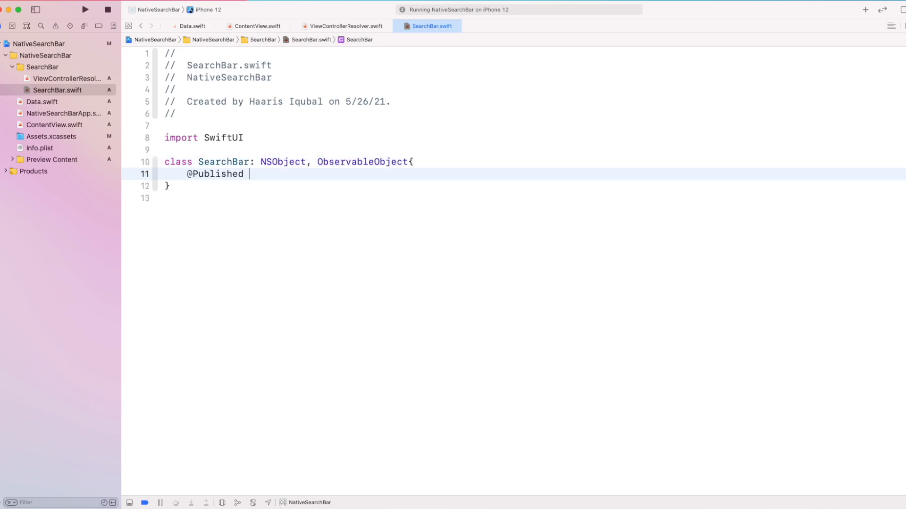
text(var tex)
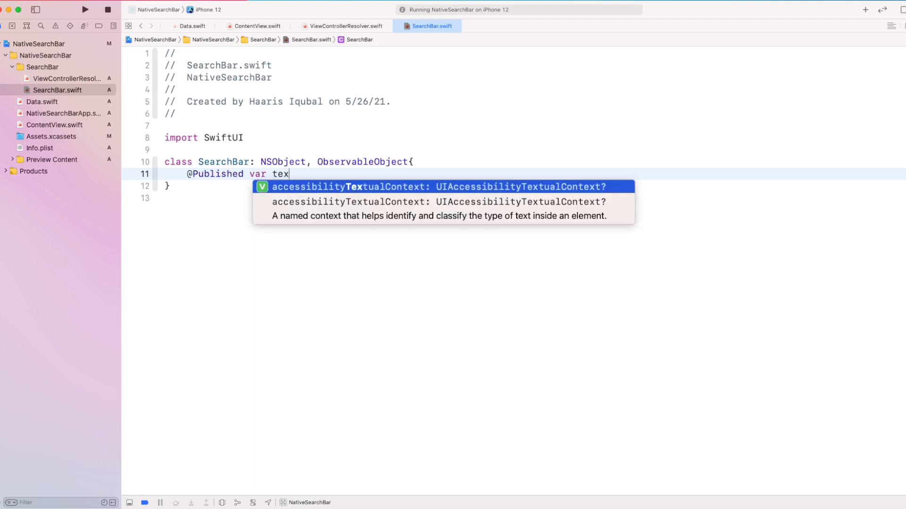
text(:S)
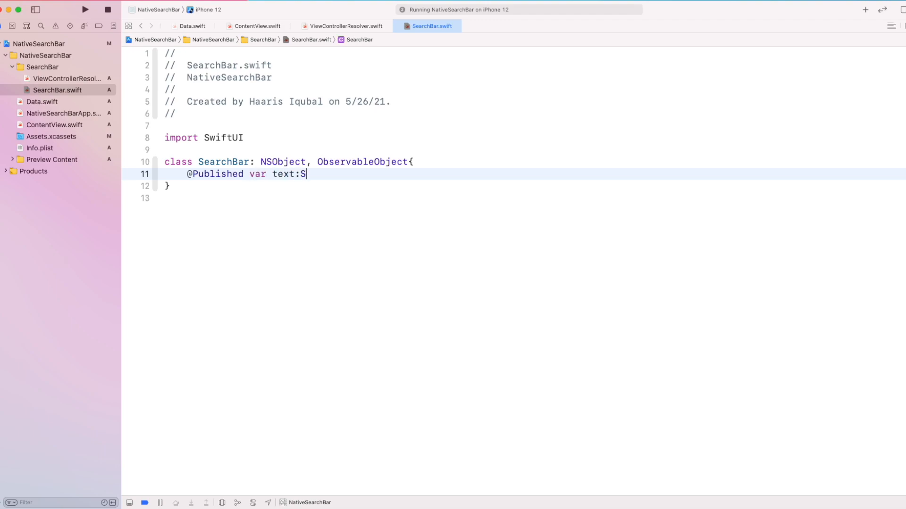
text(tring = "")
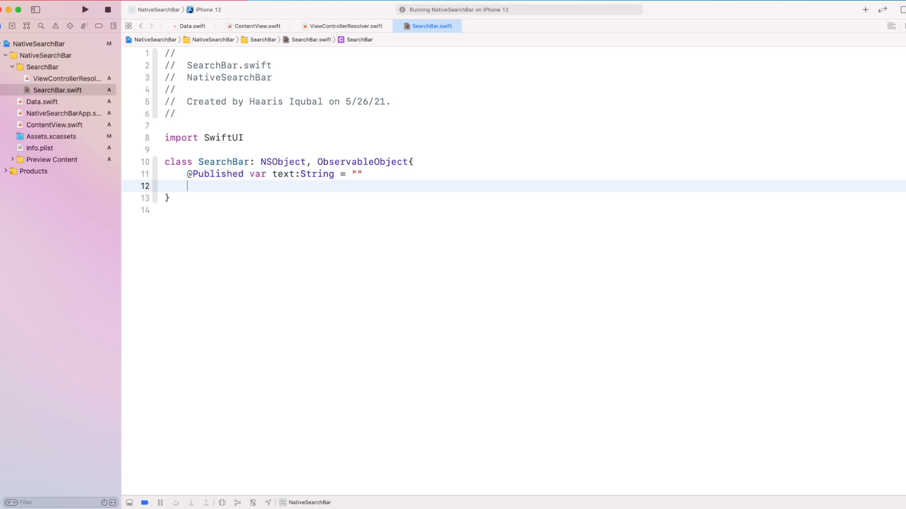
Step: Add let searchController: UISearchController = UISearchController(searchResultsController: nil)
text(let Se)
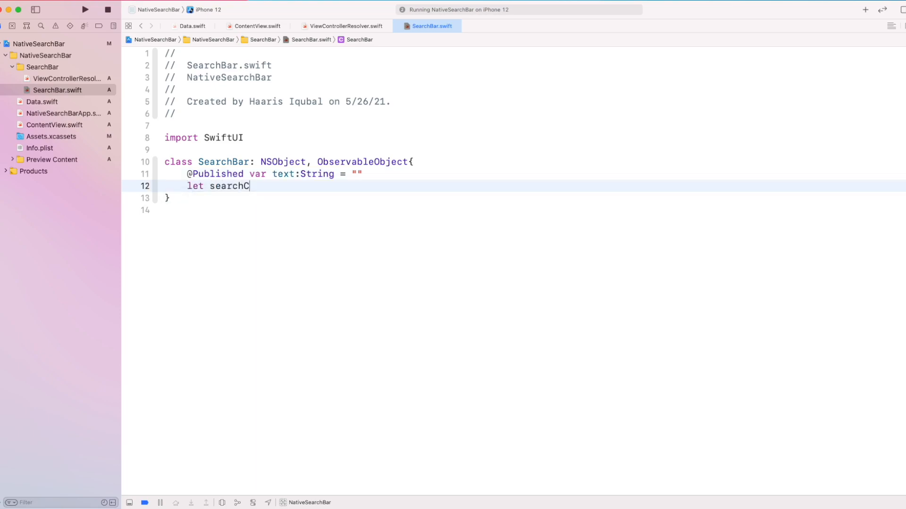
text(ontroller:)
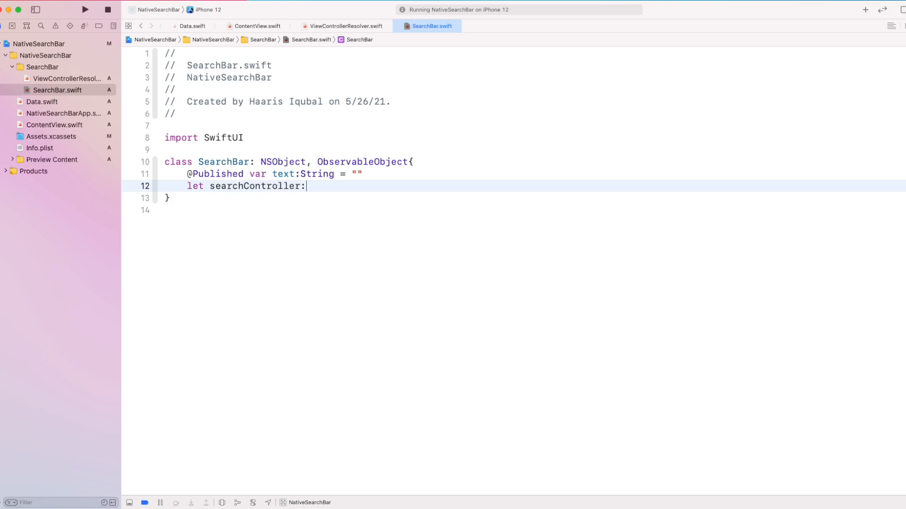
text(UISearch)
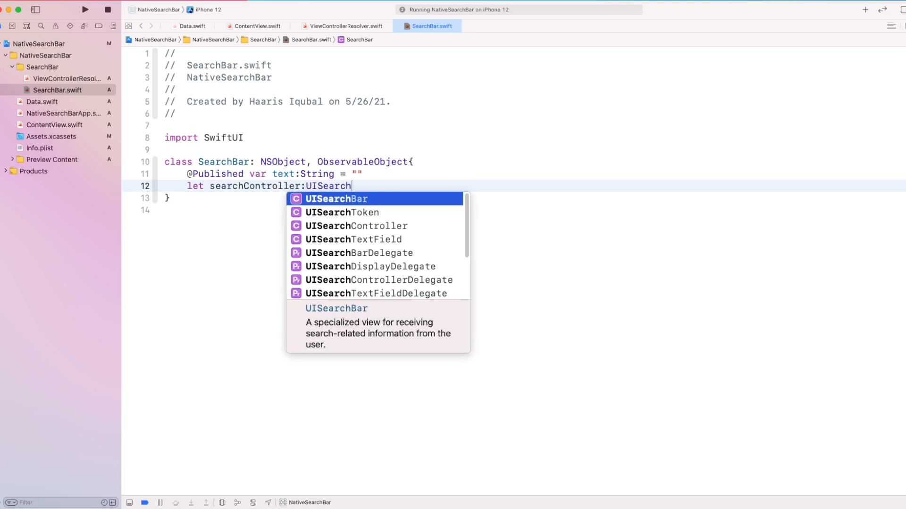
key(Down)
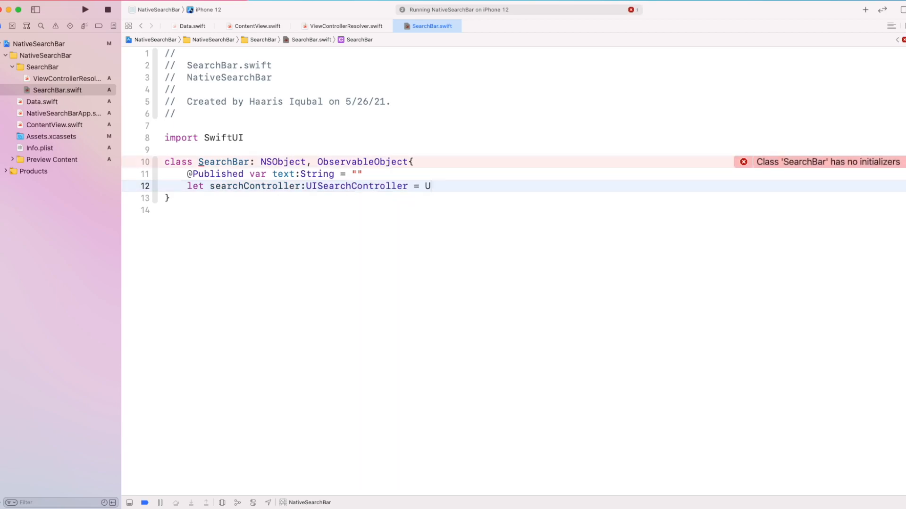
text(ISearhc)
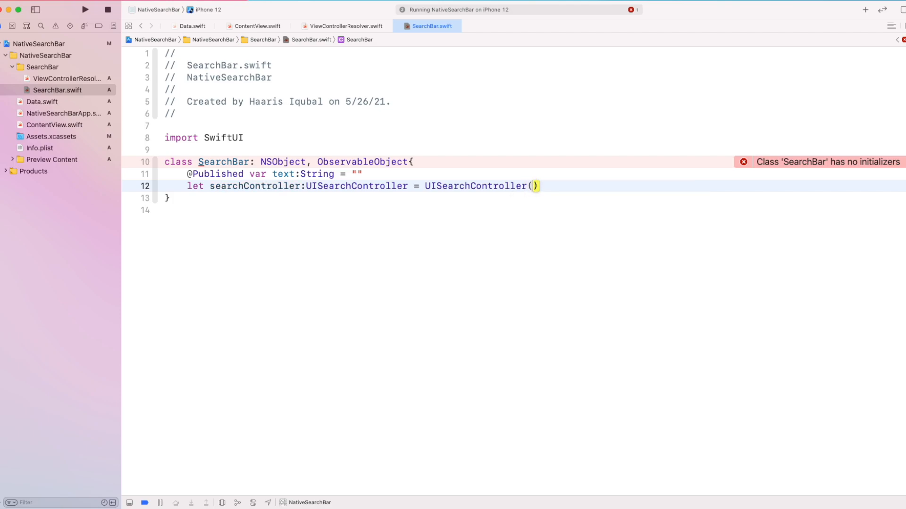
text(searchResultsController: nil)
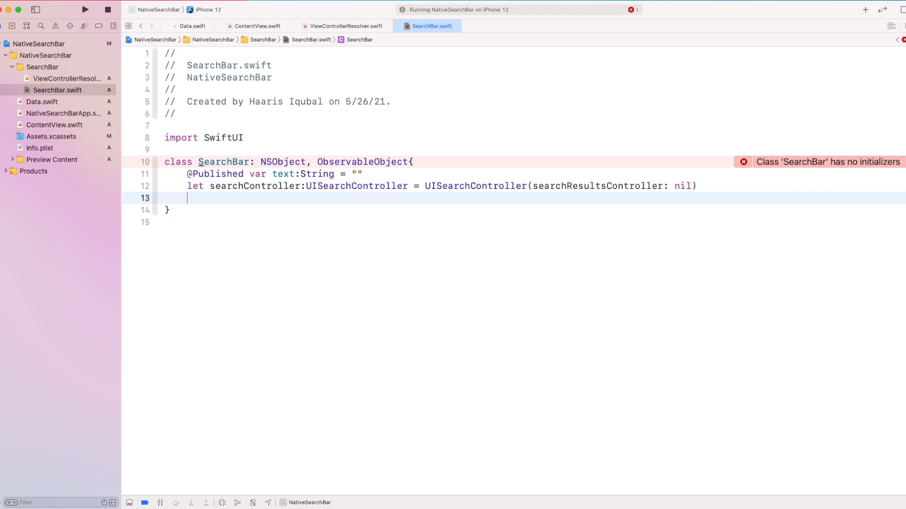
text(override init() {)
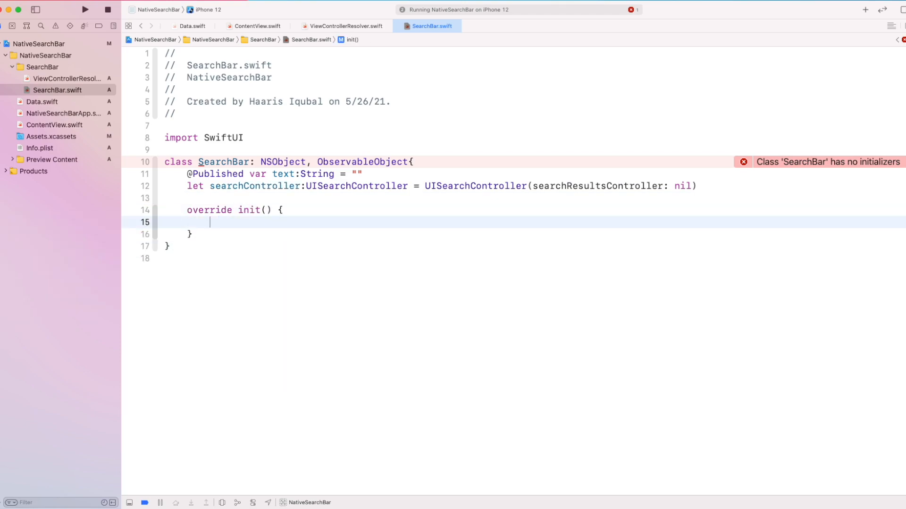
Step: In override init call super.init() and set obscuresBackgroundDuringPresentation = false
text(super.init()
text(self.searchController.ob)
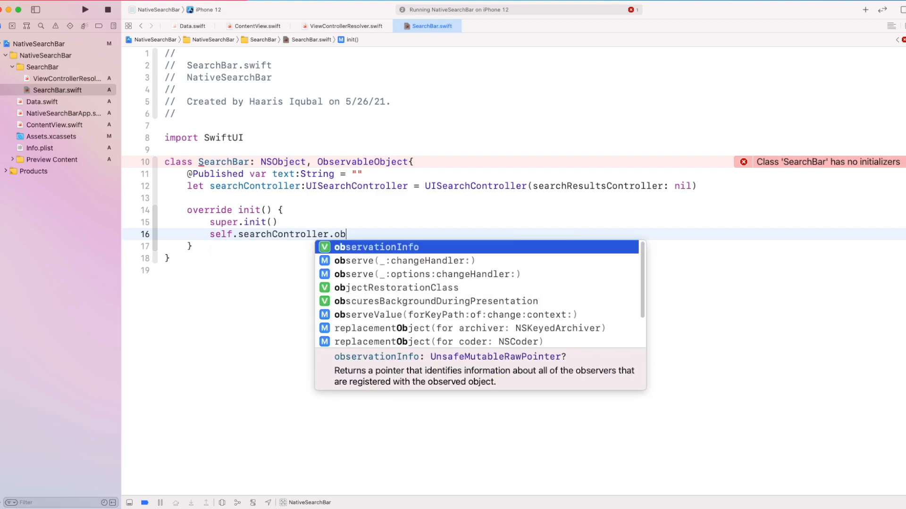
text(esBackgroundDuringPresentation)
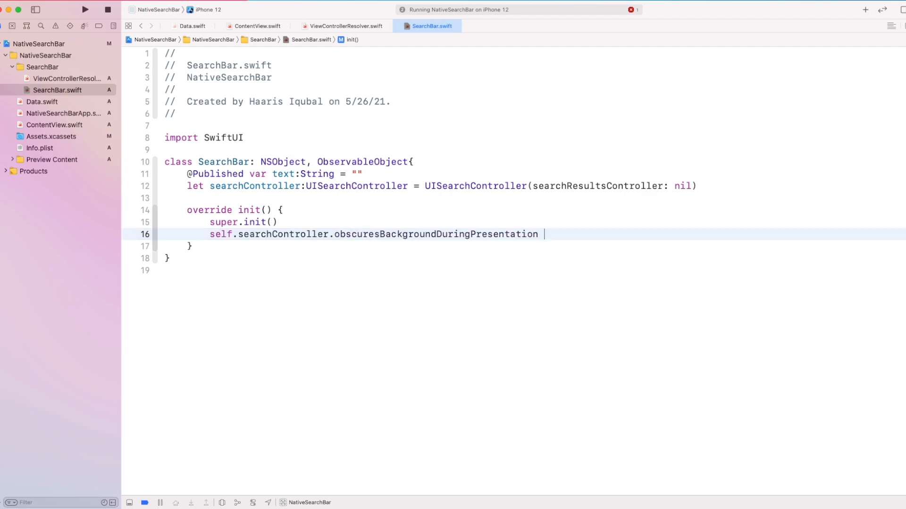
text(= false)
text(self.)
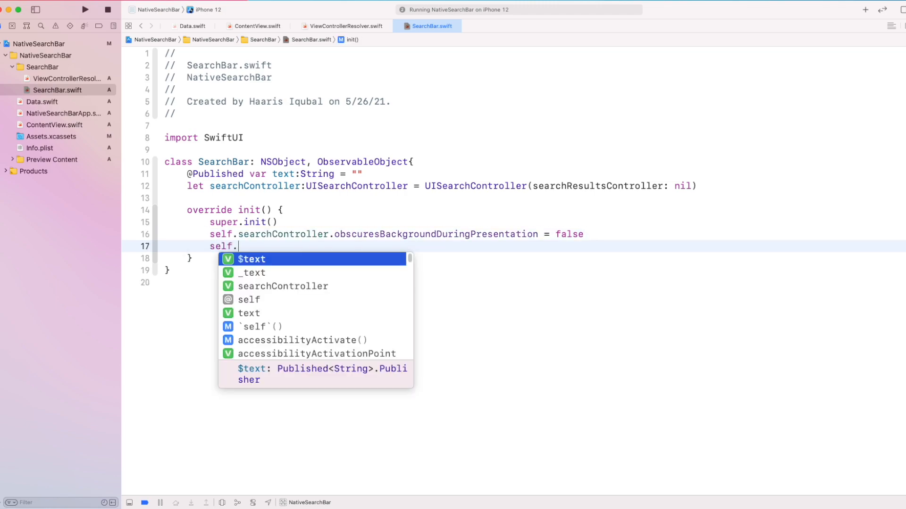
Step: Set searchController.searchResultsUpdater = self and begin an extension
text(searchController.)
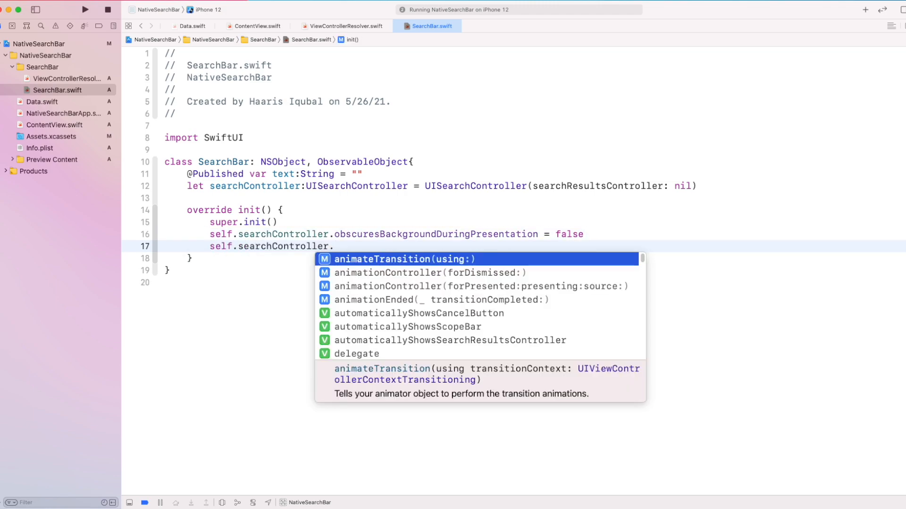
text(searc)
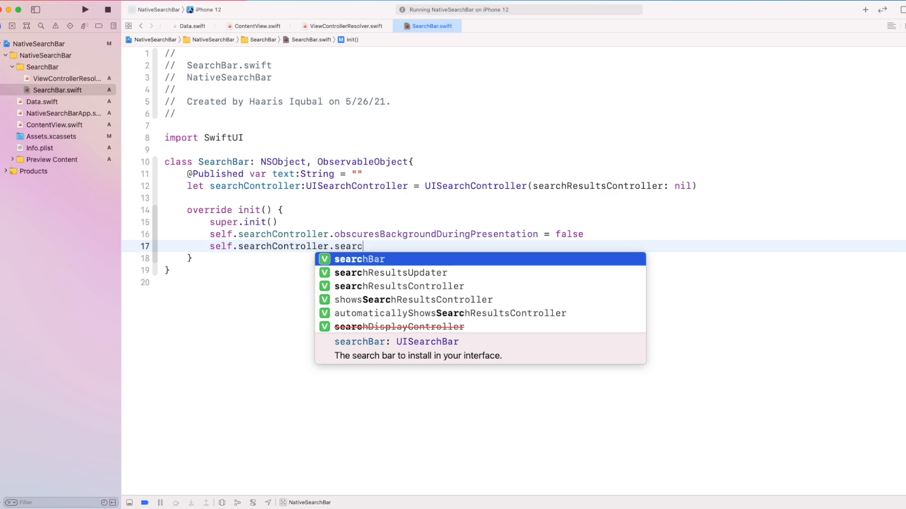
text(hResultsUpdater = sel)
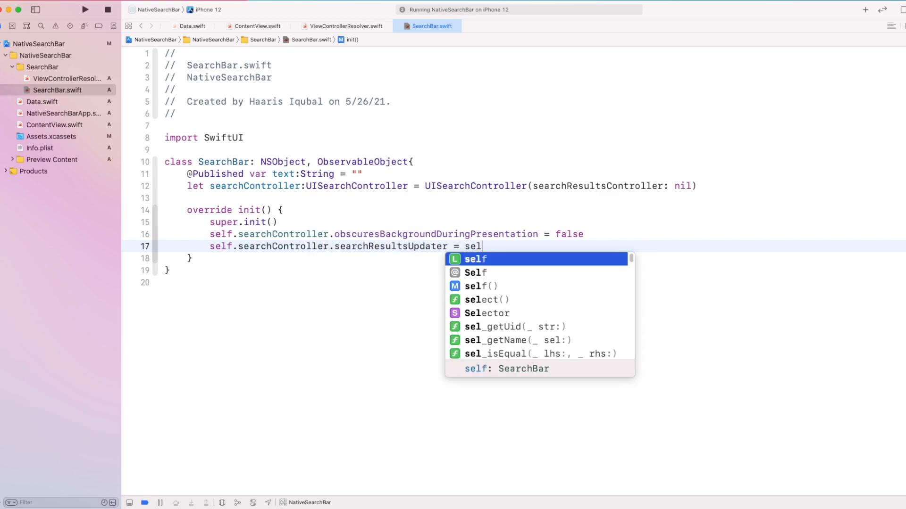
key(Return)
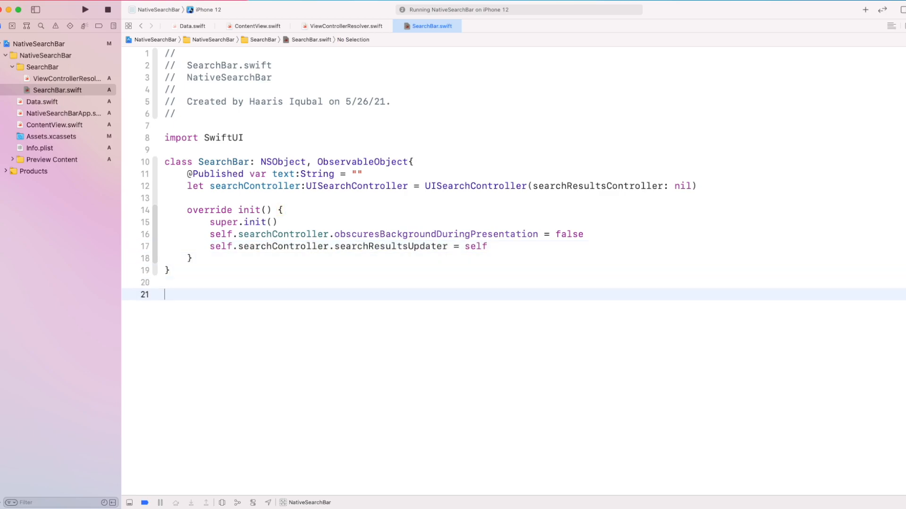
text(extension SearchBar:)
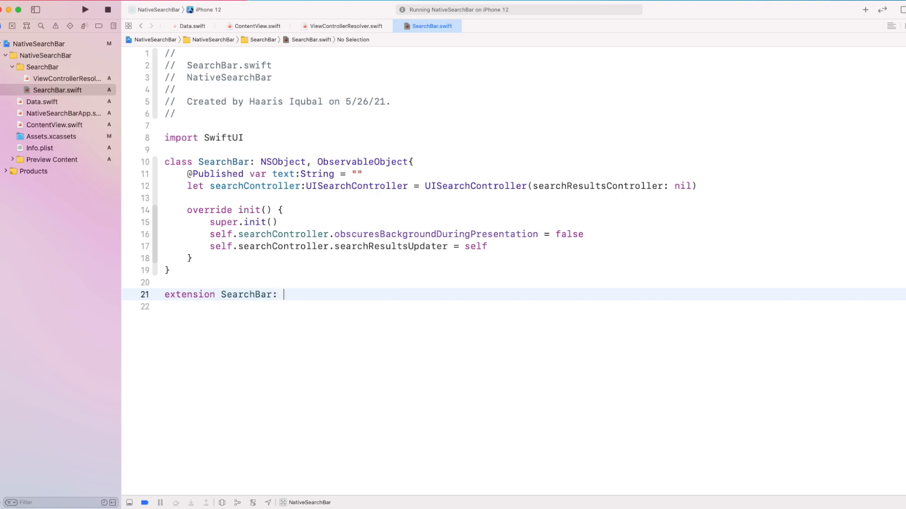
Step: Declare extension SearchBar: UISearchResultsUpdating with updateSearchResults(for searchController: UISearchController)
text(UISearchResultsUpdating{)
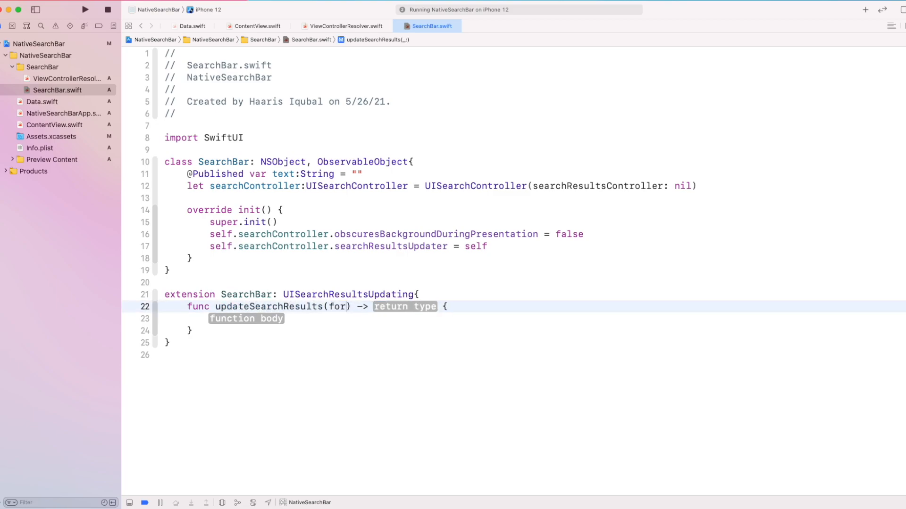
text(searchController: UISearchController)
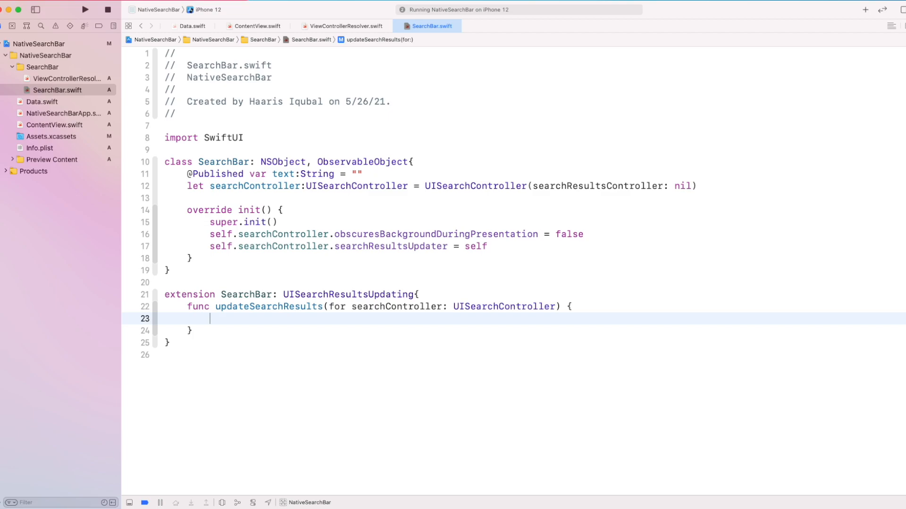
mouse_move(207, 243)
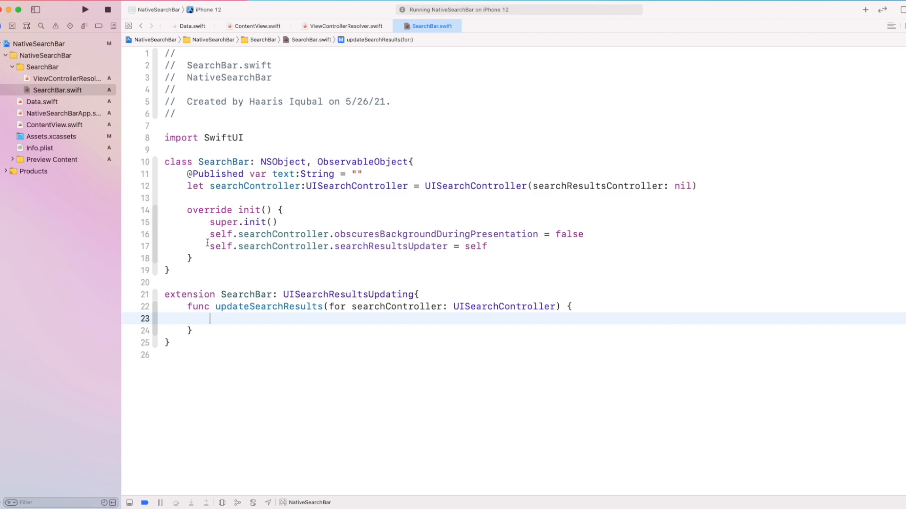
Step: Copy searchController.searchBar.text into self.text via if let searchBarText, then start a struct
text(if let sear)
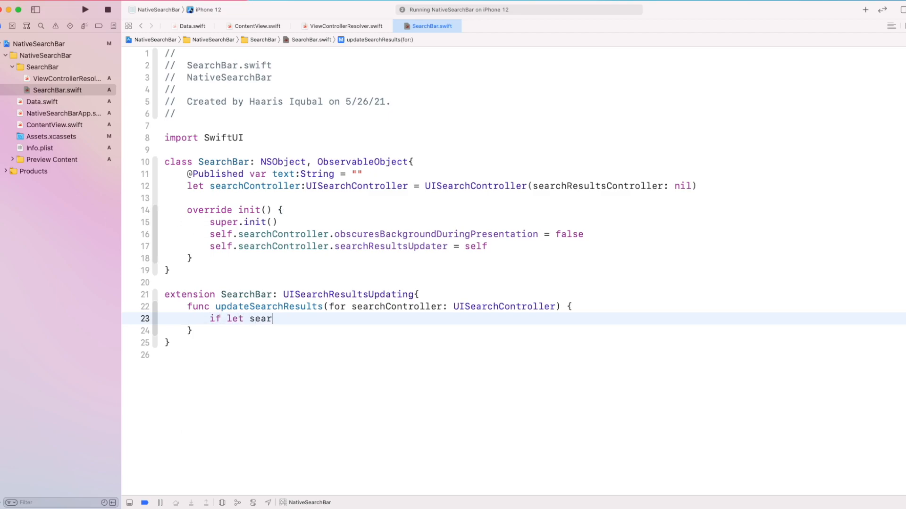
text(chBa)
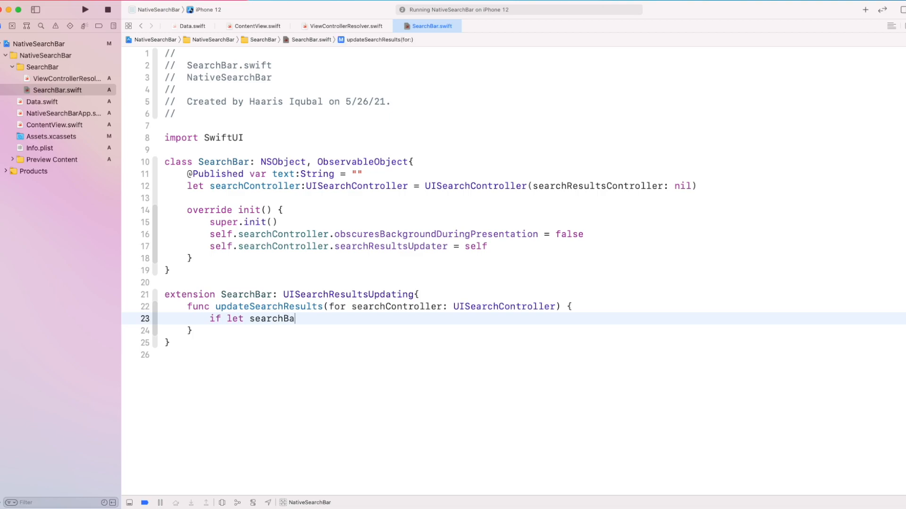
text(rText =)
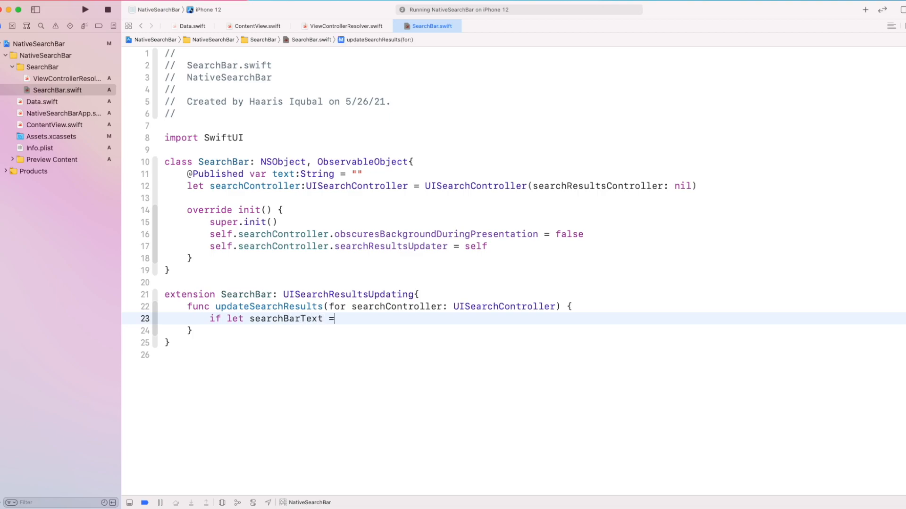
text(searchController.)
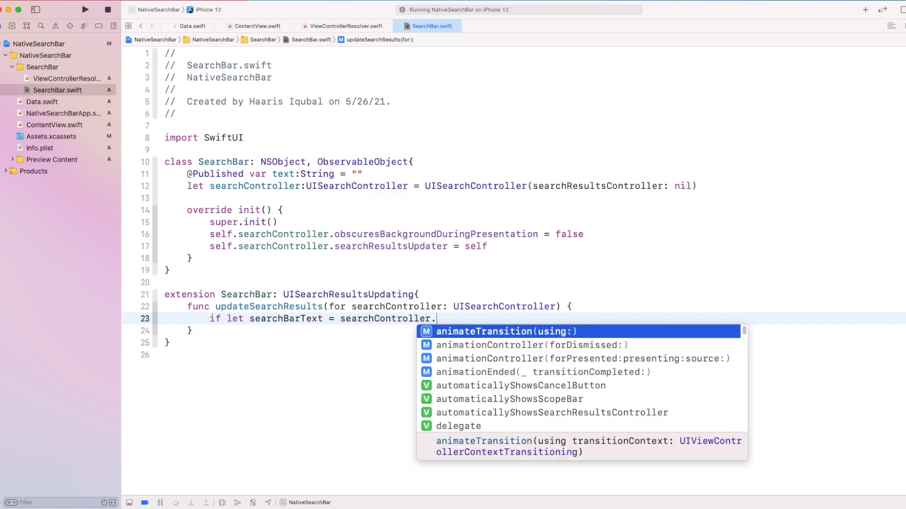
text(searchBar.text {)
text(self.text =)
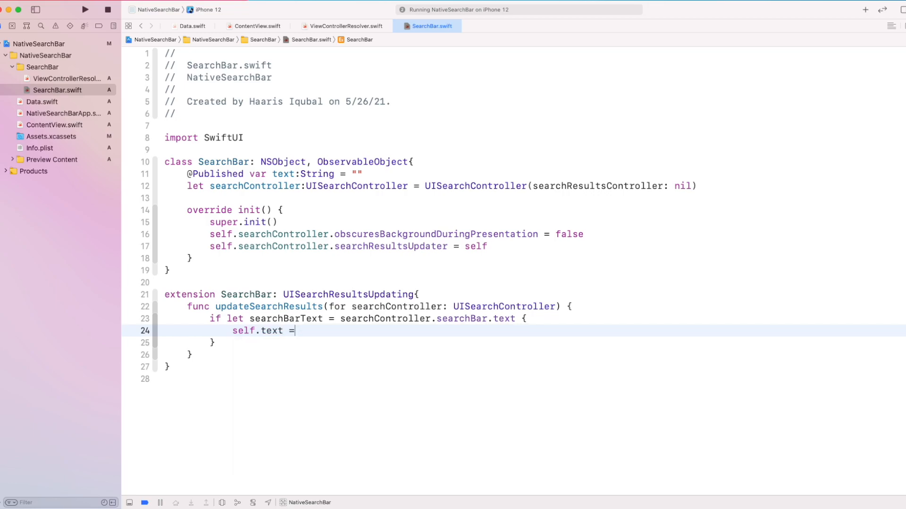
text(searchBarText)
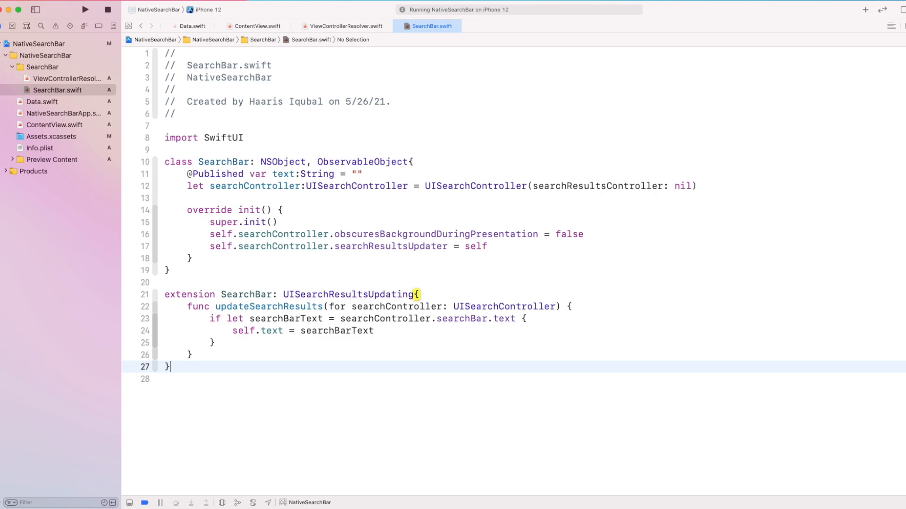
text(struct Sear {)
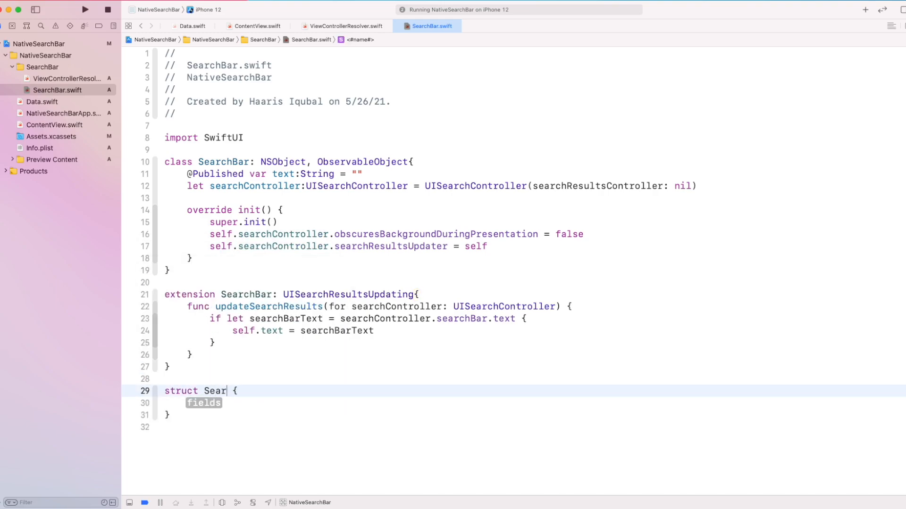
Step: Declare struct SearchBarModifier: ViewModifier with let searchBar: SearchBar
text(chBar)
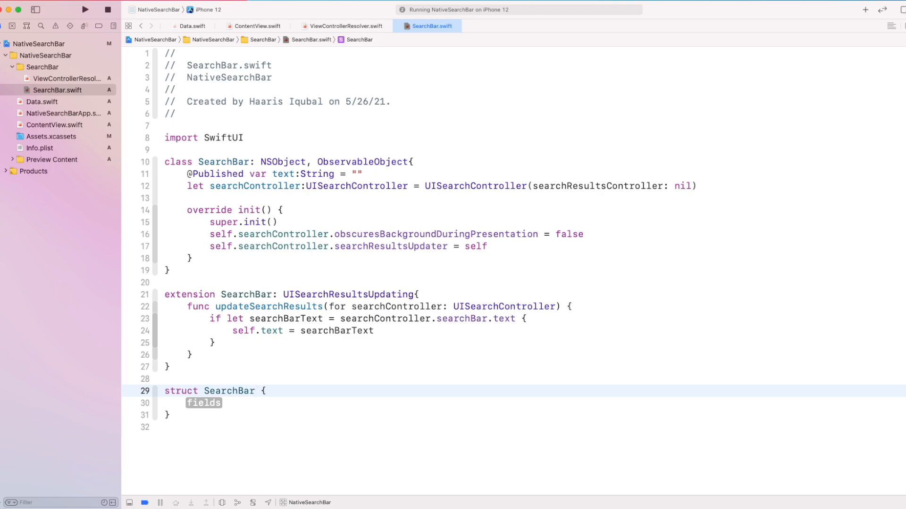
text(Modifier:)
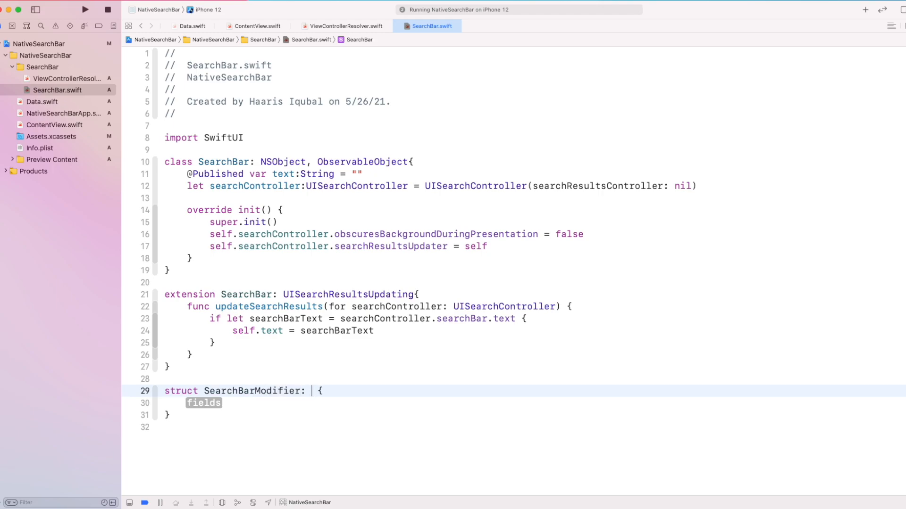
text(ViewModifier)
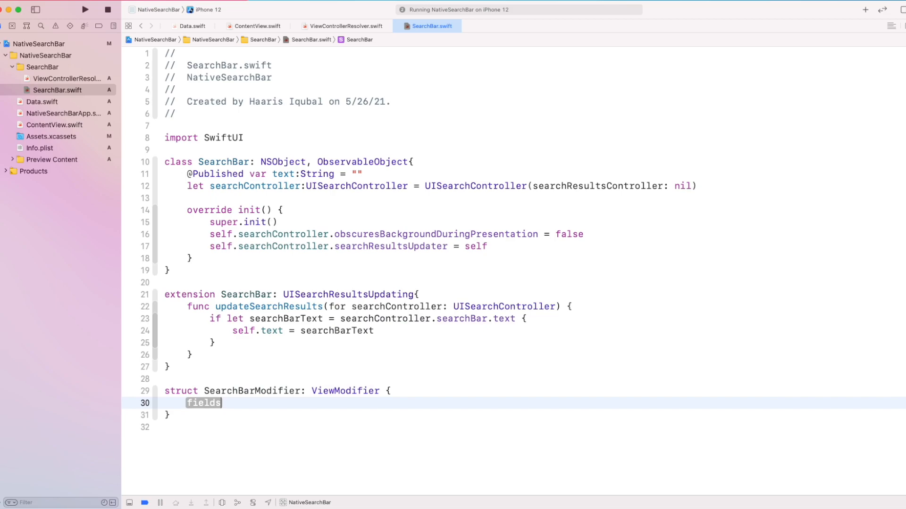
text(let sera)
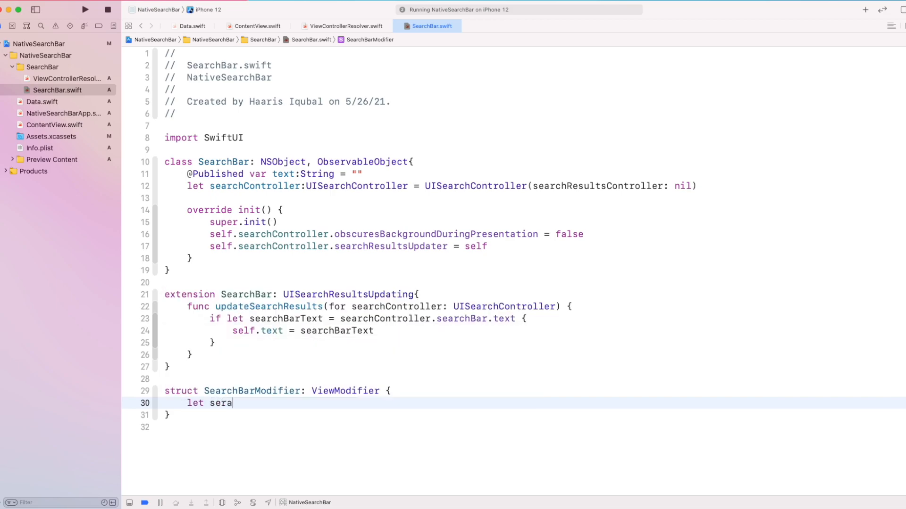
text(rch)
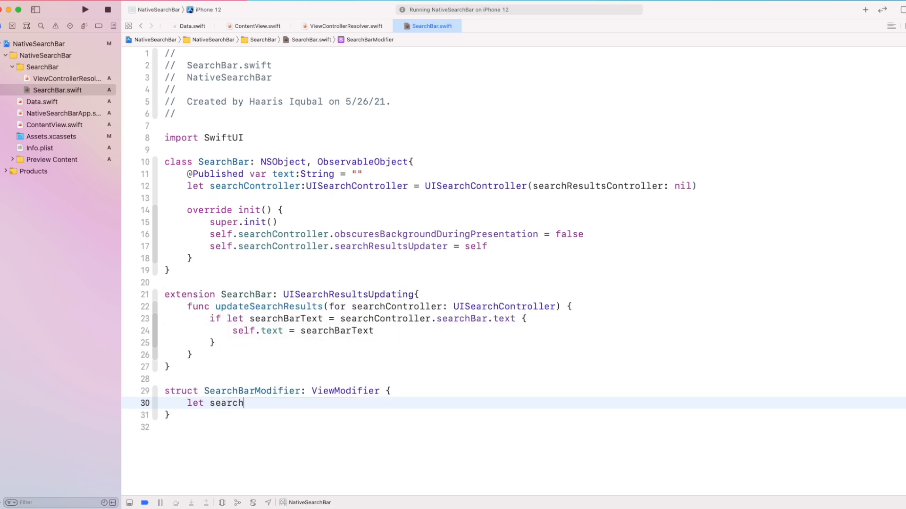
text(Bar)
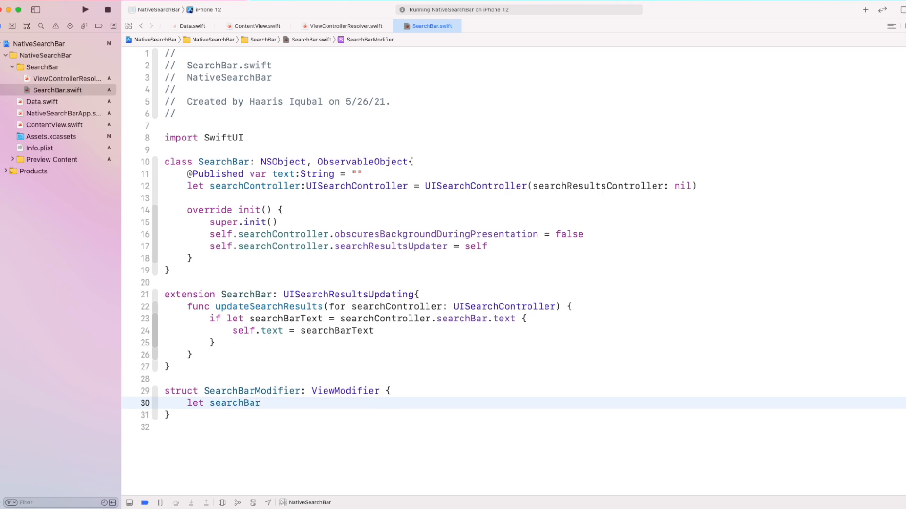
text(: SearchBar)
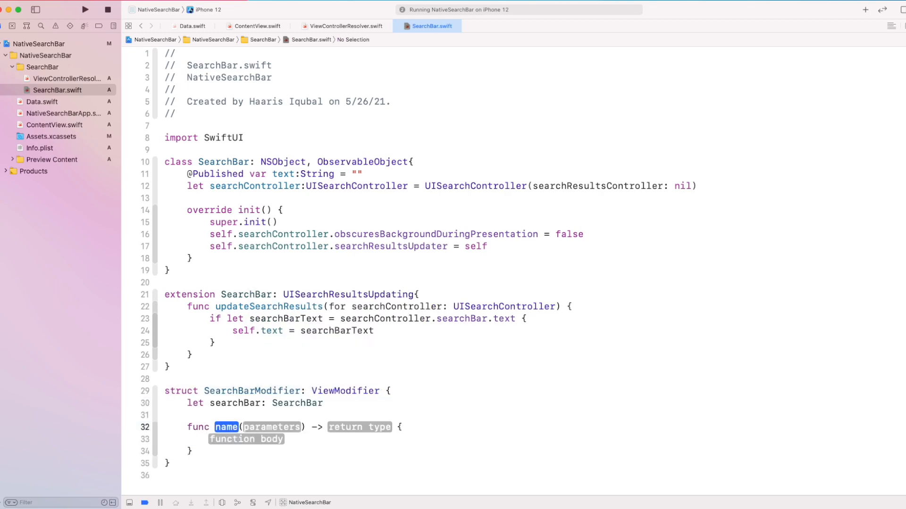
Step: Declare func body(content: Content) -> some View
text(body(co)
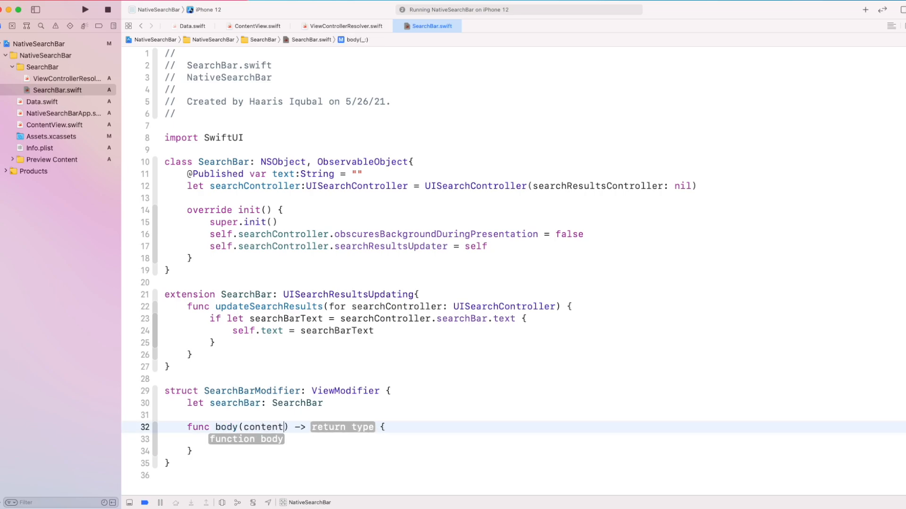
text(Content)
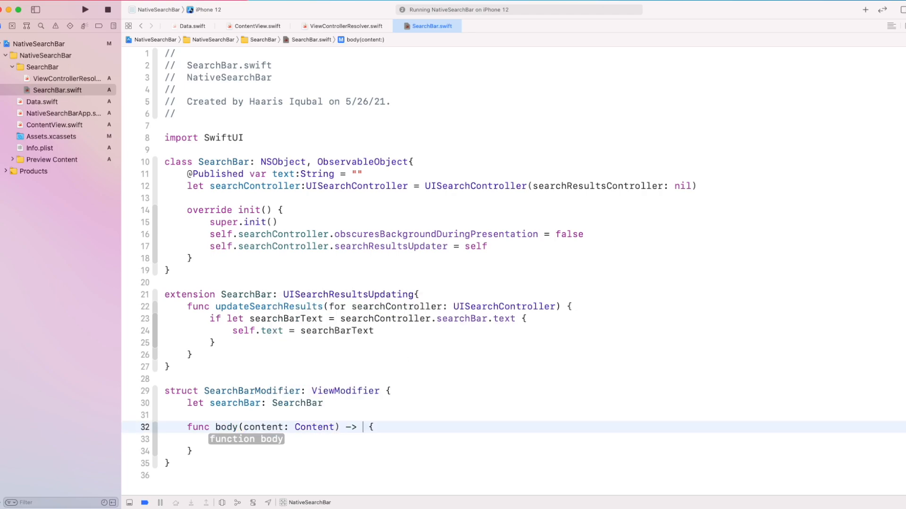
text(some View)
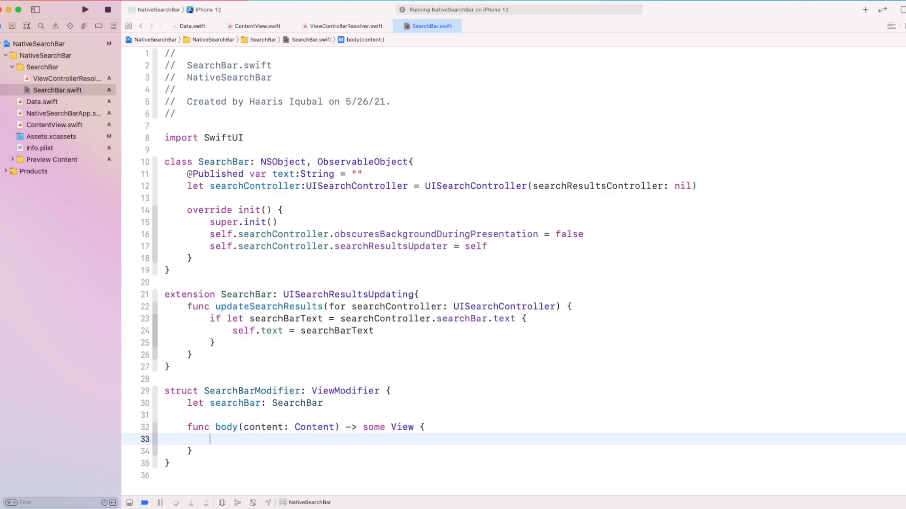
Step: Overlay content with a ViewControllerResolver closure receiving viewController
text(content.)
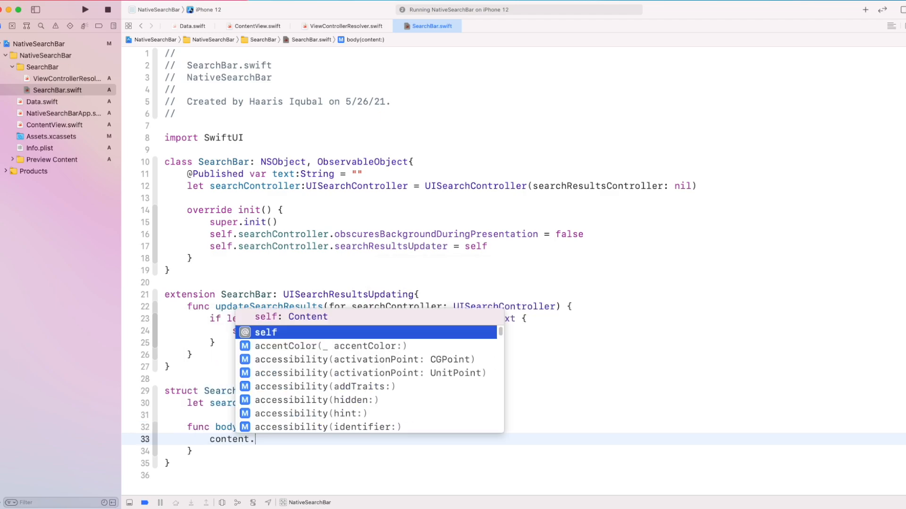
text(overlay()
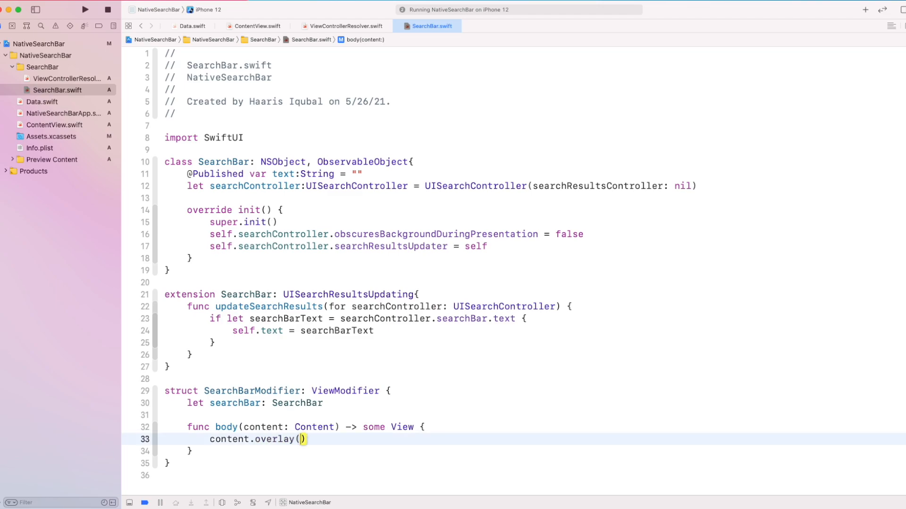
text(view)
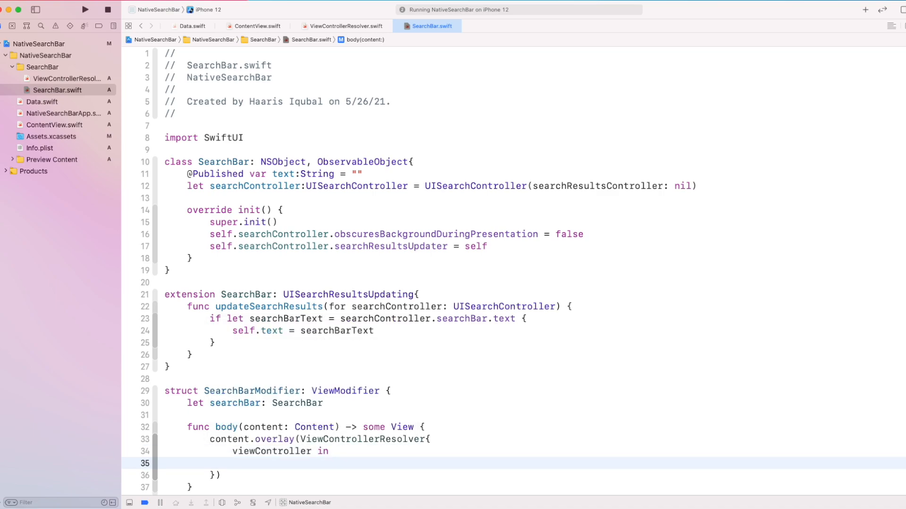
text(view)
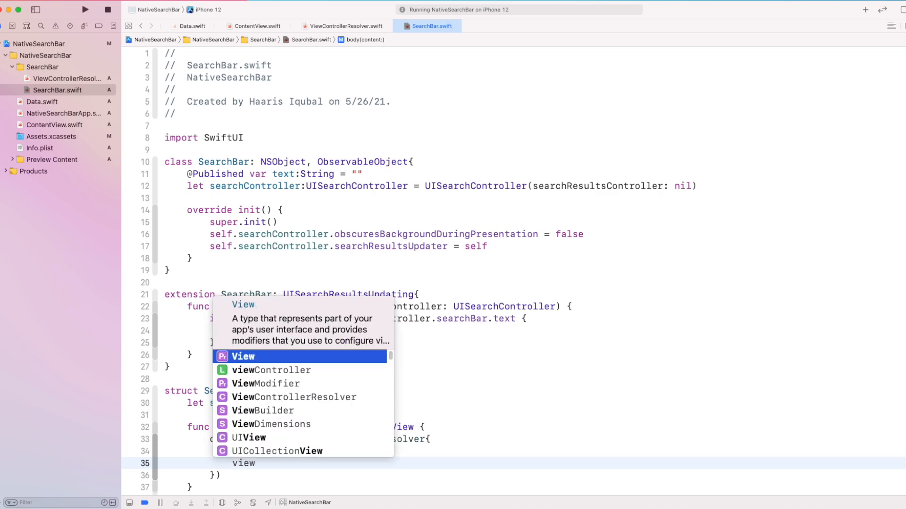
text(viewController.navigationItem)
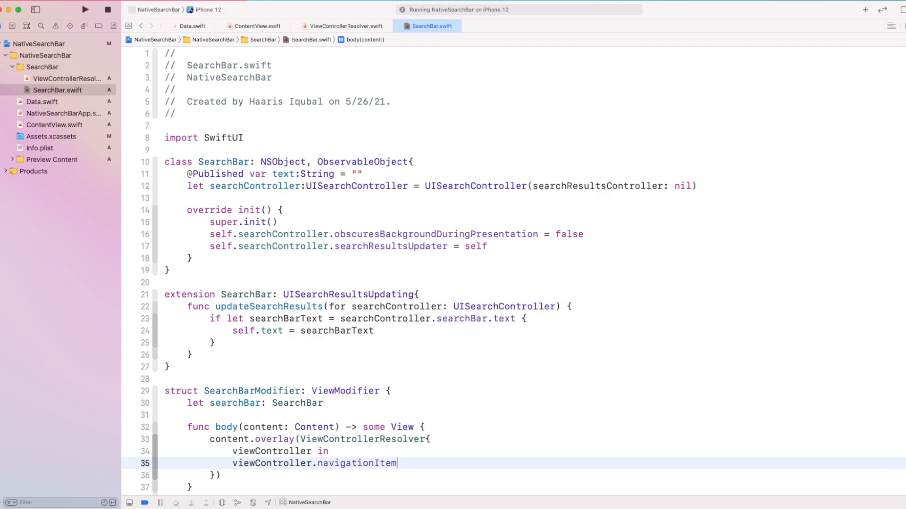
Step: Assign viewController.navigationItem.searchController = self.searchBar.searchController
text(.s)
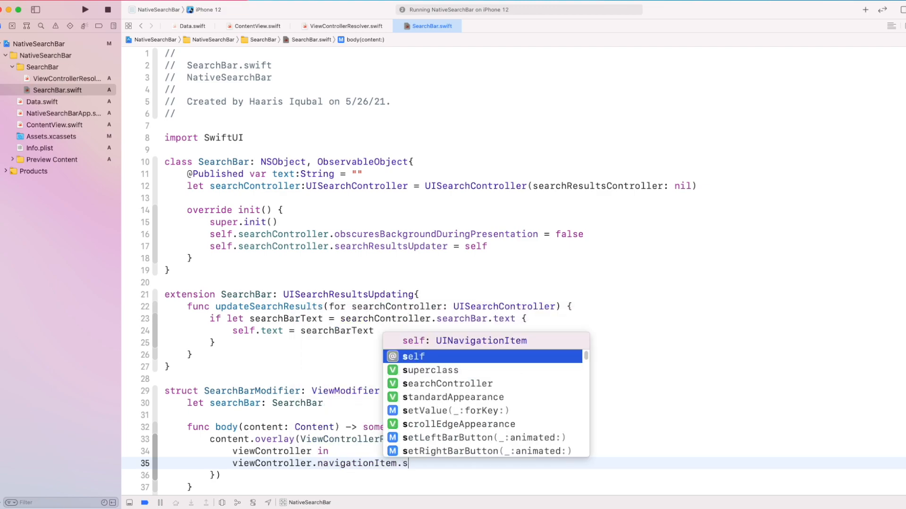
text(earchController = s)
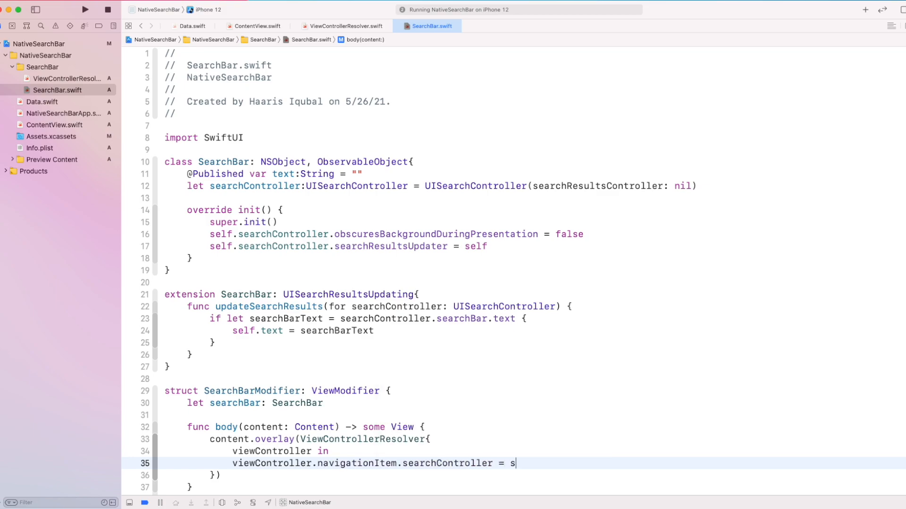
text(elf.searchBar.)
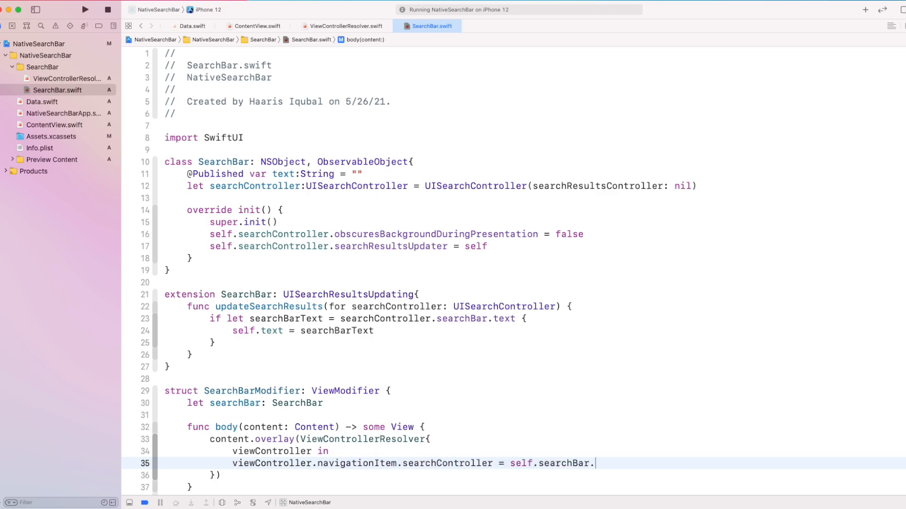
text(searchController)
text(.)
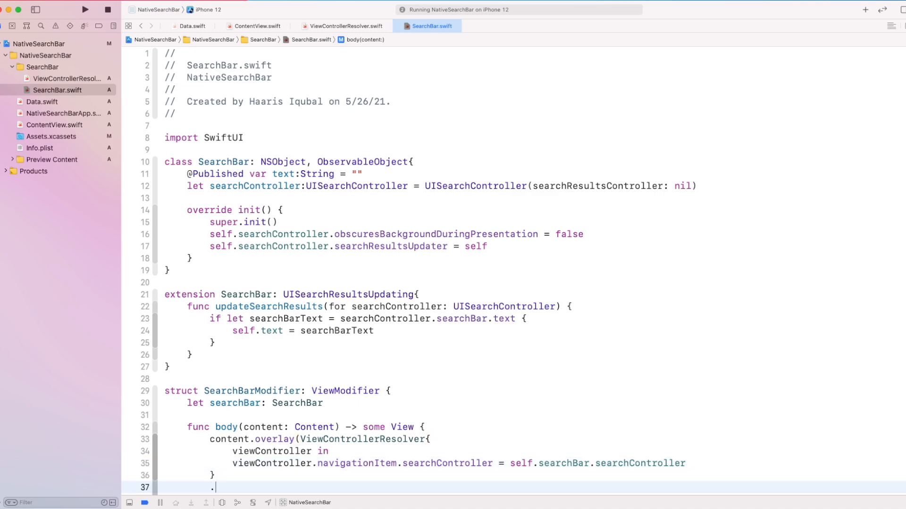
Step: Give the resolver .frame(width: 0, height: 0)
text(frame())
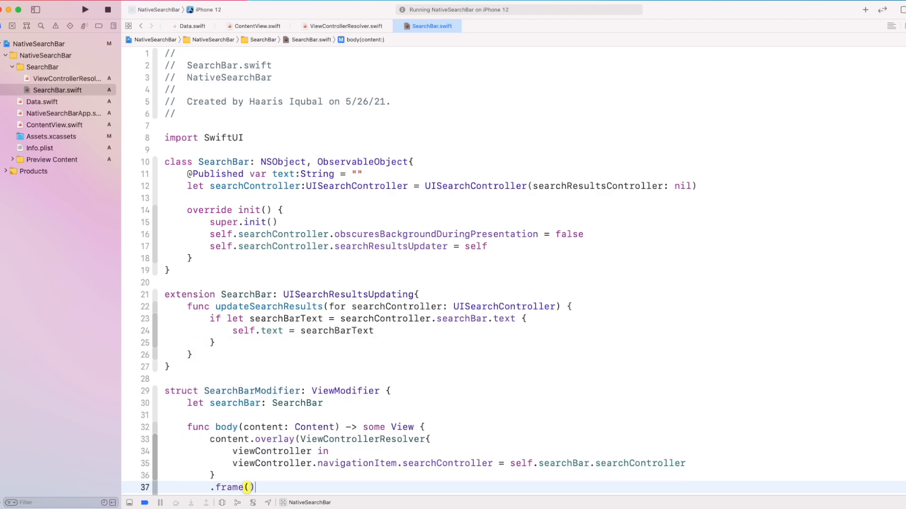
text(width:0, height: 0)
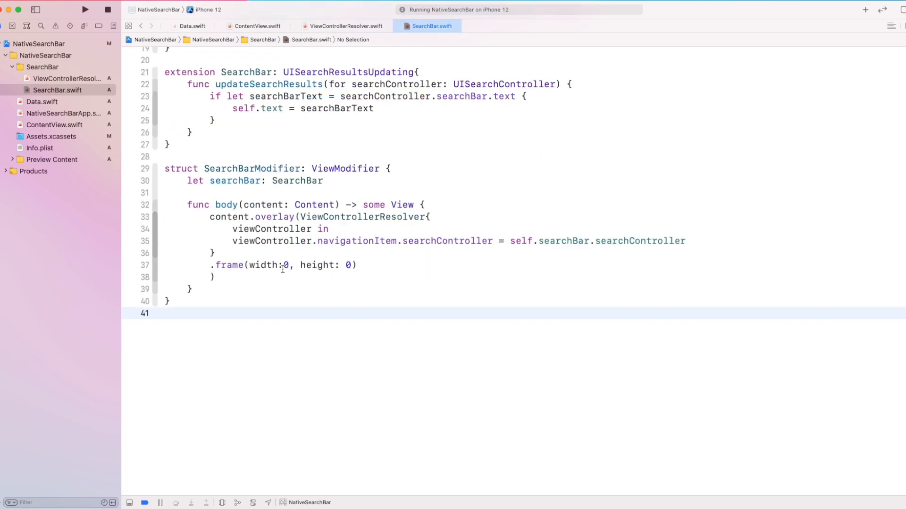
Step: Declare extension View with func add(_ searchBar: SearchBar) -> some View
text(extension)
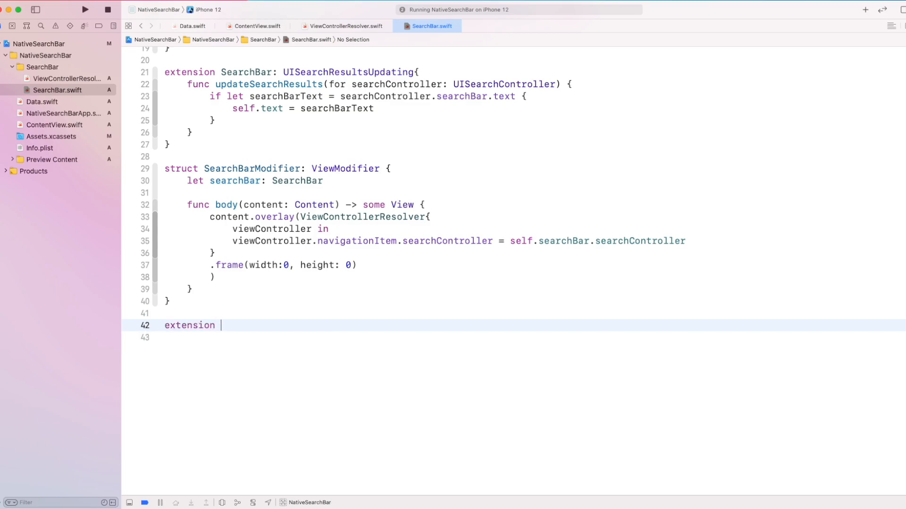
text(View{)
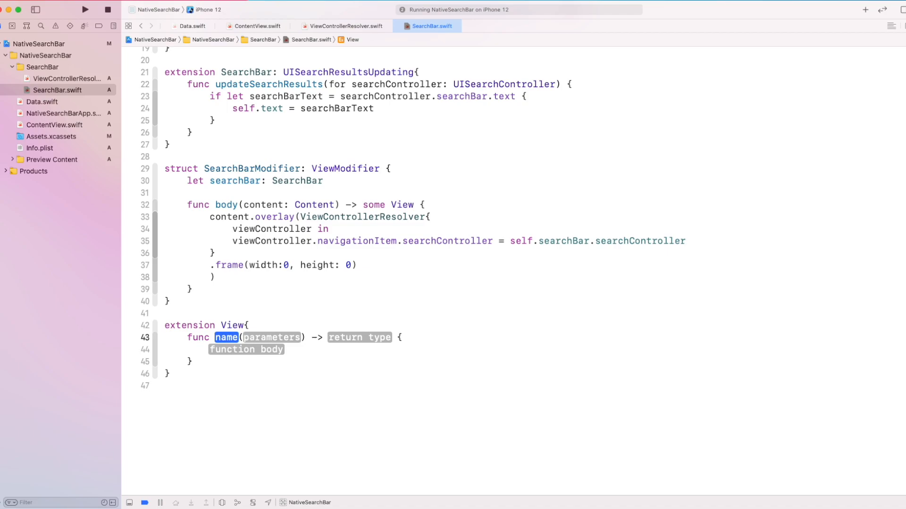
text(add(_:))
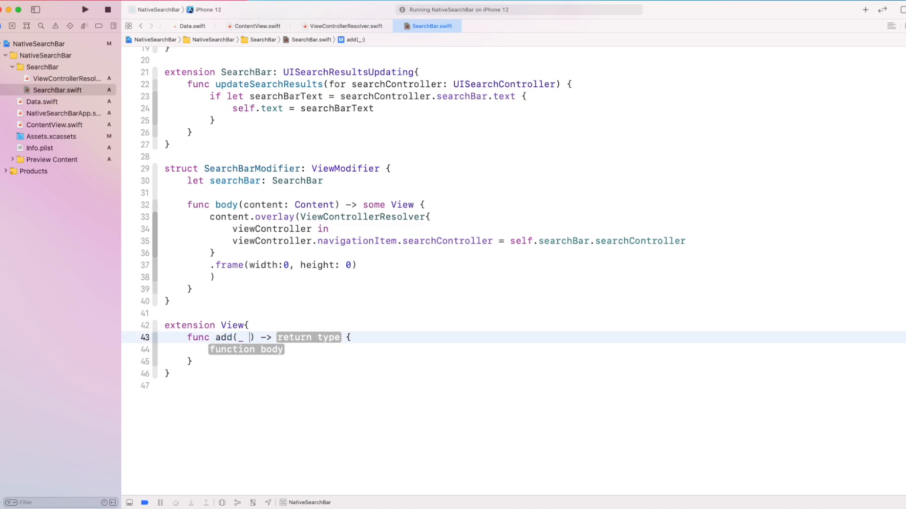
text(searchBar: SearchBar)
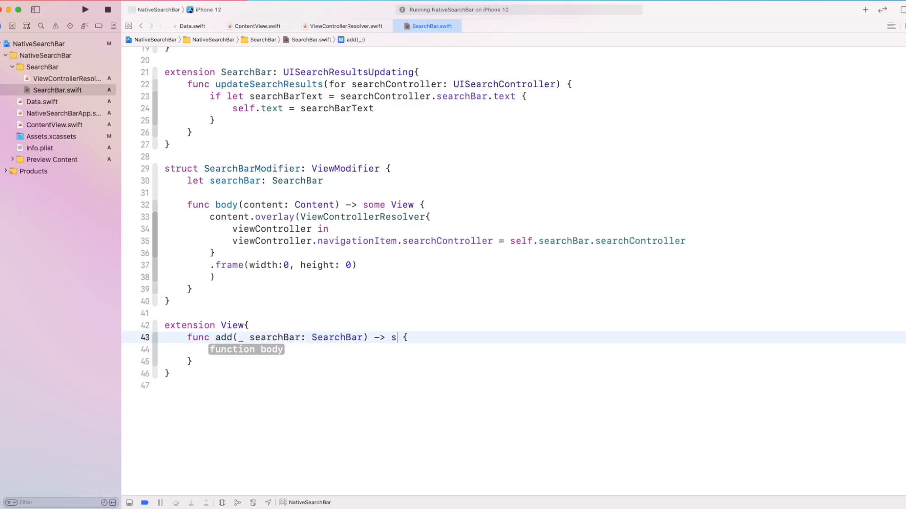
text(ome View)
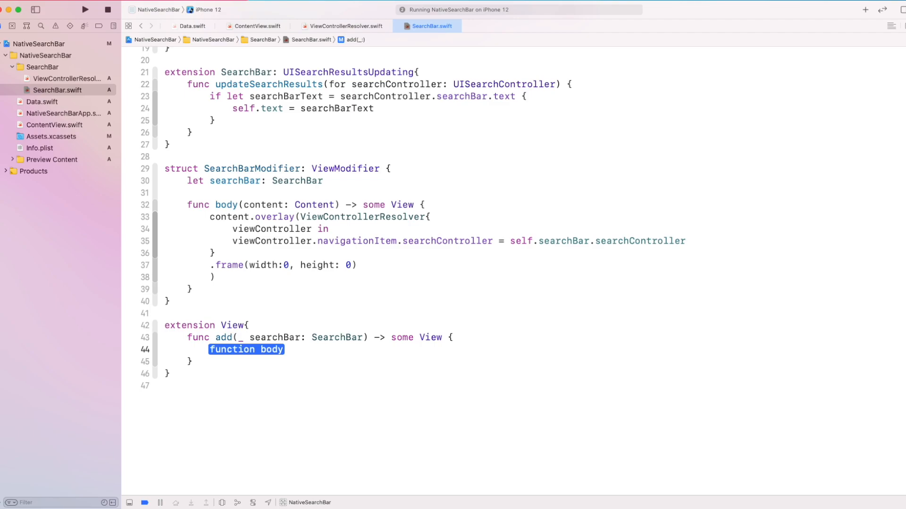
Step: Return self.modifier(SearchBarModifier(...)) from the add function, fixing a stray parenthesis
text(ret)
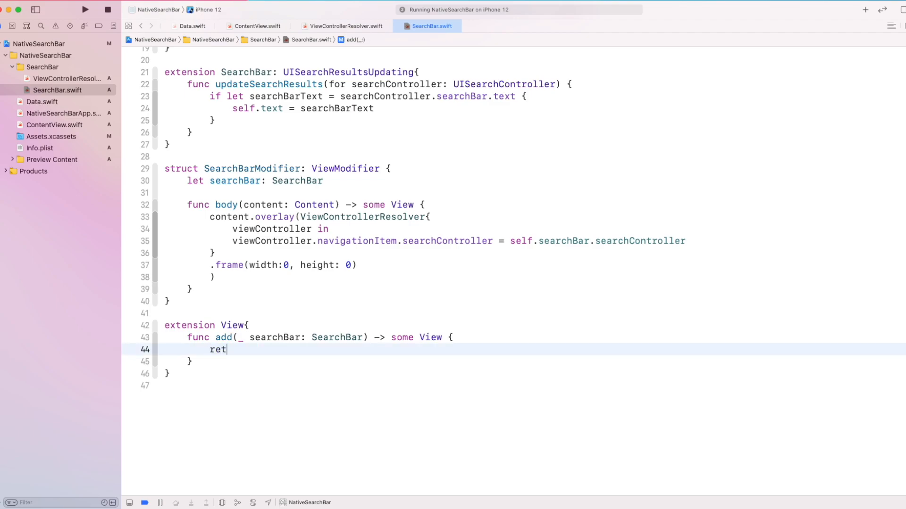
text(urn self)
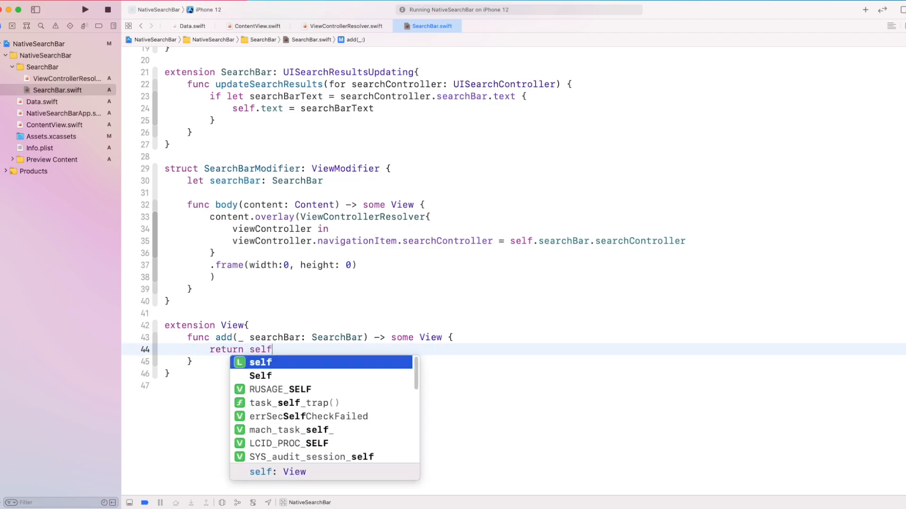
text(.modifier()
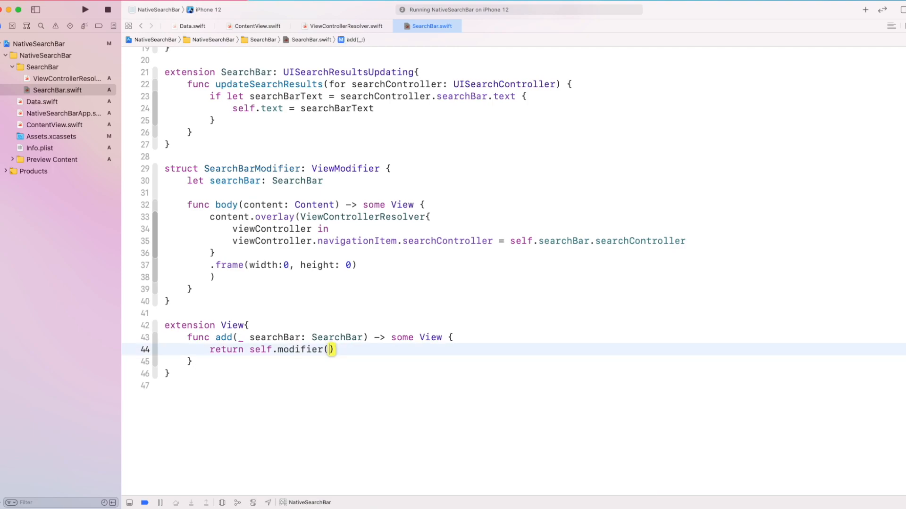
text(SearchBarModifier)
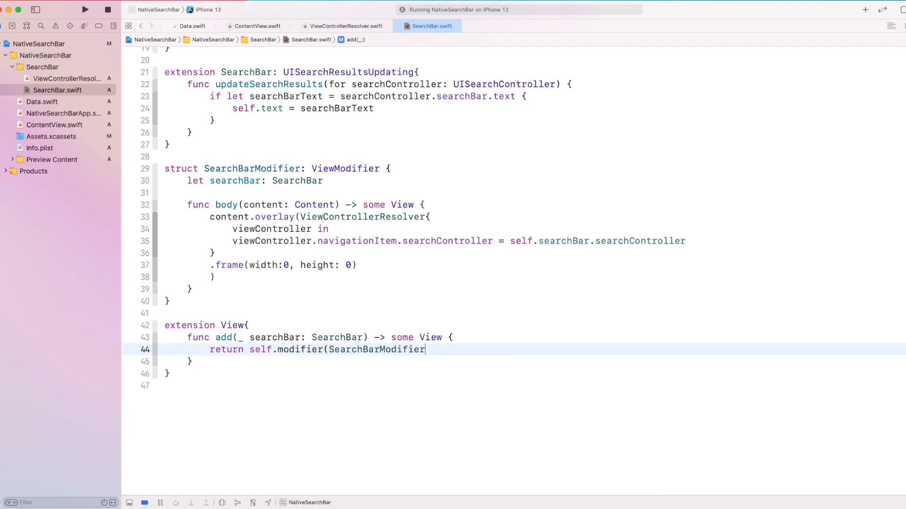
text())
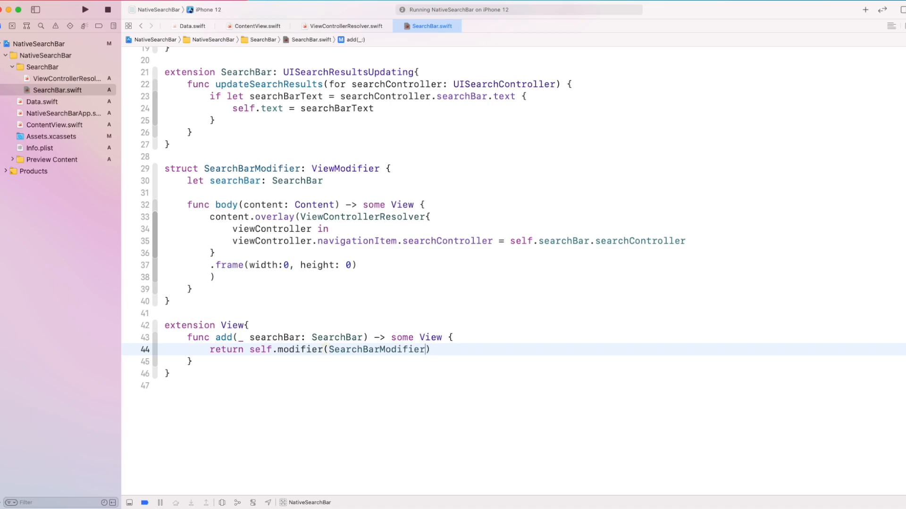
key(Backspace)
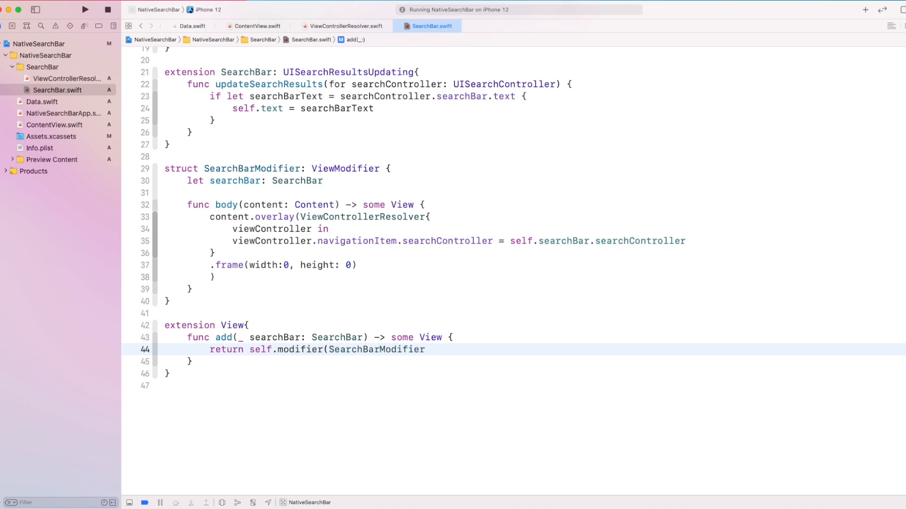
text(())
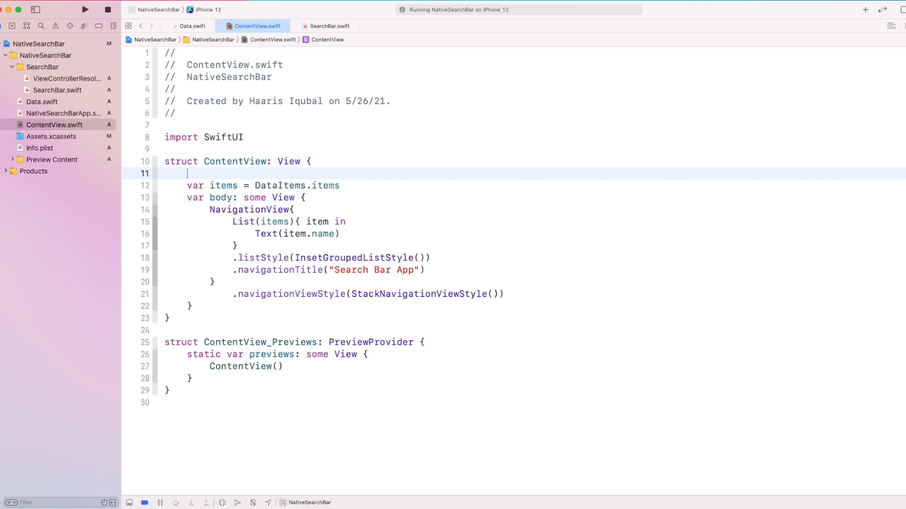
text(@Ob)
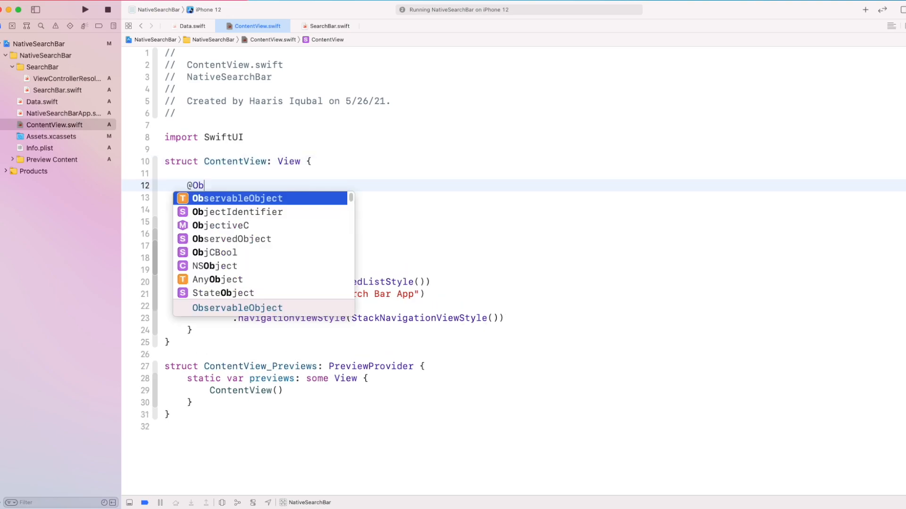
text(servedObject var searchB)
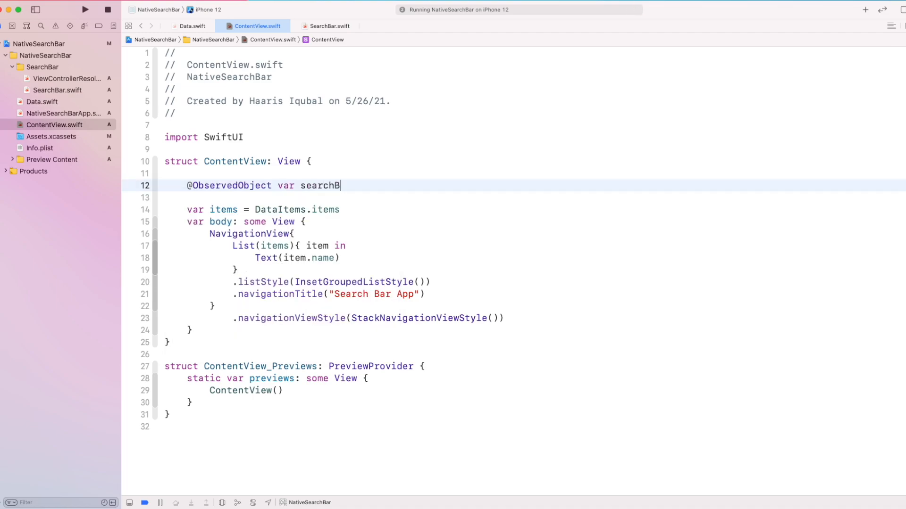
text(ar: SearchBar = SearchBar()
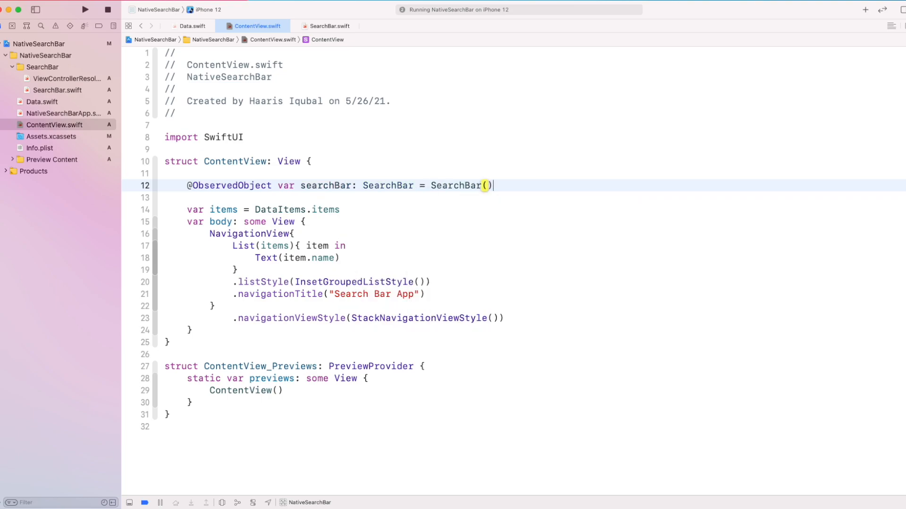
key(Return)
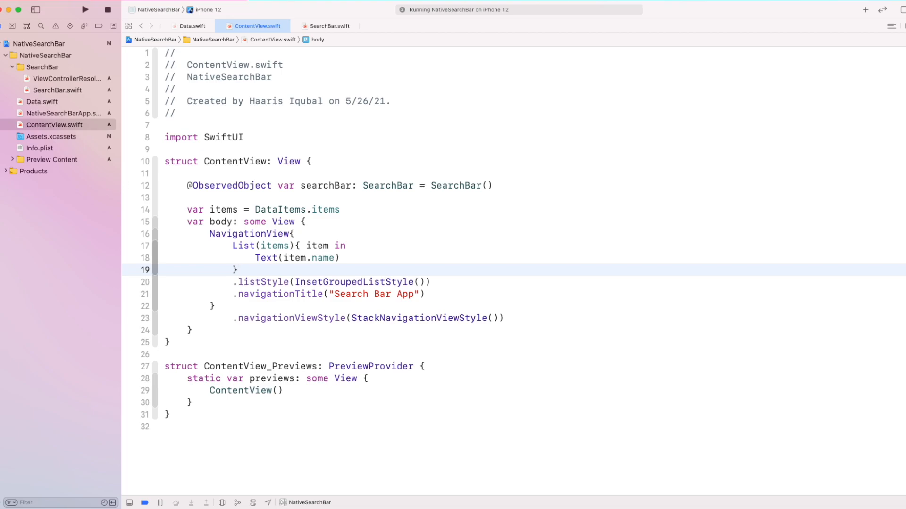
mouse_move(133, 246)
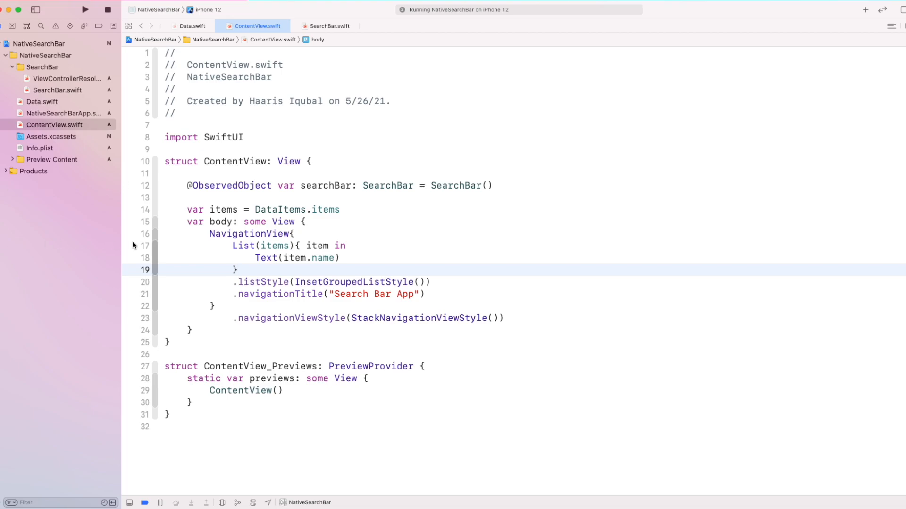
Step: Apply .add(self.searchBar) to the List and select its items argument for rewriting
text(.add(self.)
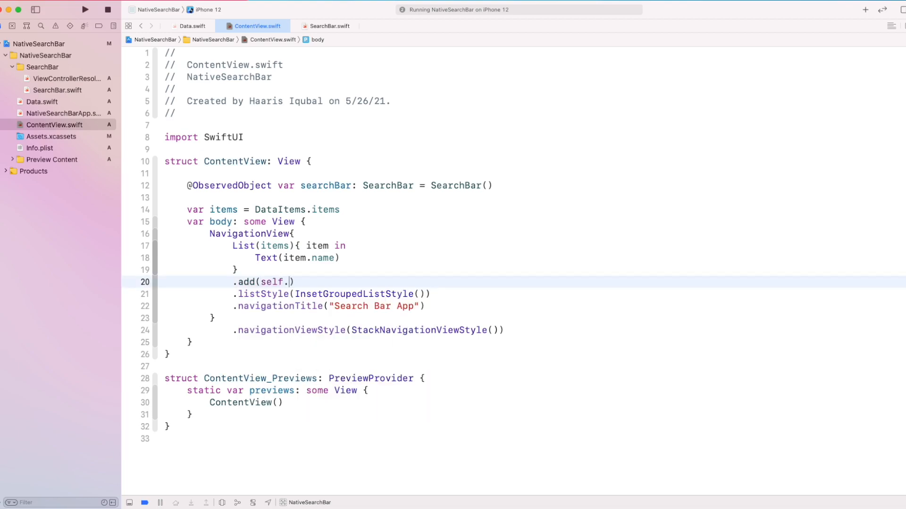
text(searchBar)
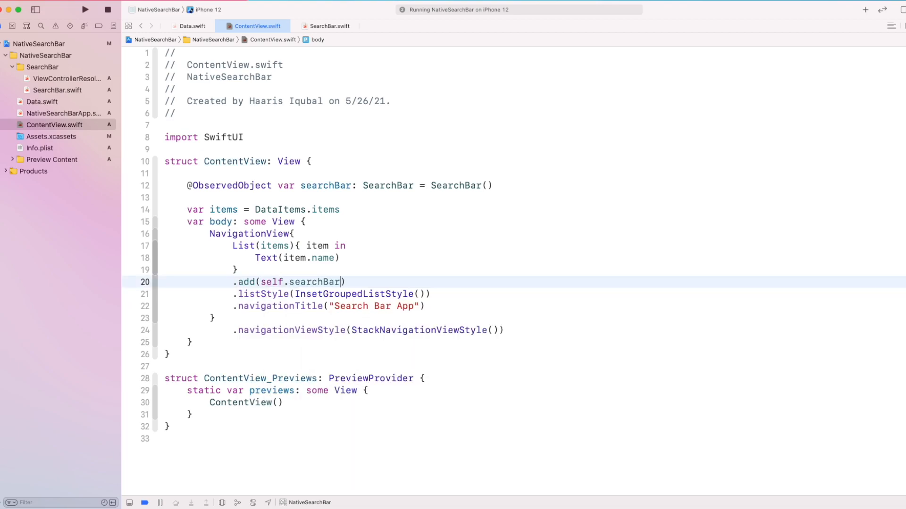
double_click(274, 246)
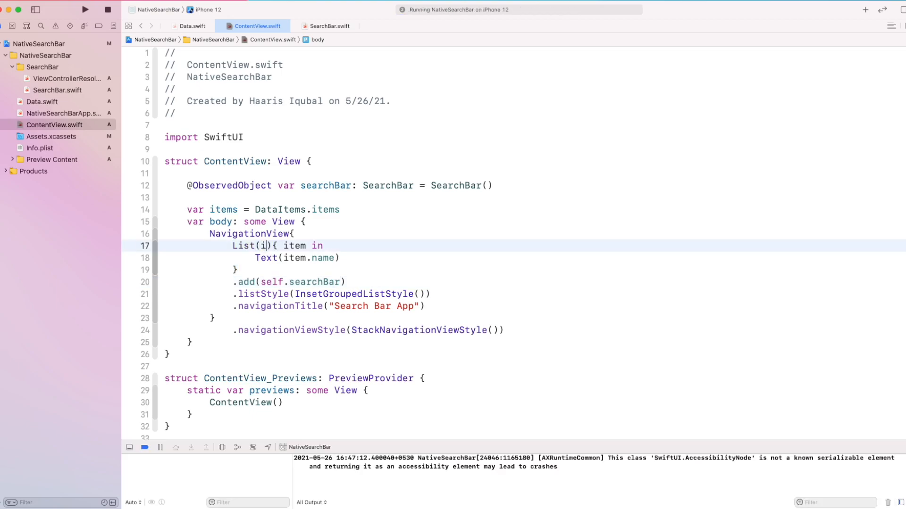
Step: Filter items so empty search shows all, else $0.name.localizedStandardContains(searchBar.text)
text(tems.f)
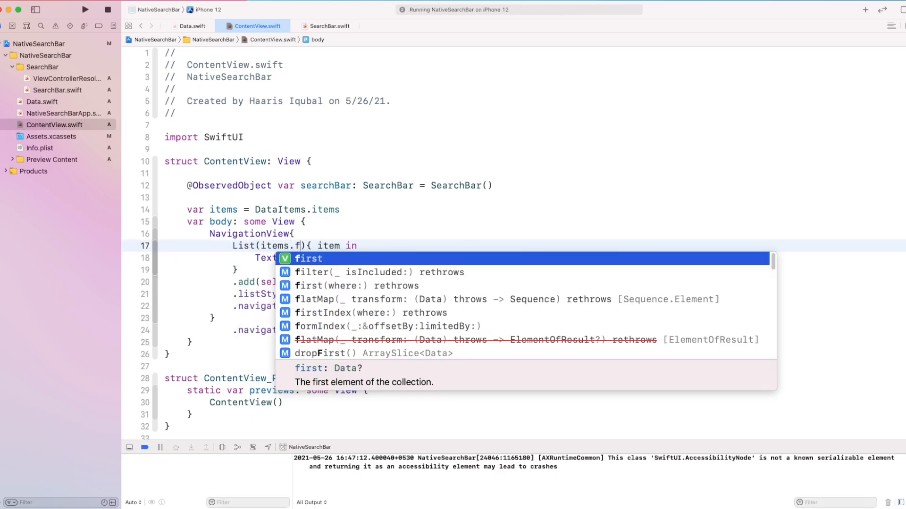
text(ilter()
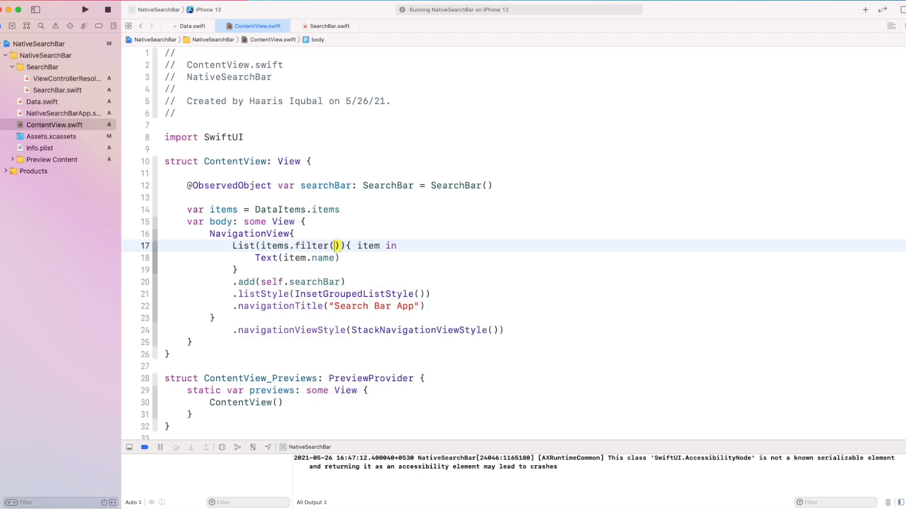
text({searchBar.text.isEmpty ? true :)
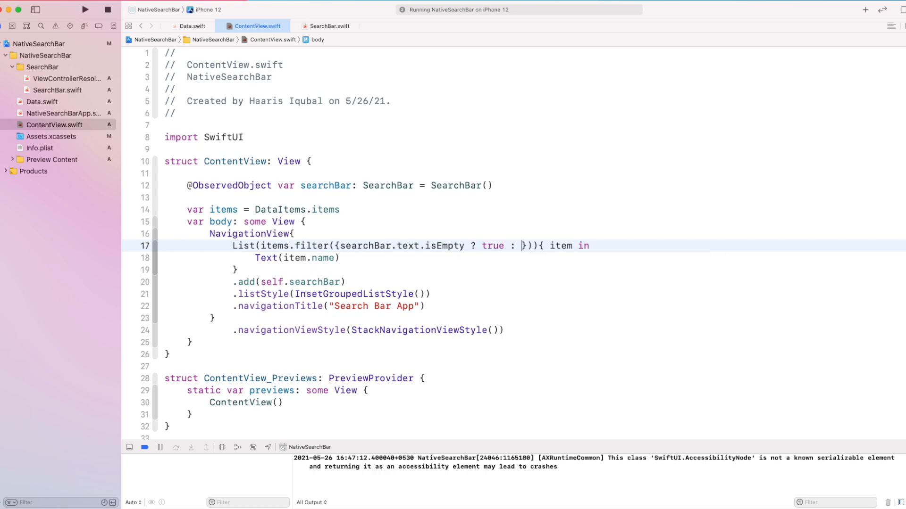
text($0.t)
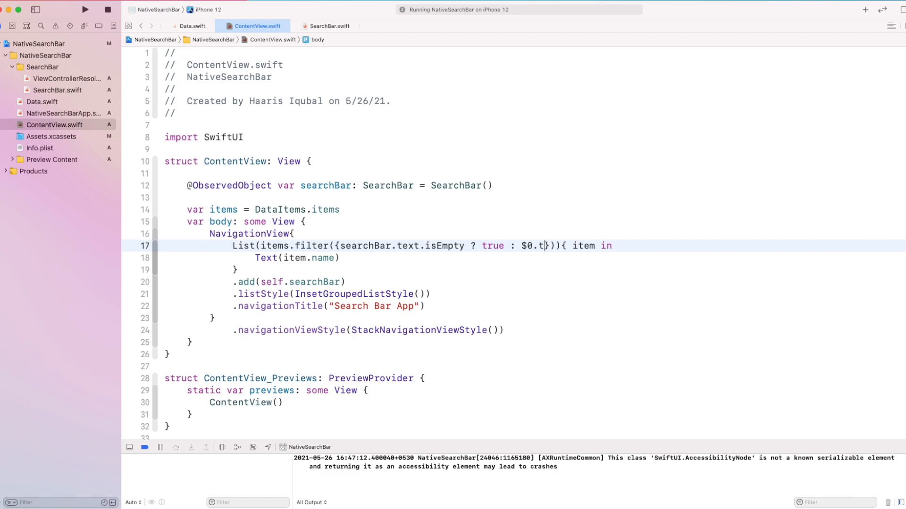
text(.name.l)
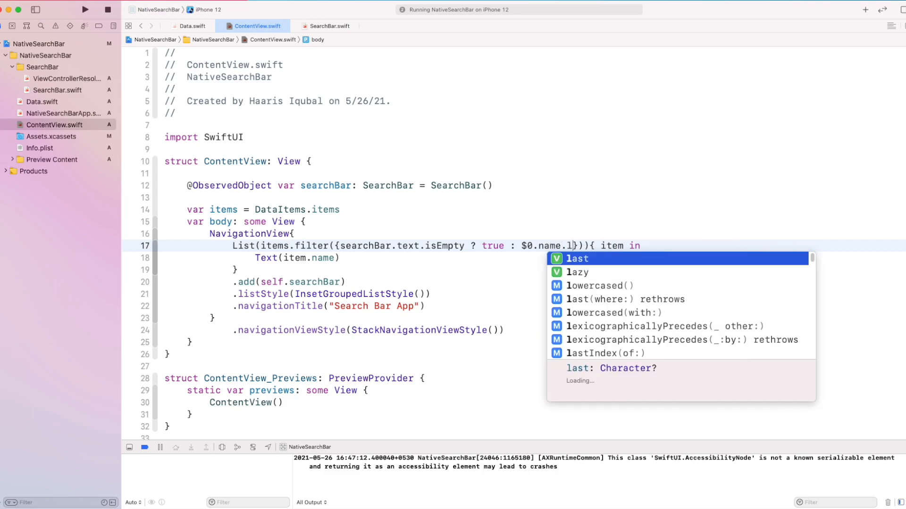
text(ocalze)
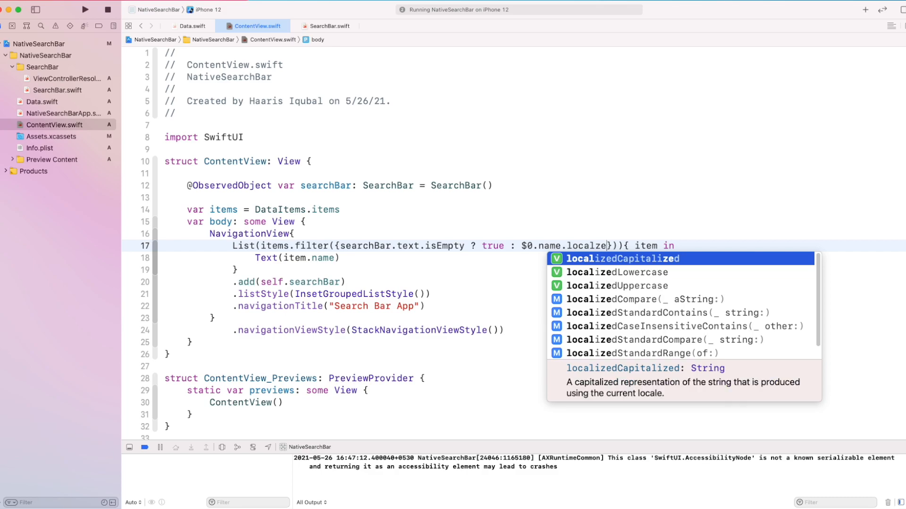
text(string: StringProtocol))
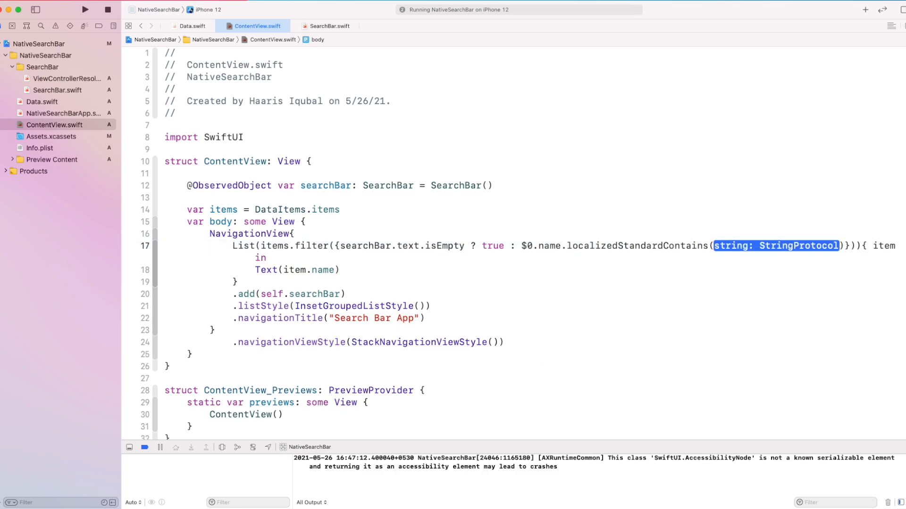
text(searchBar.t)
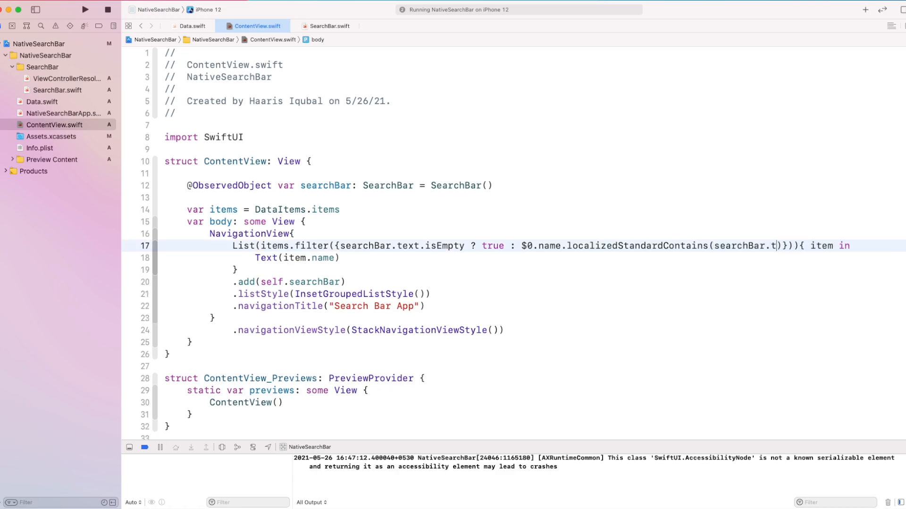
text(ext)
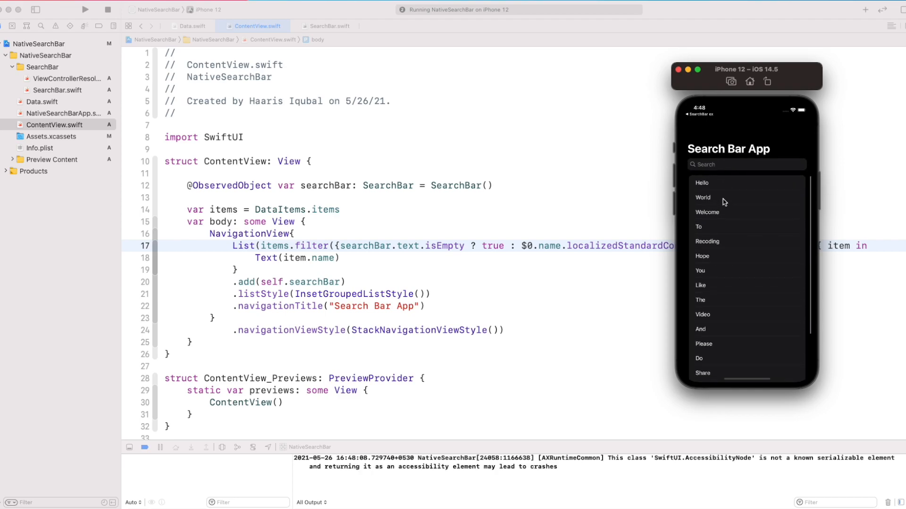
Step: Search s, Hell, Worl, S, H, L on iPhone 12 to check filtering, then launch on iPad Air
text(s)
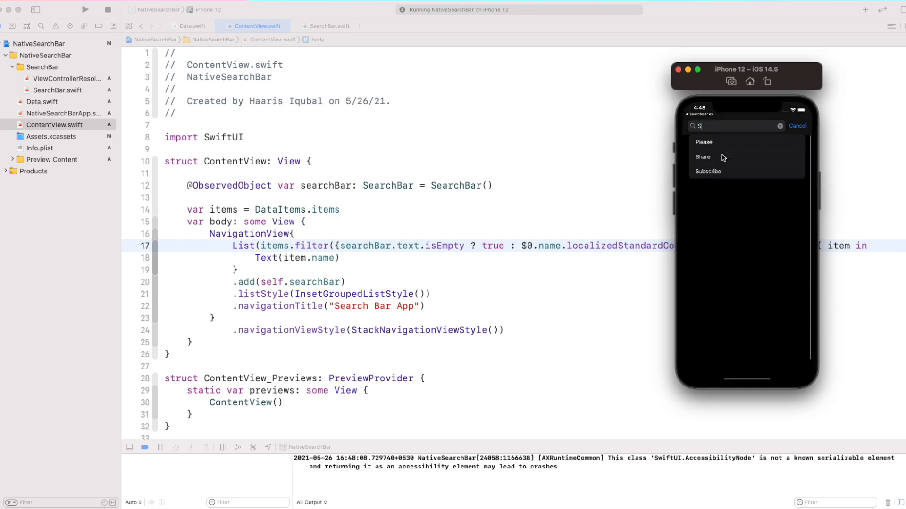
text(Hell)
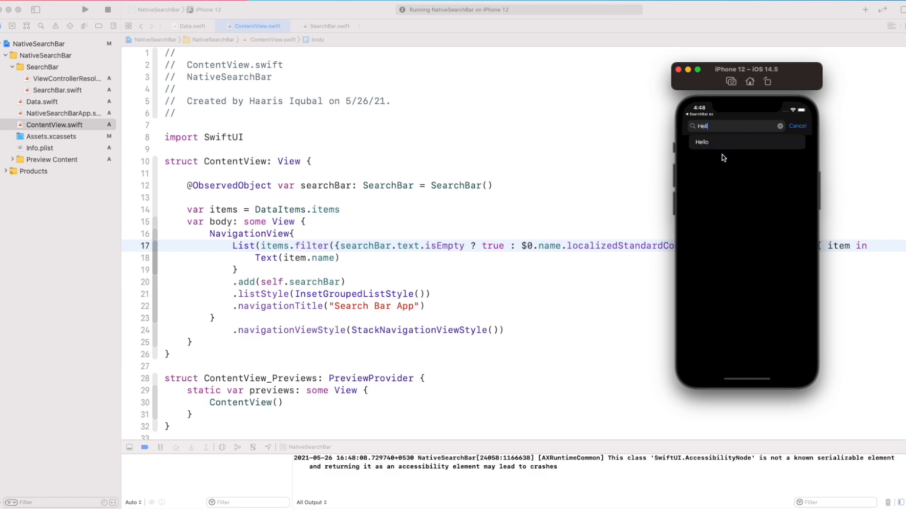
text(Worl)
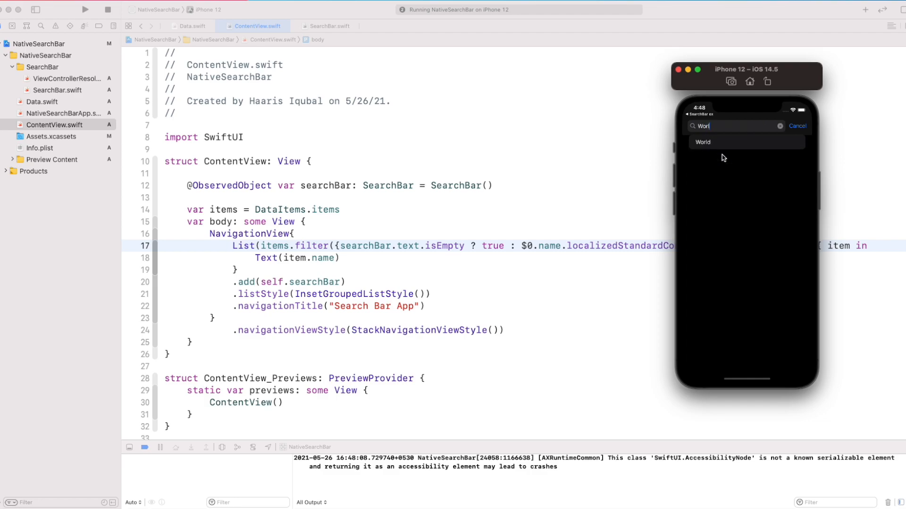
text(S)
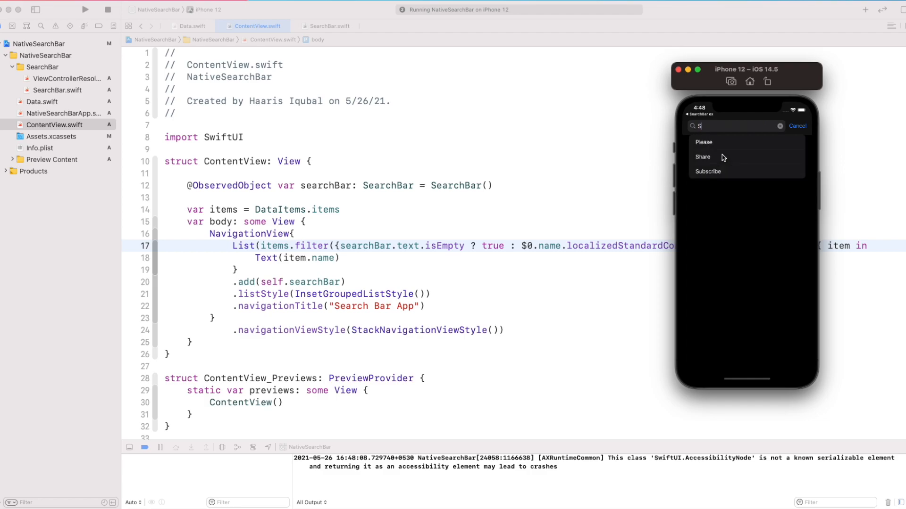
text(H)
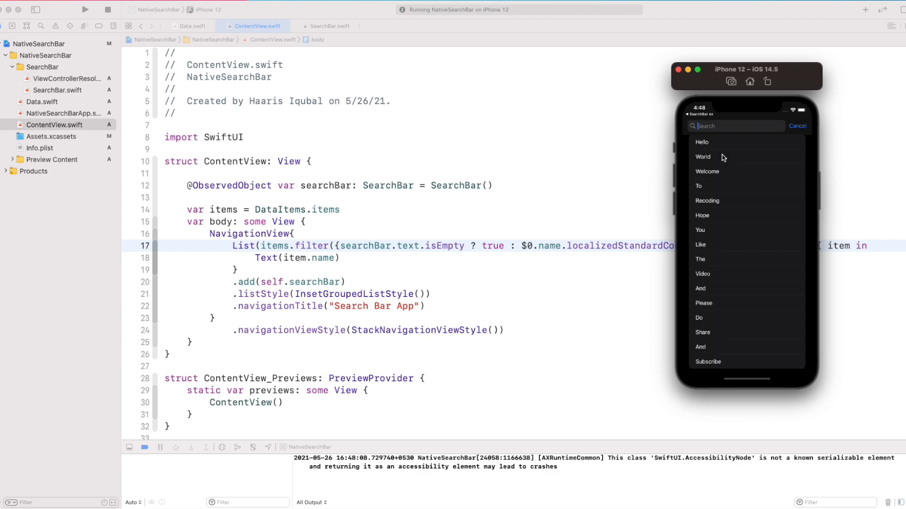
text(L)
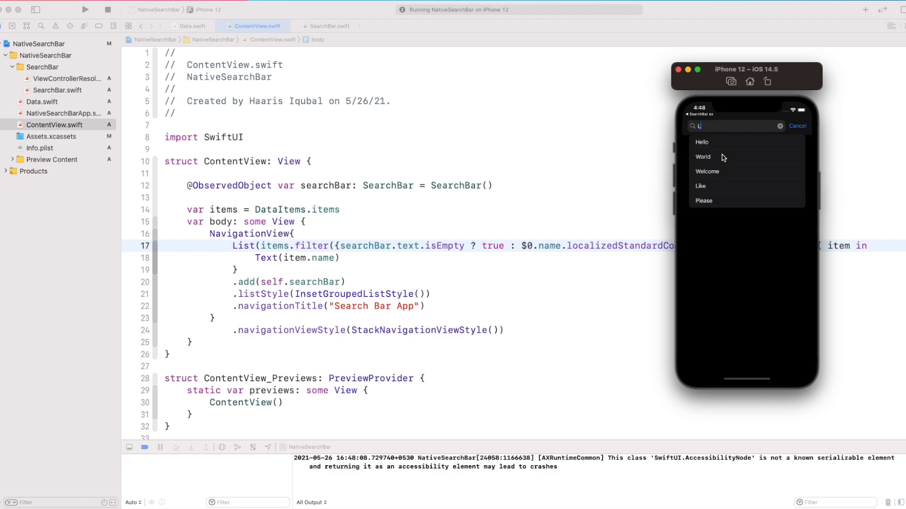
click(780, 125)
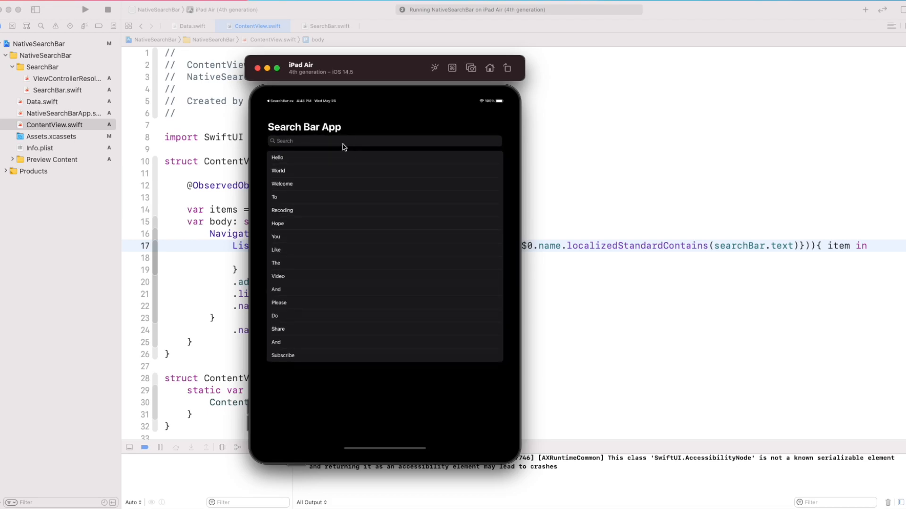
Step: Search H then Wo on the iPad Air to confirm the list filters there too
text(H)
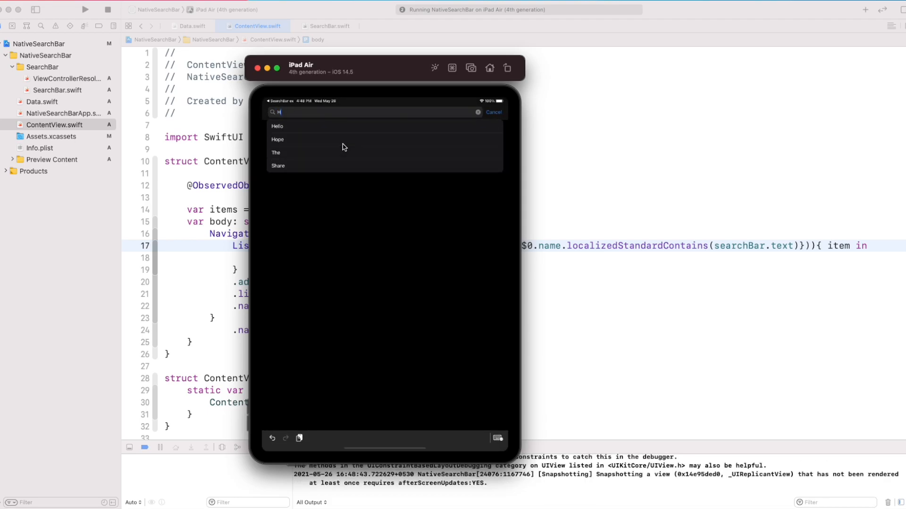
text(Wo)
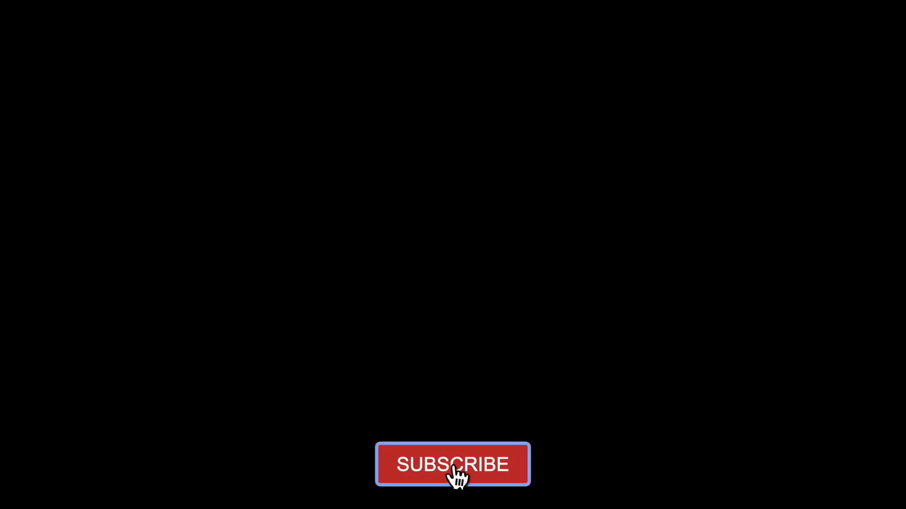
click(451, 464)
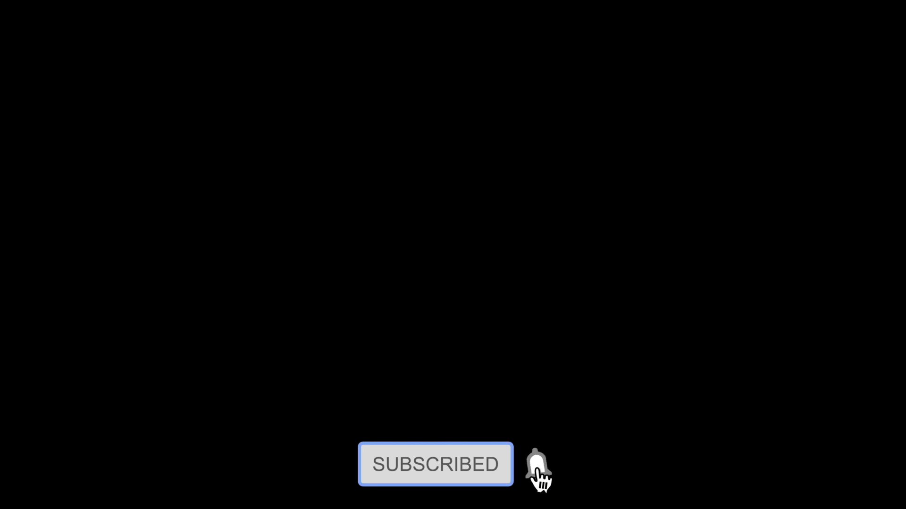